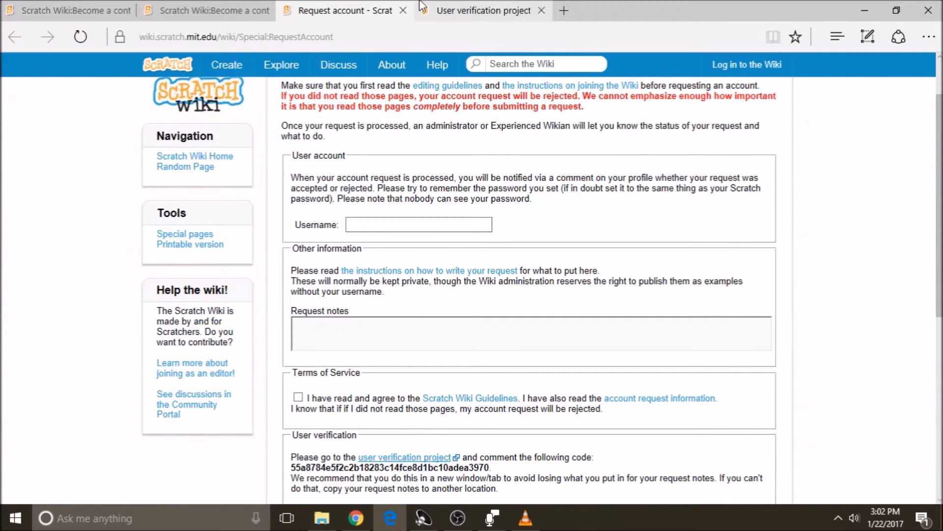
From the Log in page, follow the 'become a Scratch Wiki contributor' link to the guide
{"action": "left_click", "coordinate": [418, 224]}
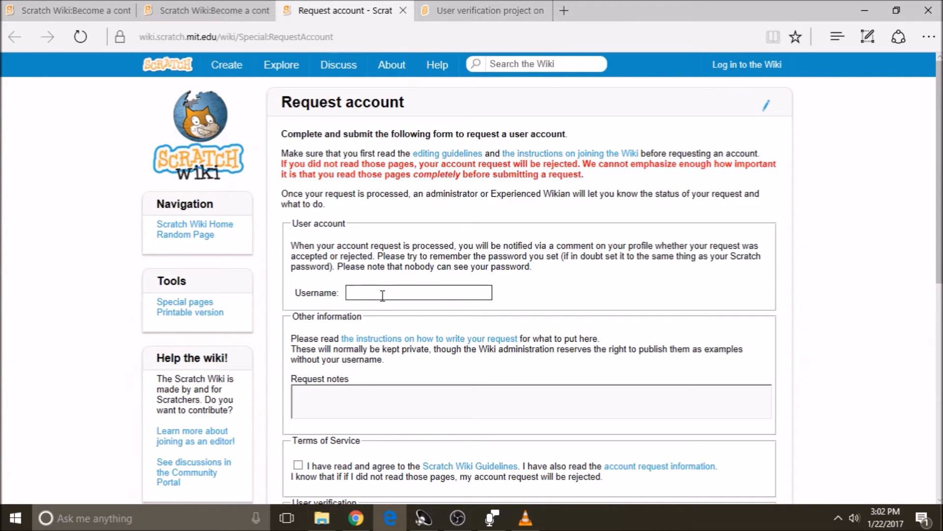
{"action": "left_click", "coordinate": [419, 293]}
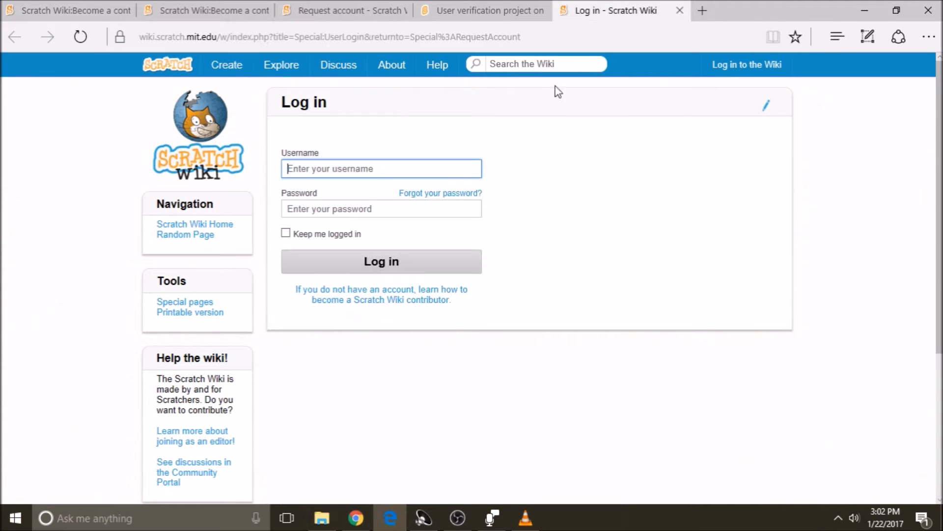
{"action": "mouse_move", "coordinate": [394, 295]}
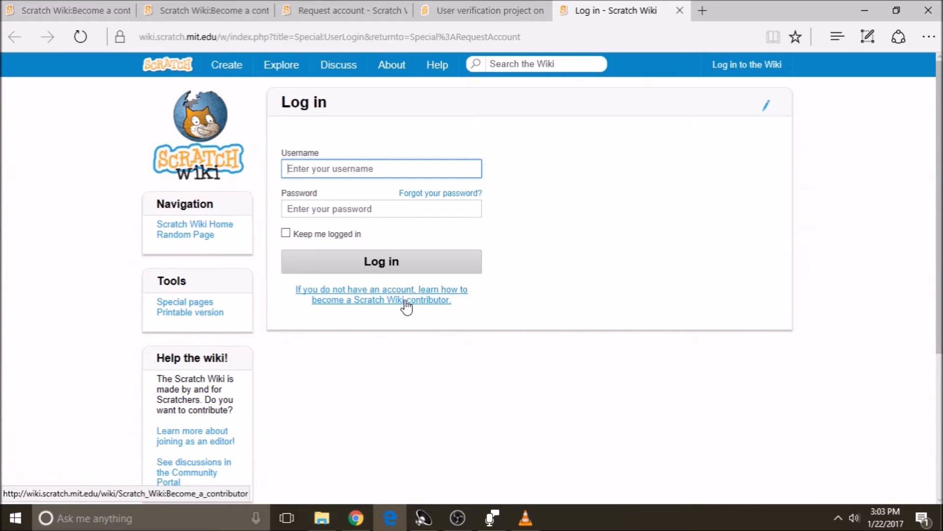
{"action": "left_click", "coordinate": [381, 293]}
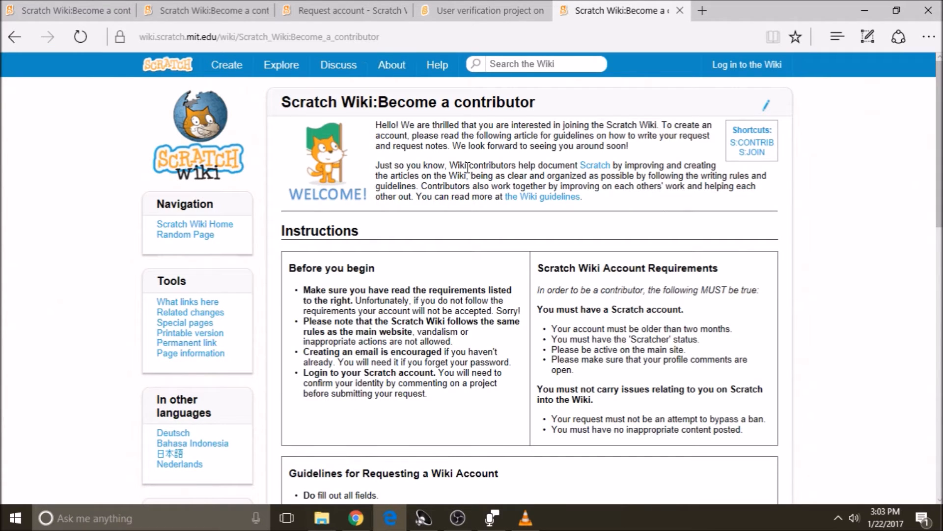
Reach the 'Good luck!' link at the guide's bottom and land on the Request account form
{"action": "scroll", "scroll_direction": "down", "scroll_amount": 3}
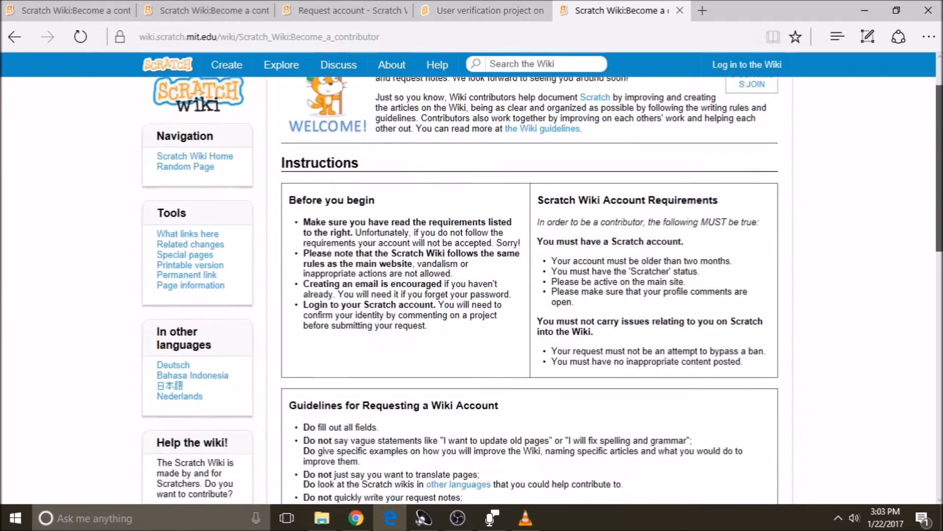
{"action": "scroll", "scroll_direction": "down", "scroll_amount": 3}
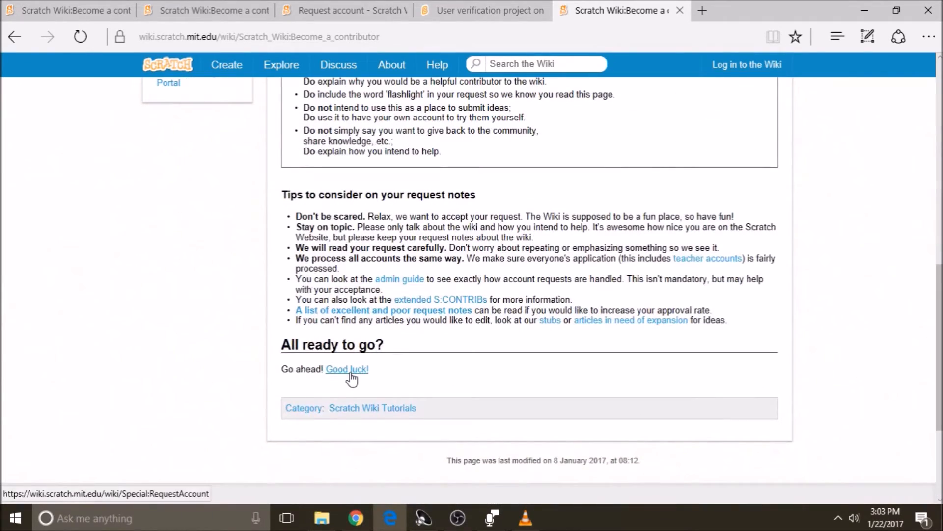
{"action": "left_click", "coordinate": [346, 369]}
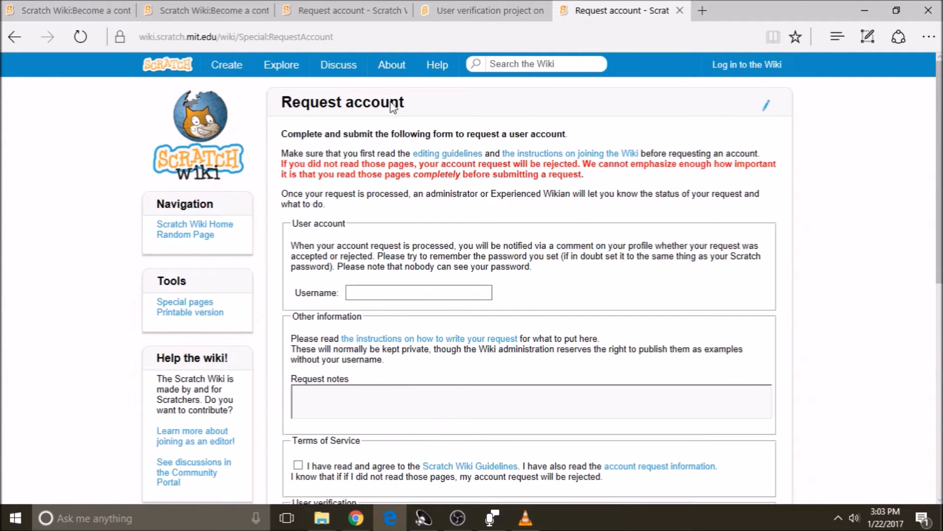
{"action": "mouse_move", "coordinate": [343, 10]}
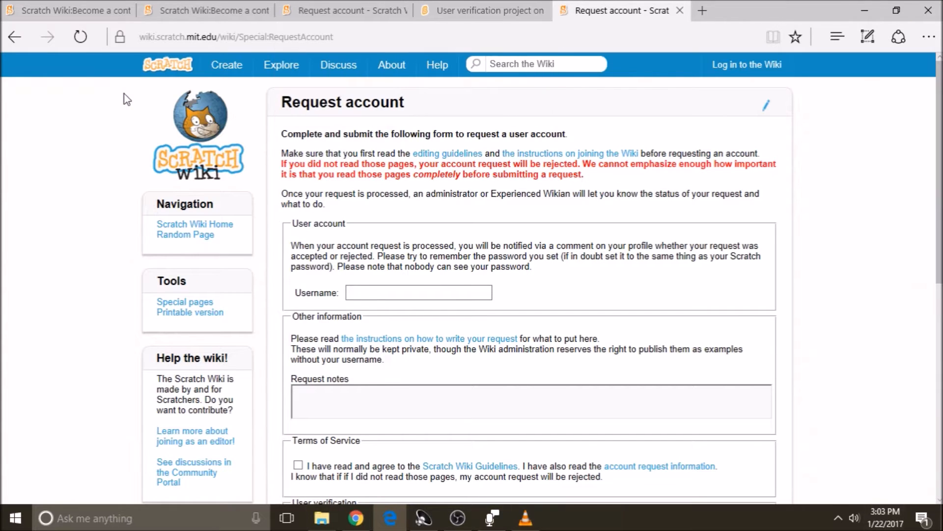
{"action": "mouse_move", "coordinate": [665, 133]}
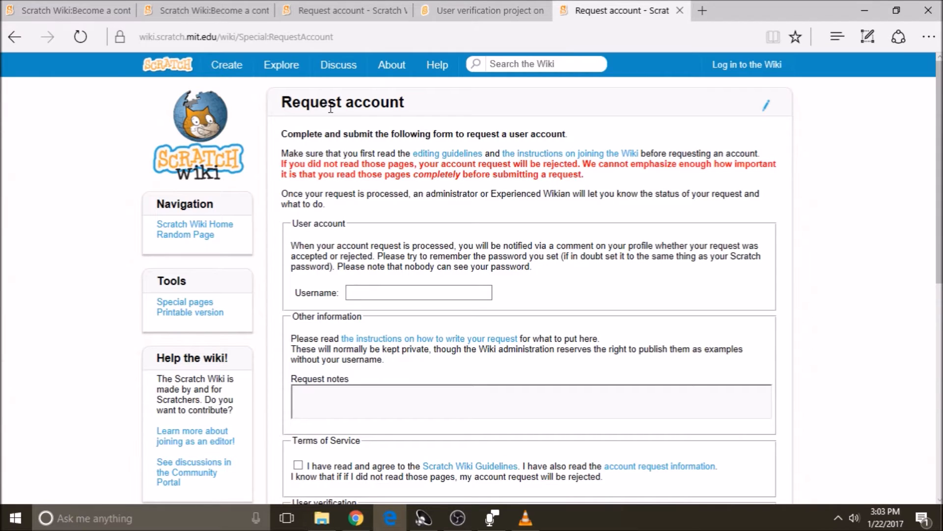
{"action": "mouse_move", "coordinate": [468, 168]}
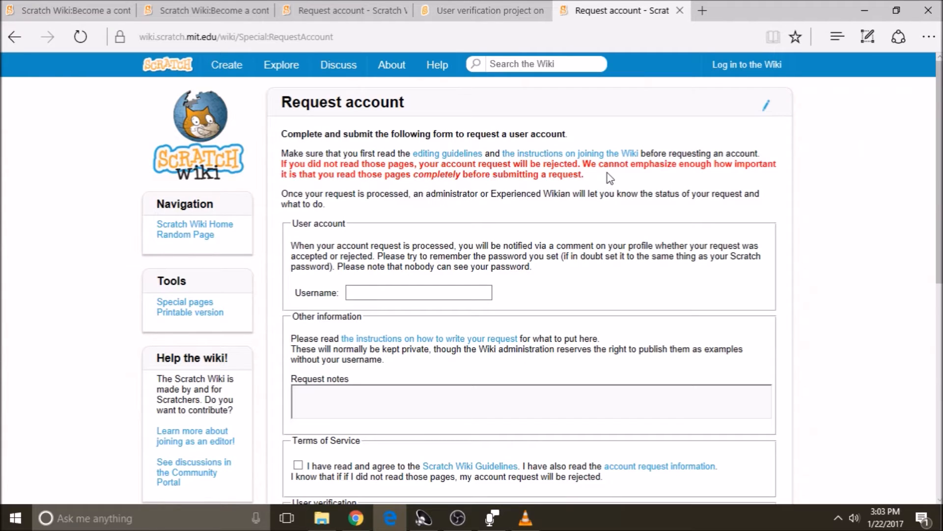
{"action": "left_click_drag", "start_coordinate": [282, 153], "coordinate": [582, 174]}
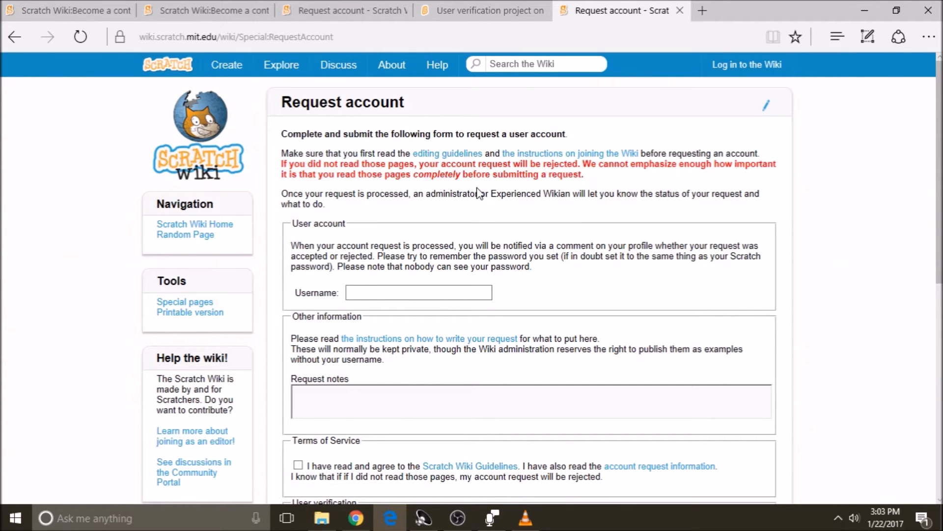
{"action": "left_click_drag", "start_coordinate": [281, 154], "coordinate": [583, 175]}
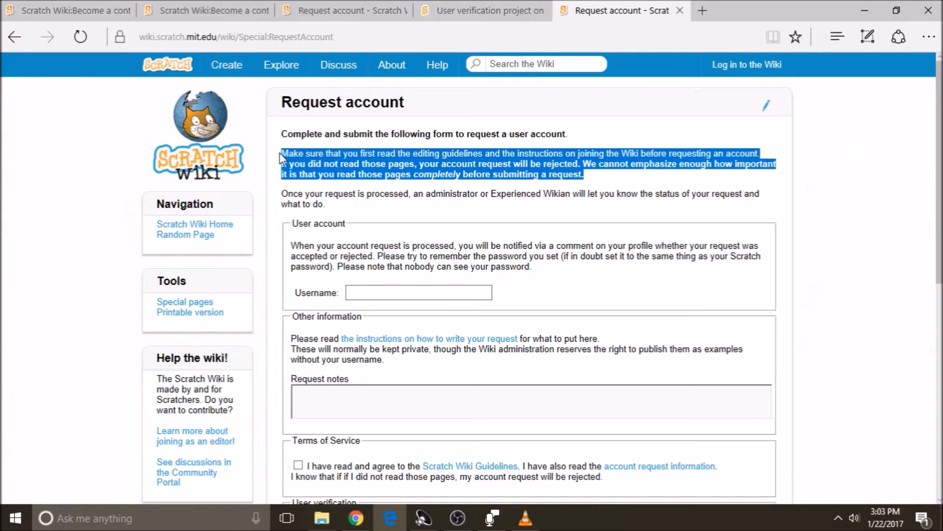
{"action": "left_click", "coordinate": [277, 157]}
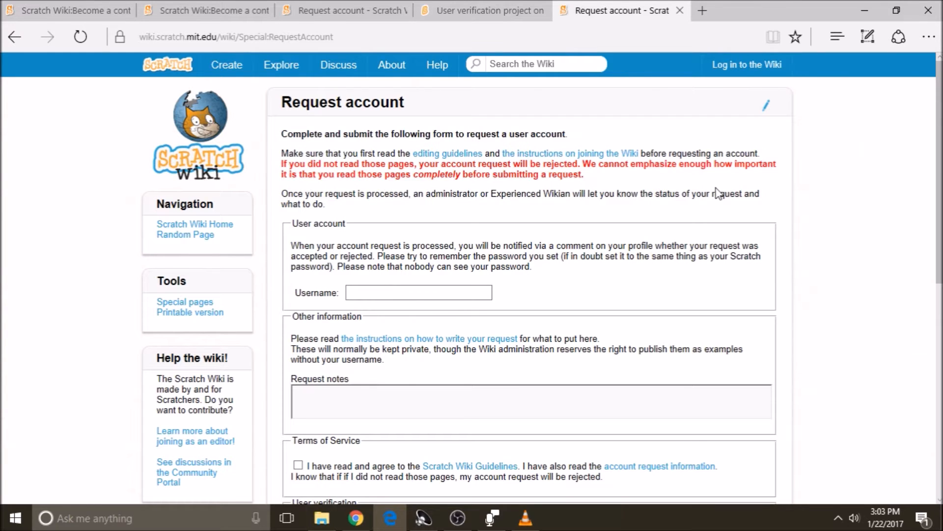
{"action": "mouse_move", "coordinate": [470, 465]}
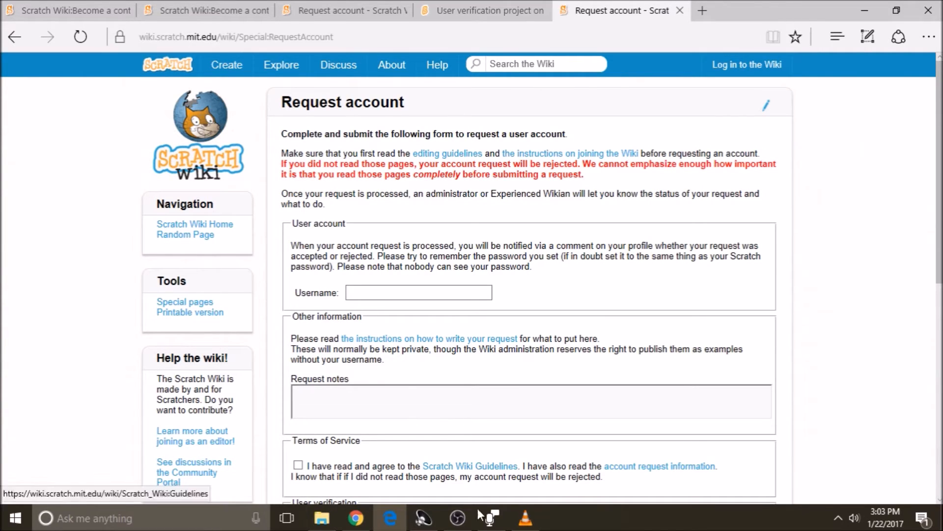
{"action": "mouse_move", "coordinate": [447, 154]}
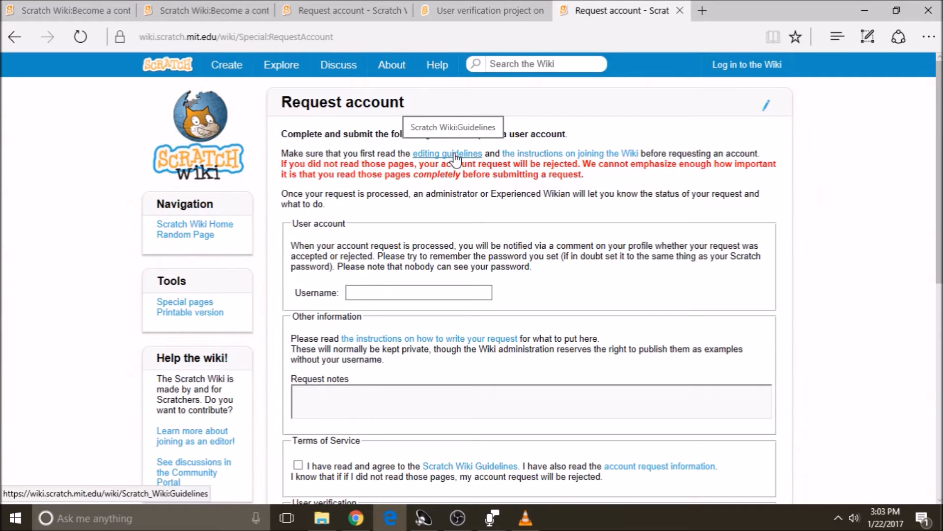
Open the editing guidelines article in a new tab, then review the Before you begin instructions on the contributor guide
{"action": "left_click", "coordinate": [447, 153]}
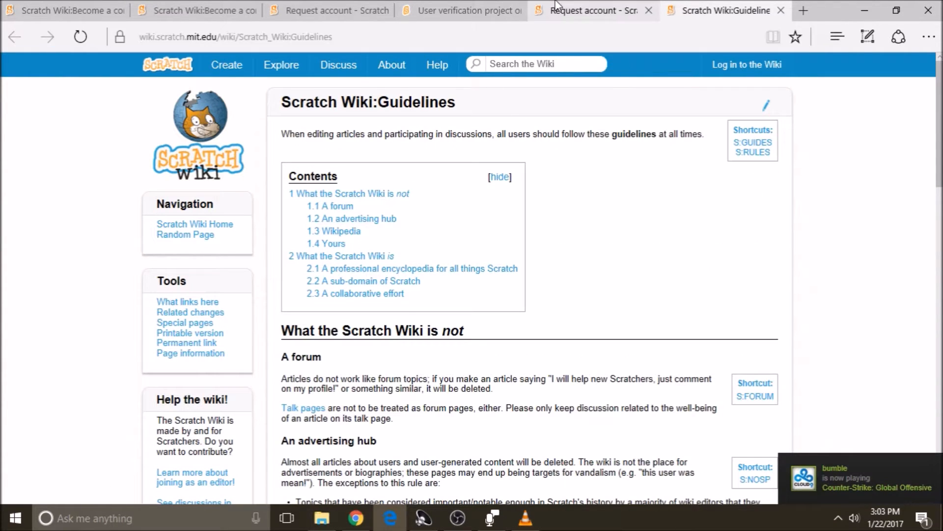
{"action": "left_click", "coordinate": [330, 10]}
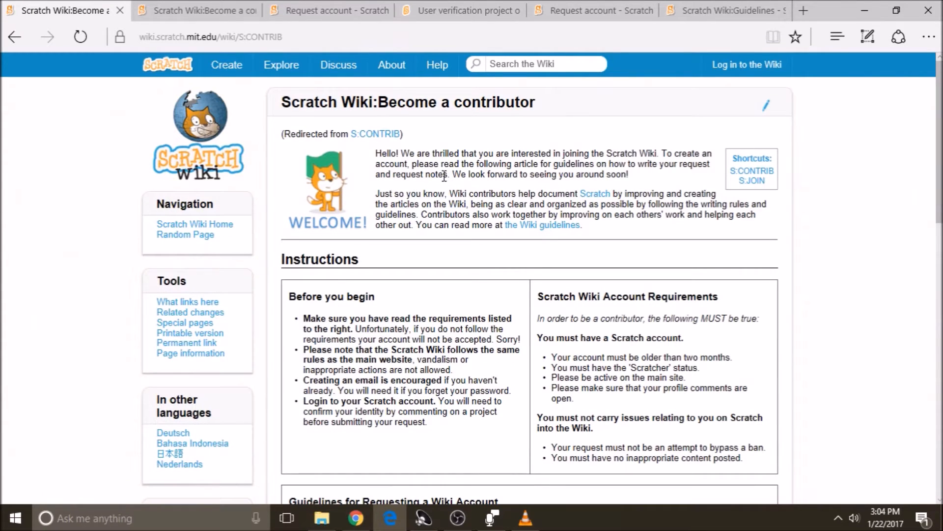
{"action": "scroll", "scroll_direction": "down", "scroll_amount": 3}
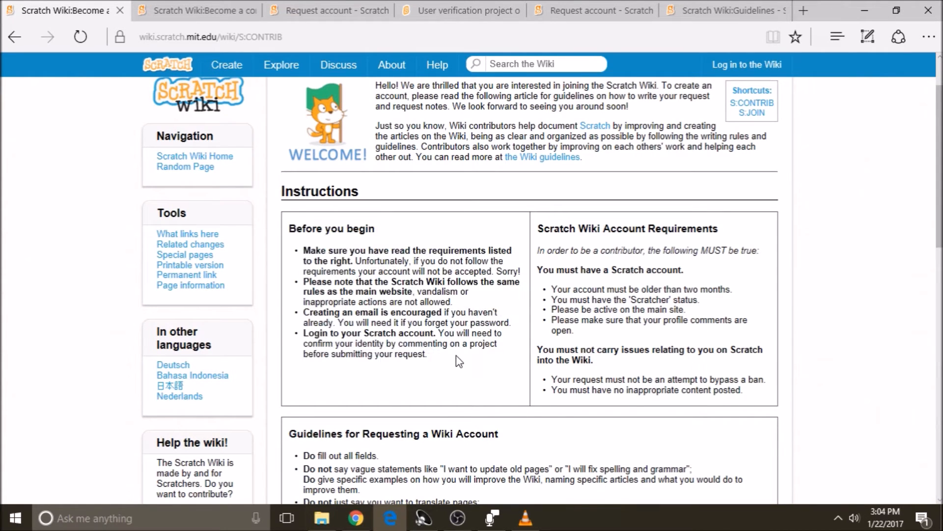
{"action": "left_click_drag", "start_coordinate": [312, 192], "coordinate": [427, 354]}
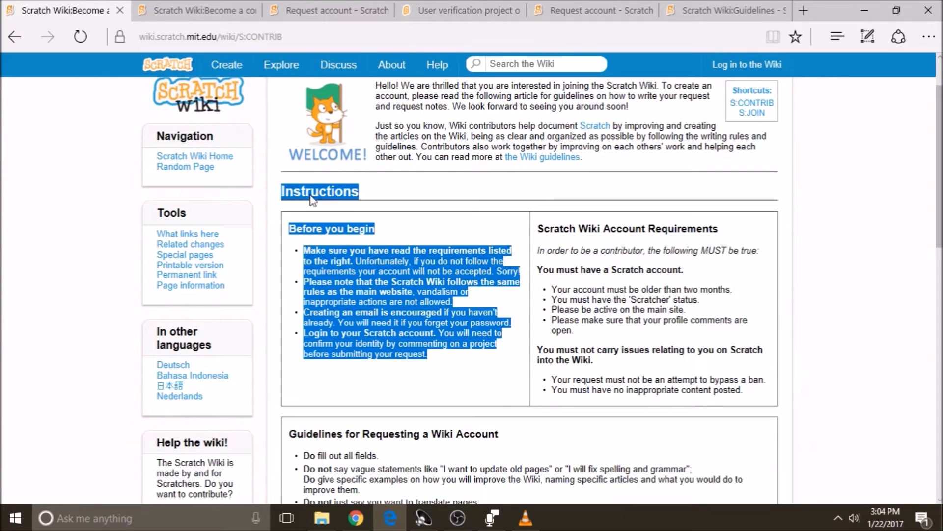
{"action": "left_click", "coordinate": [269, 129]}
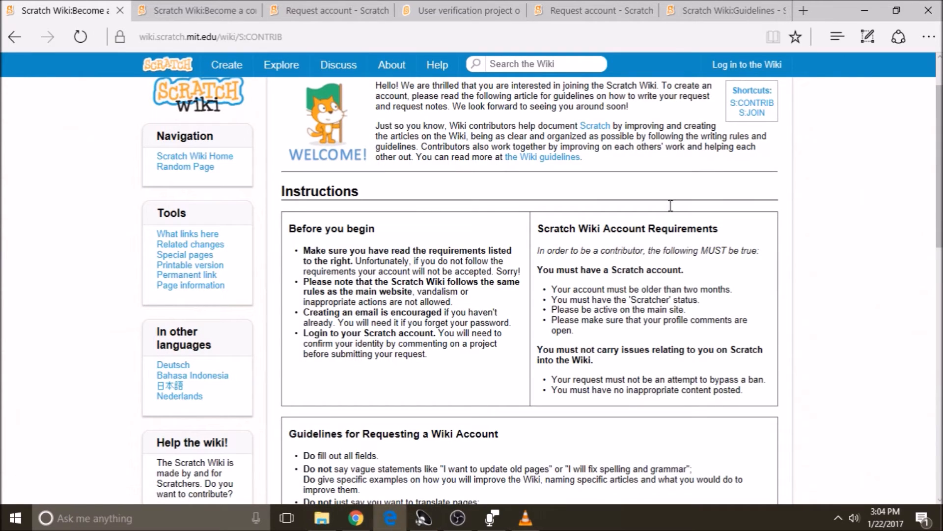
{"action": "mouse_move", "coordinate": [599, 215]}
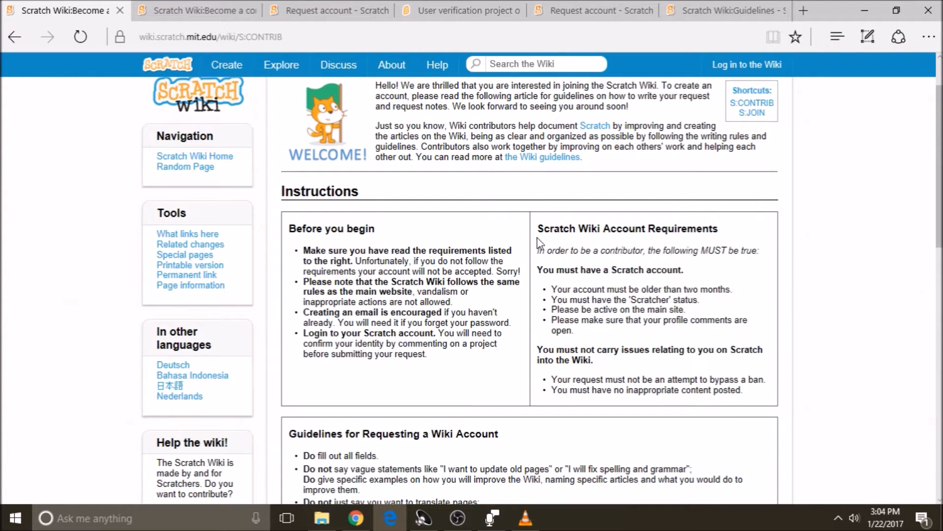
{"action": "left_click_drag", "start_coordinate": [538, 228], "coordinate": [691, 299]}
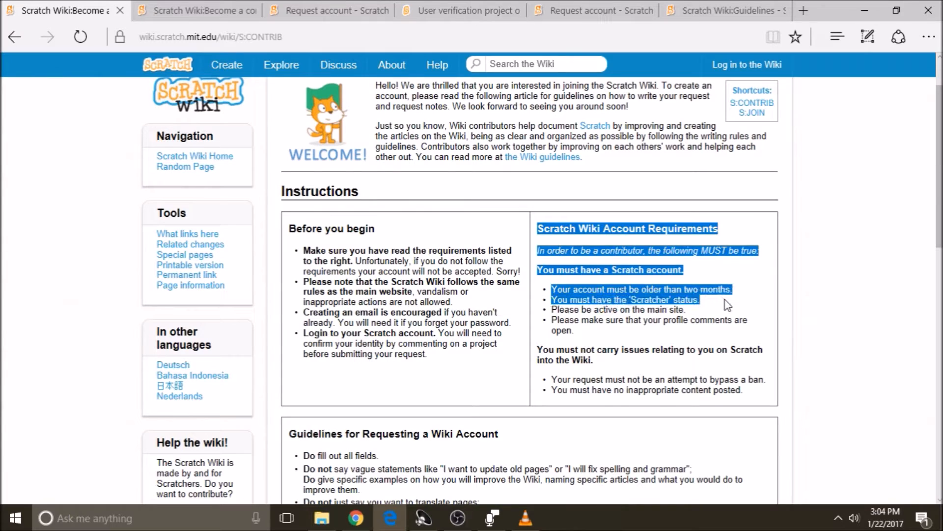
{"action": "left_click_drag", "start_coordinate": [302, 250], "coordinate": [426, 354]}
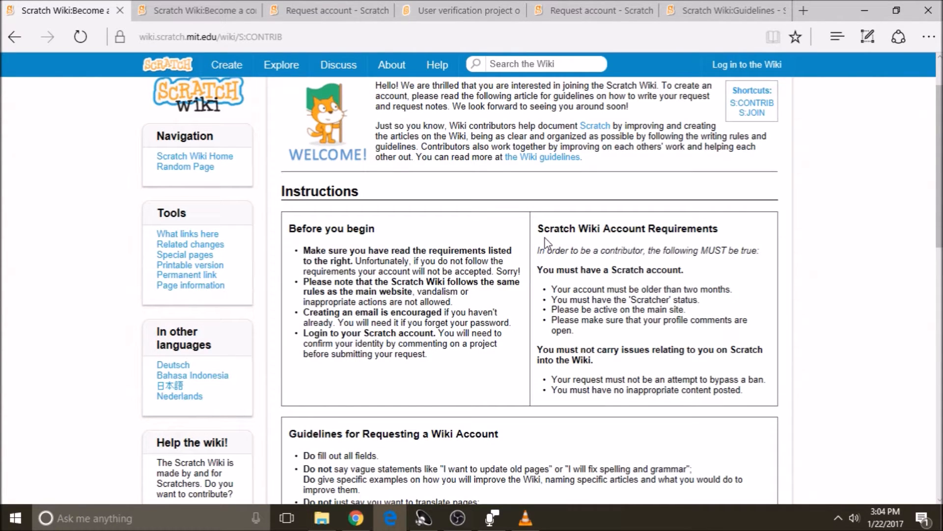
{"action": "left_click_drag", "start_coordinate": [581, 250], "coordinate": [573, 330]}
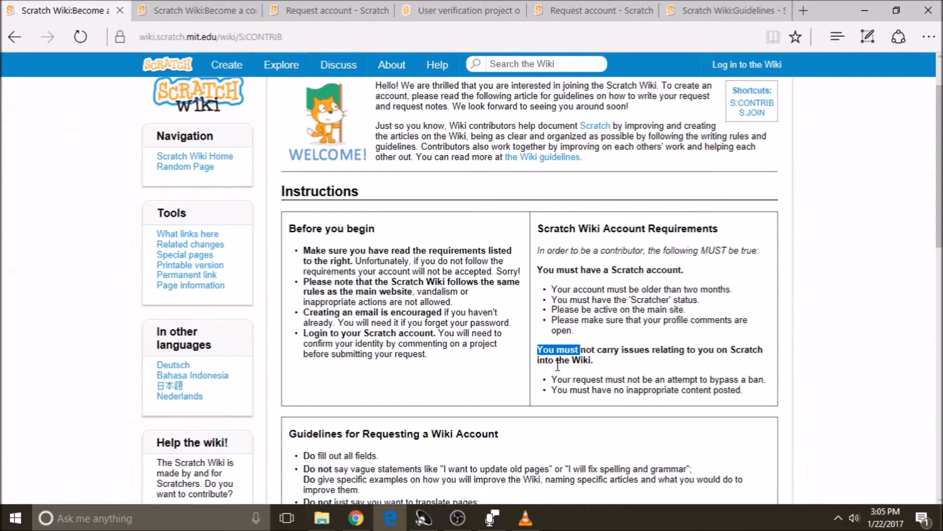
{"action": "mouse_move", "coordinate": [577, 198]}
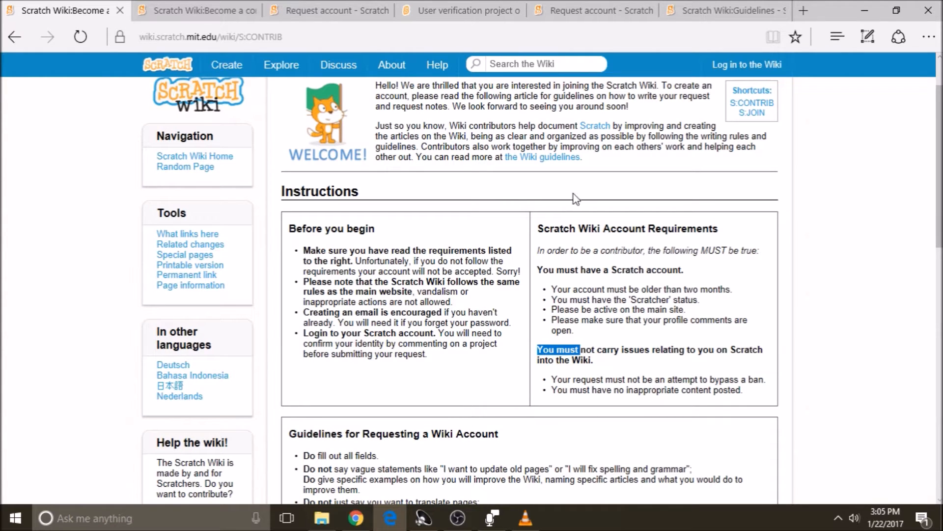
{"action": "mouse_move", "coordinate": [599, 339]}
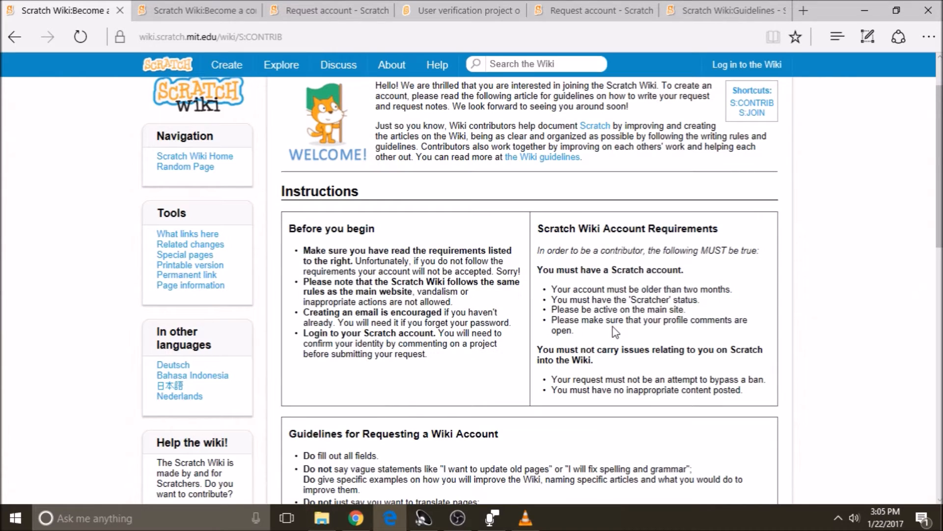
{"action": "mouse_move", "coordinate": [562, 304]}
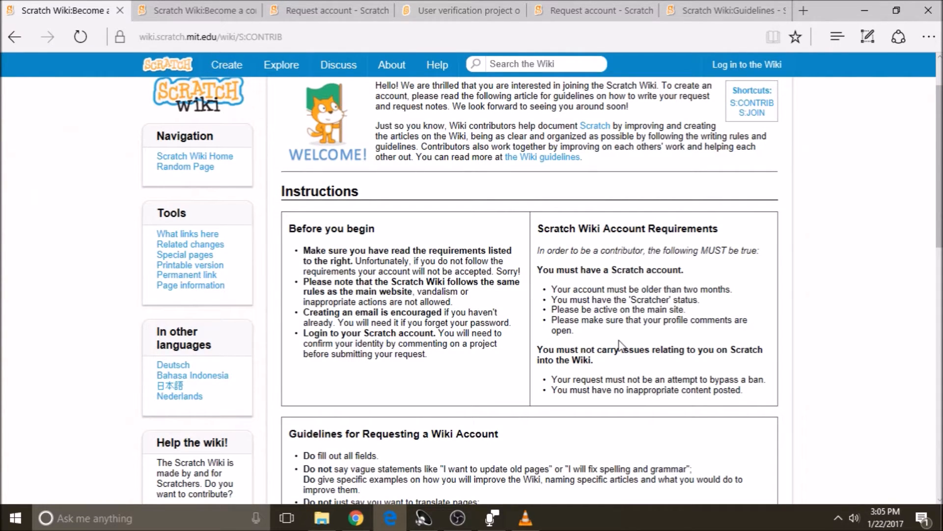
{"action": "mouse_move", "coordinate": [596, 345]}
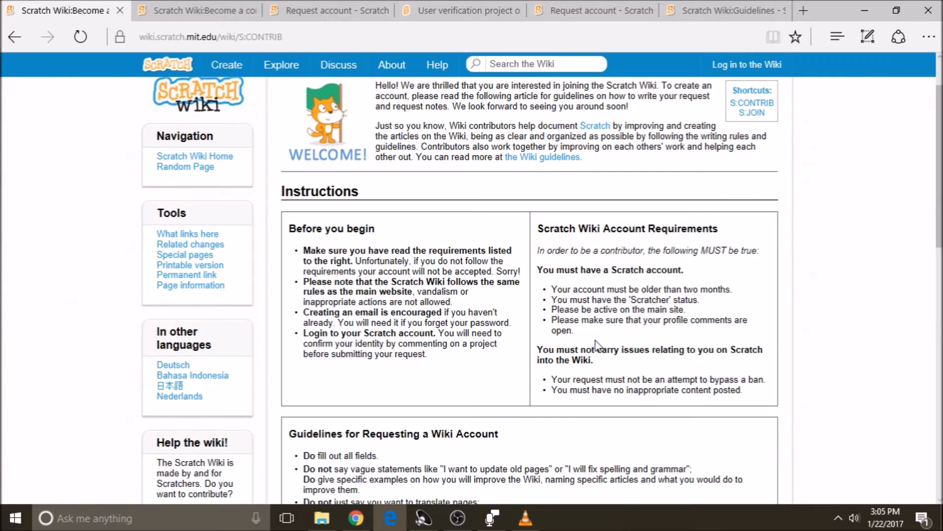
{"action": "mouse_move", "coordinate": [546, 387]}
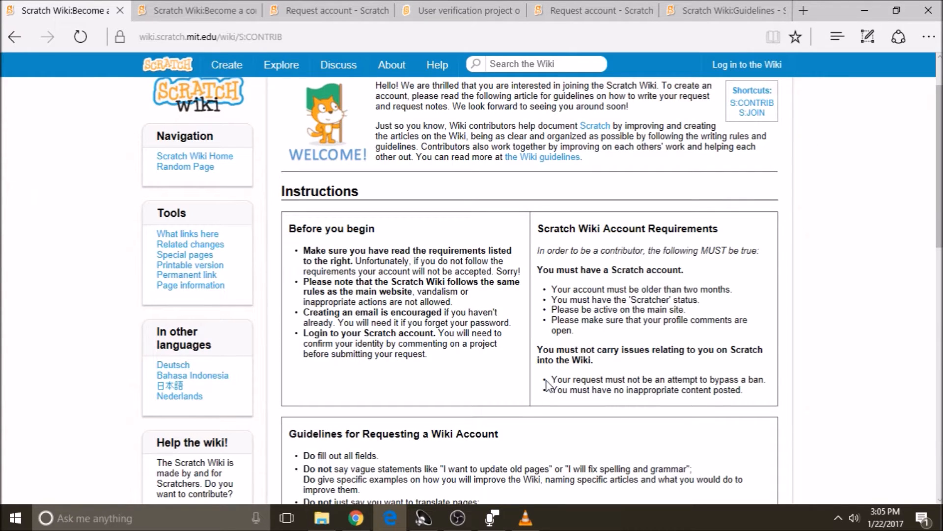
{"action": "left_click_drag", "start_coordinate": [554, 360], "coordinate": [765, 379]}
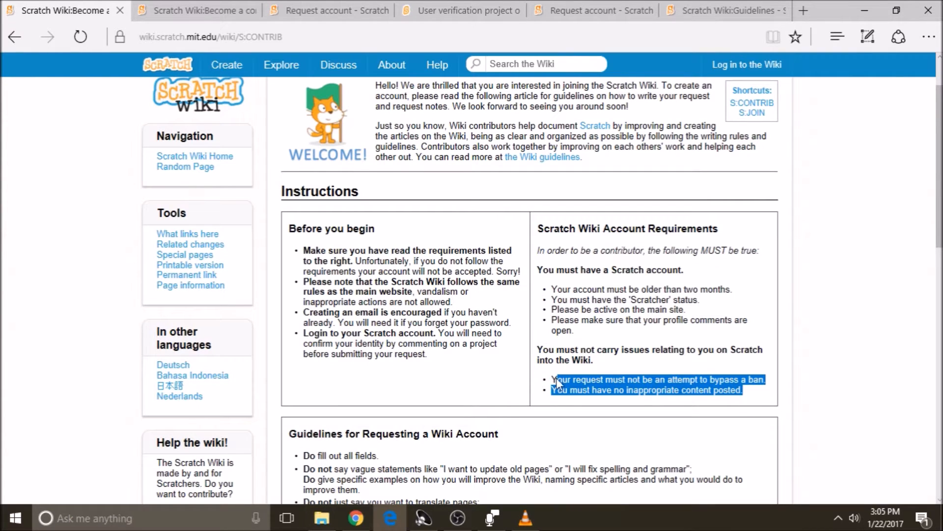
{"action": "left_click", "coordinate": [750, 394]}
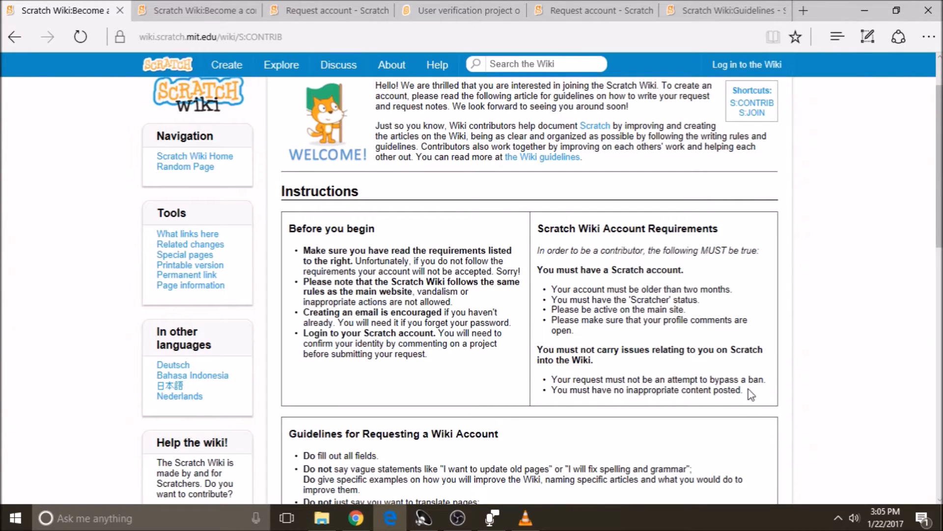
{"action": "left_click_drag", "start_coordinate": [552, 379], "coordinate": [744, 391]}
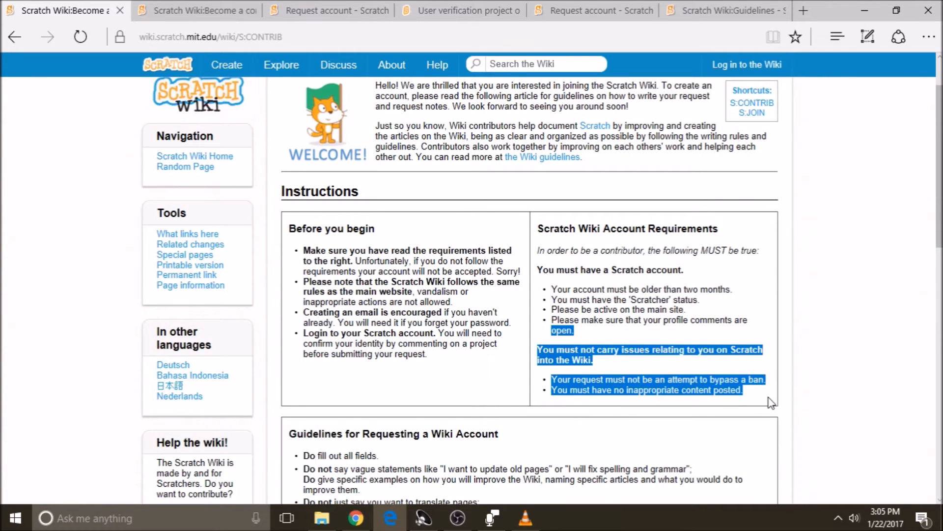
{"action": "scroll", "scroll_direction": "down", "scroll_amount": 3}
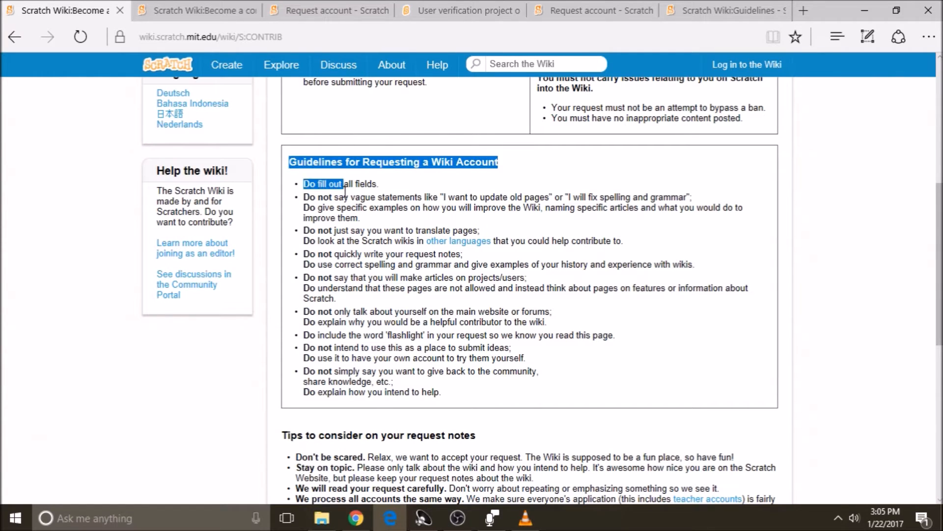
{"action": "left_click", "coordinate": [290, 178]}
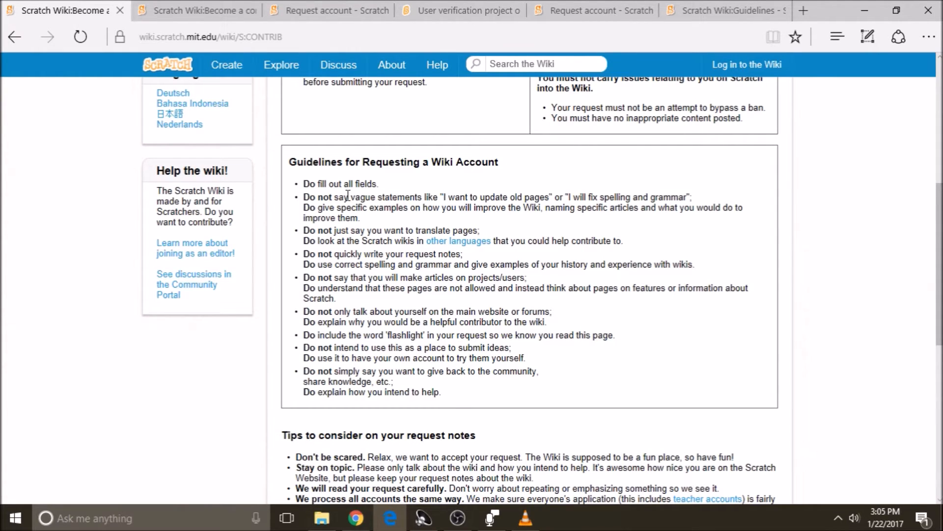
{"action": "mouse_move", "coordinate": [470, 226]}
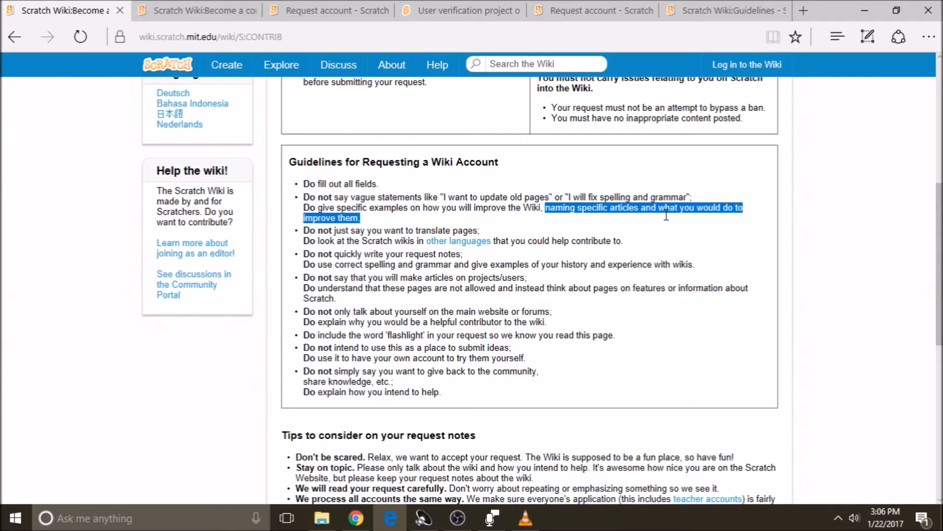
{"action": "mouse_move", "coordinate": [337, 231]}
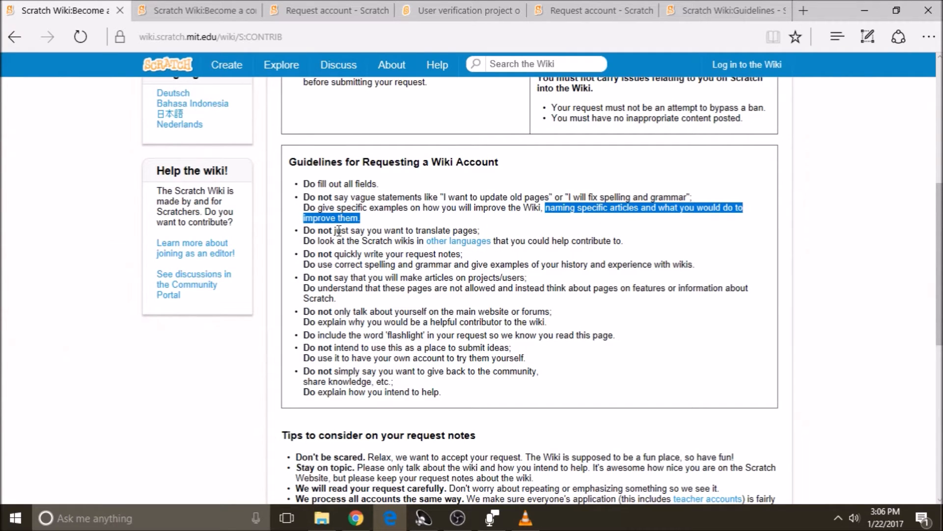
{"action": "left_click", "coordinate": [488, 227]}
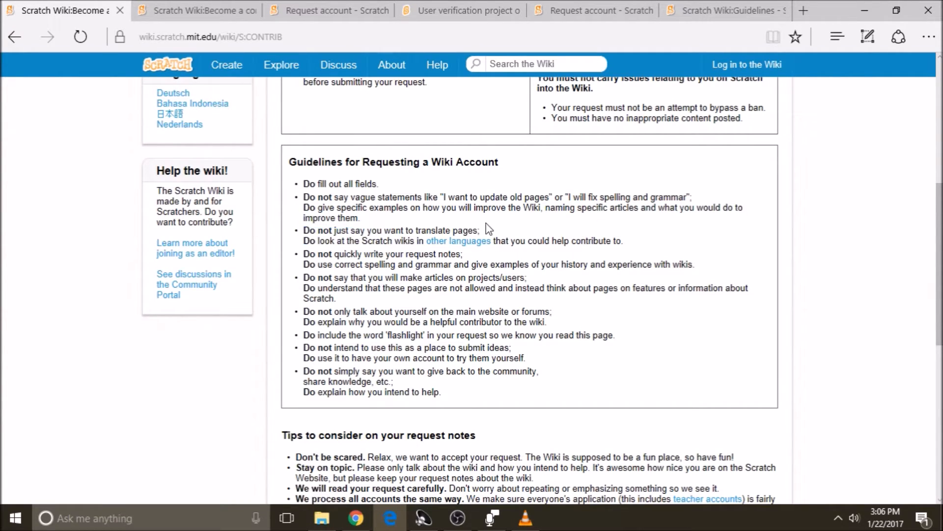
{"action": "mouse_move", "coordinate": [644, 257]}
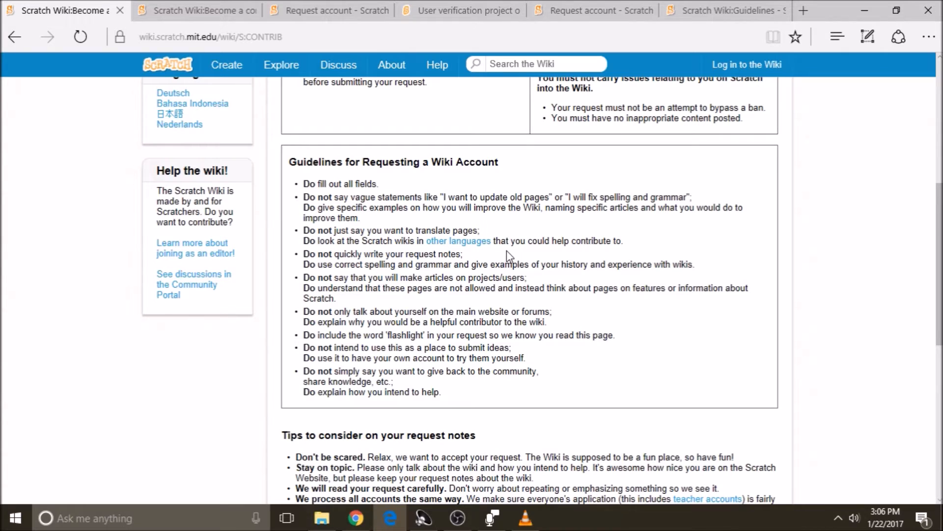
{"action": "left_click_drag", "start_coordinate": [304, 218], "coordinate": [425, 277]}
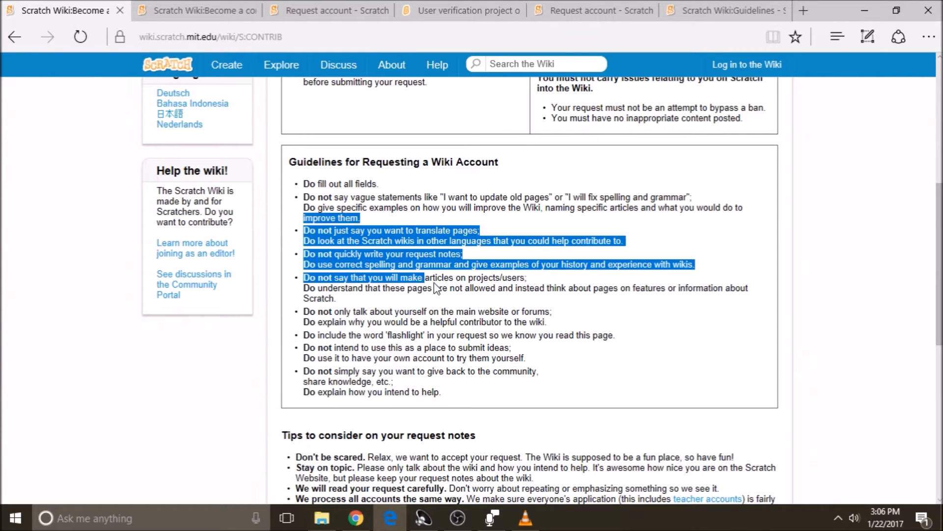
{"action": "left_click", "coordinate": [451, 303]}
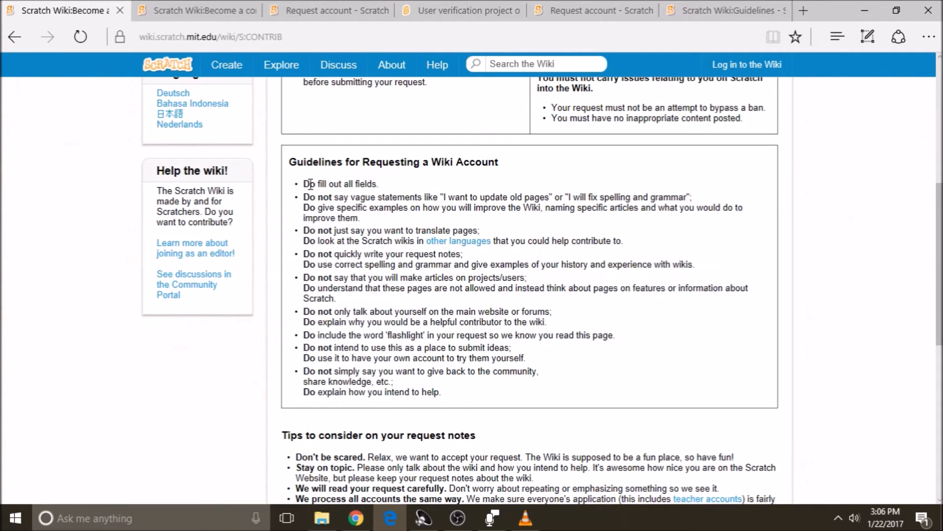
{"action": "mouse_move", "coordinate": [710, 458]}
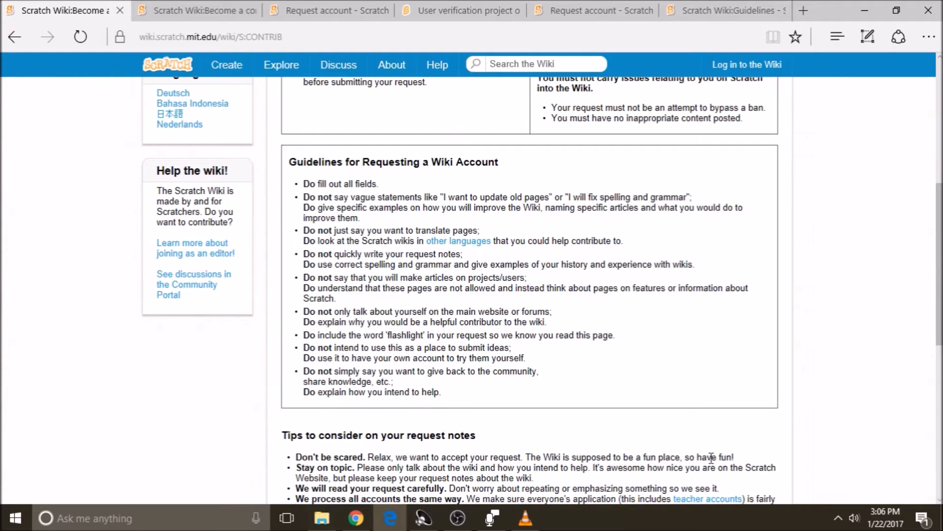
{"action": "left_click_drag", "start_coordinate": [296, 457], "coordinate": [765, 498]}
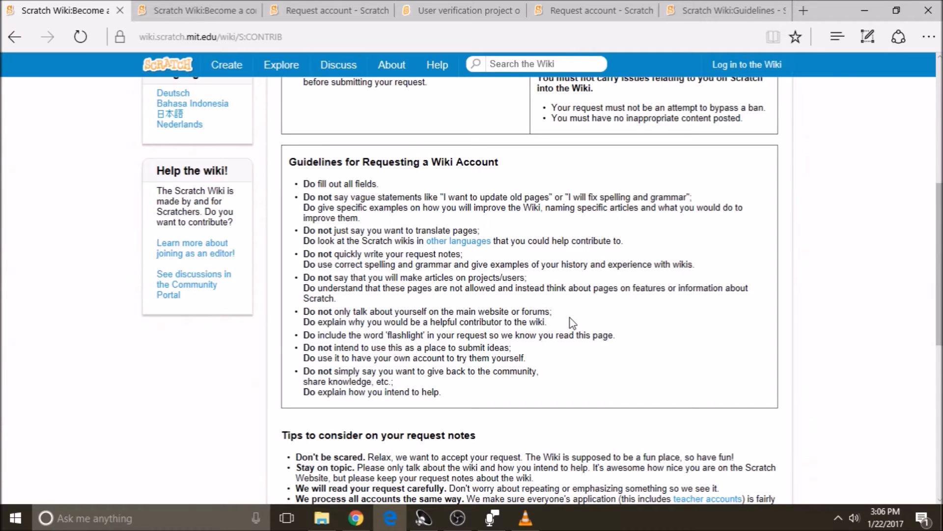
{"action": "mouse_move", "coordinate": [554, 363]}
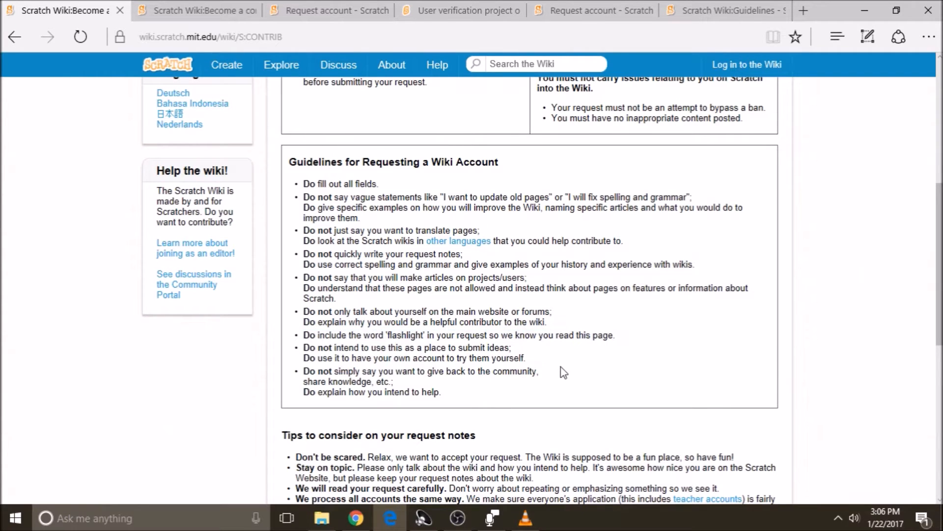
{"action": "left_click_drag", "start_coordinate": [389, 346], "coordinate": [511, 347]}
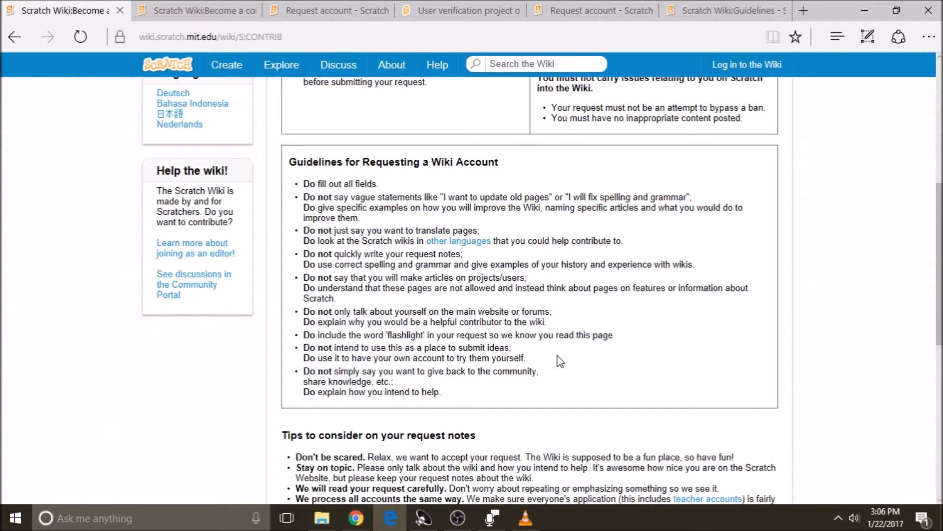
{"action": "mouse_move", "coordinate": [307, 420]}
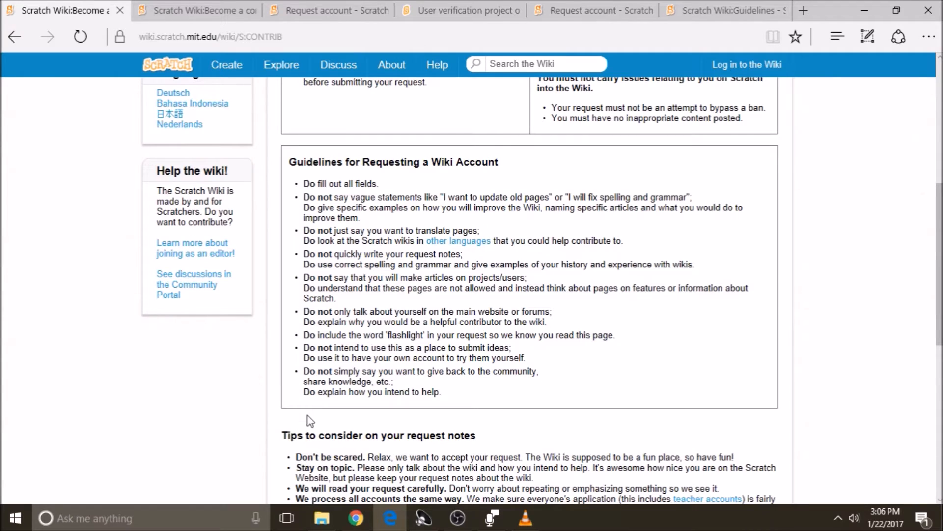
{"action": "left_click_drag", "start_coordinate": [303, 371], "coordinate": [394, 381]}
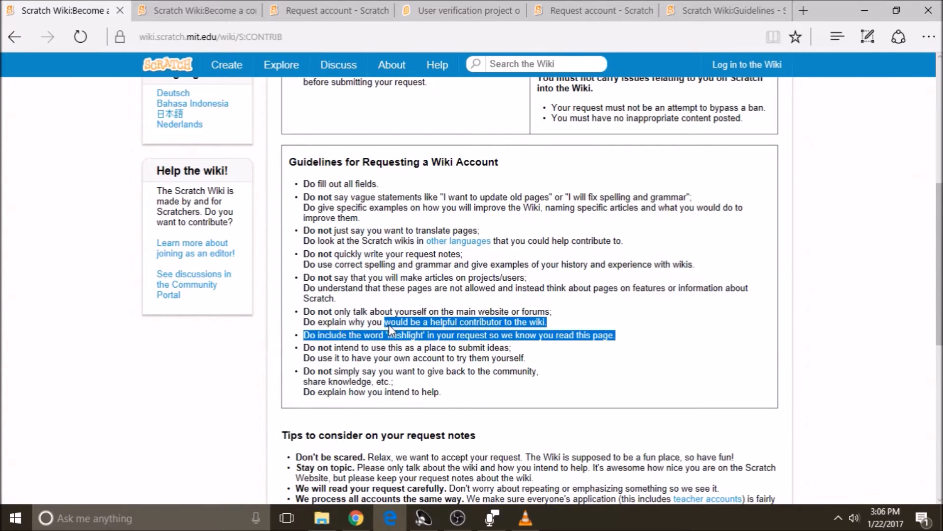
{"action": "left_click", "coordinate": [272, 338]}
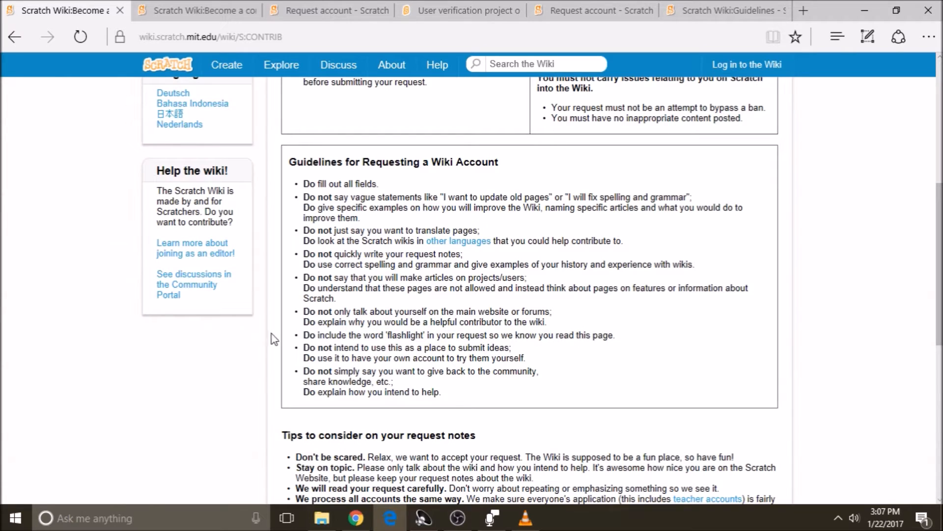
{"action": "left_click_drag", "start_coordinate": [302, 335], "coordinate": [615, 335]}
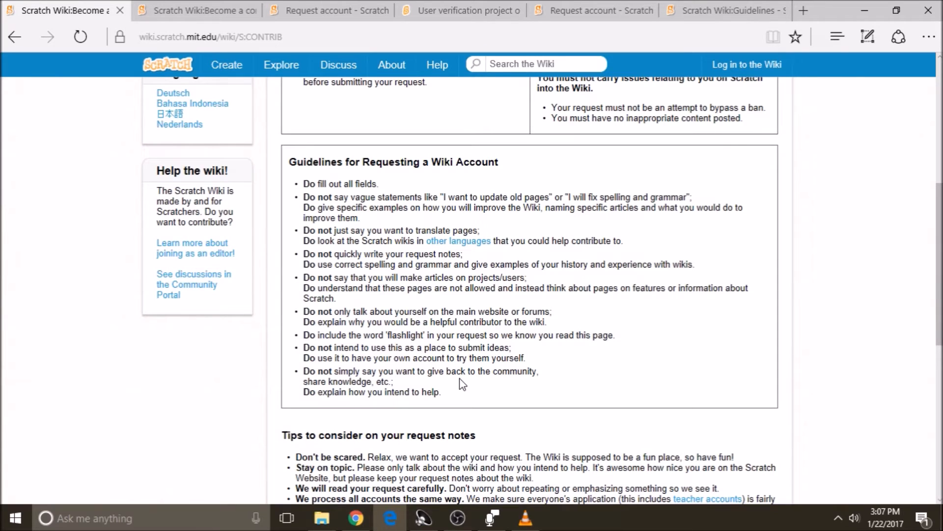
{"action": "mouse_move", "coordinate": [249, 216]}
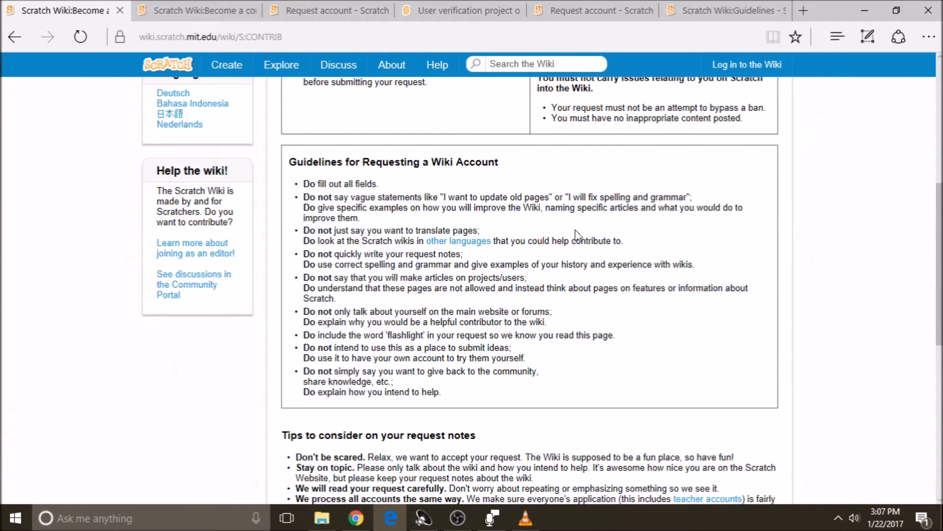
{"action": "scroll", "scroll_direction": "down", "scroll_amount": 3}
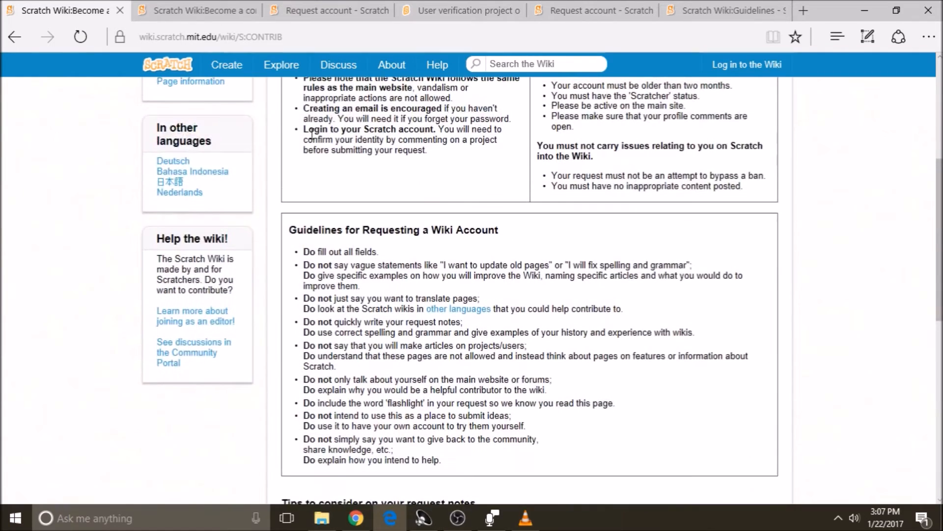
Enter the username turkey3 on the Request account form
{"action": "left_click", "coordinate": [325, 10]}
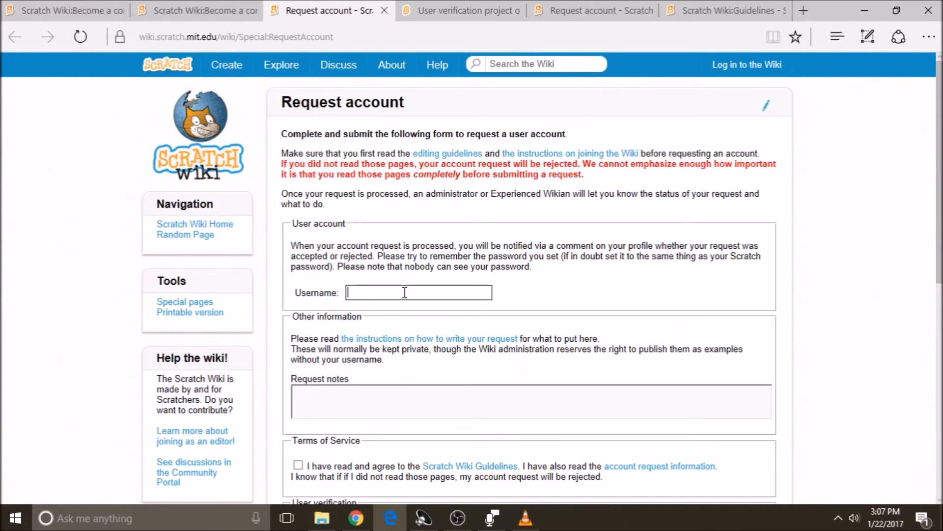
{"action": "type", "text": "turkey3"}
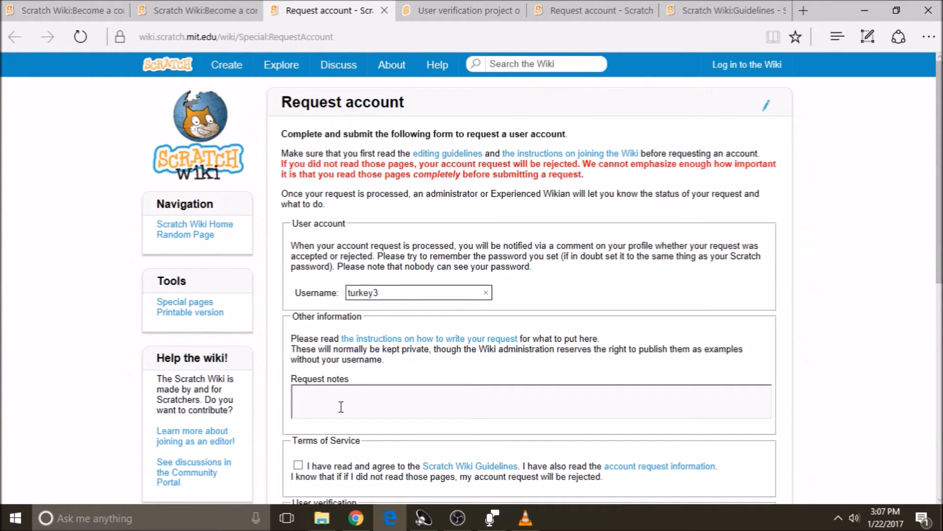
{"action": "scroll", "scroll_direction": "down", "scroll_amount": 3}
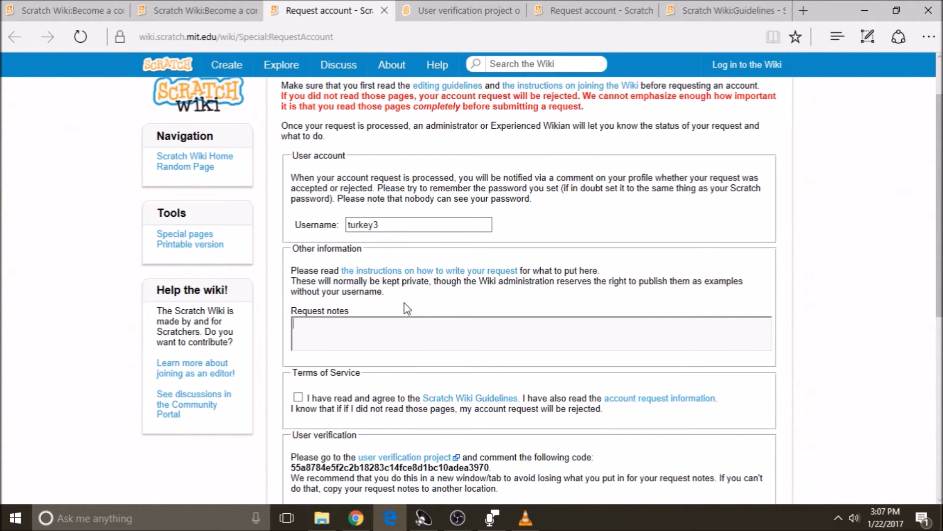
Draft request notes about being a 5-year Scratcher who likes helping new scratchers
{"action": "type", "text": "Hi!"}
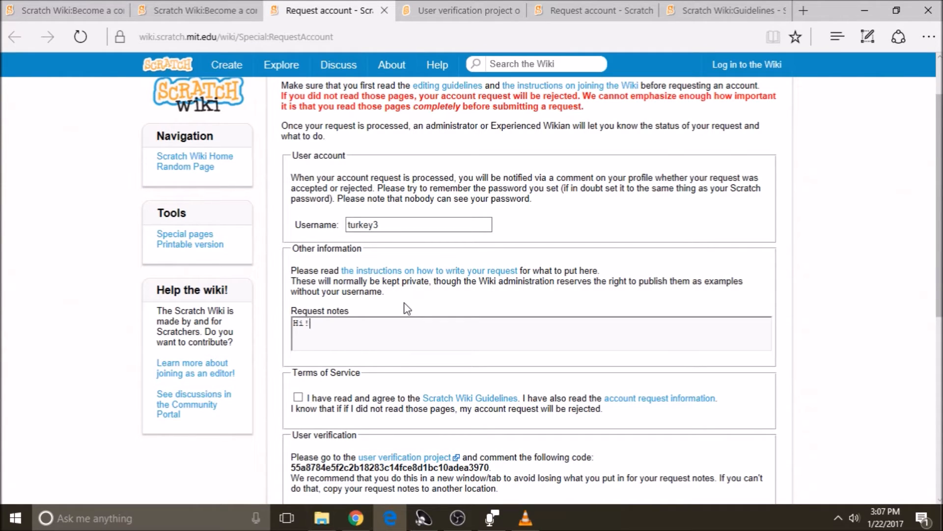
{"action": "type", "text": "I'm such a great Scratchewr"}
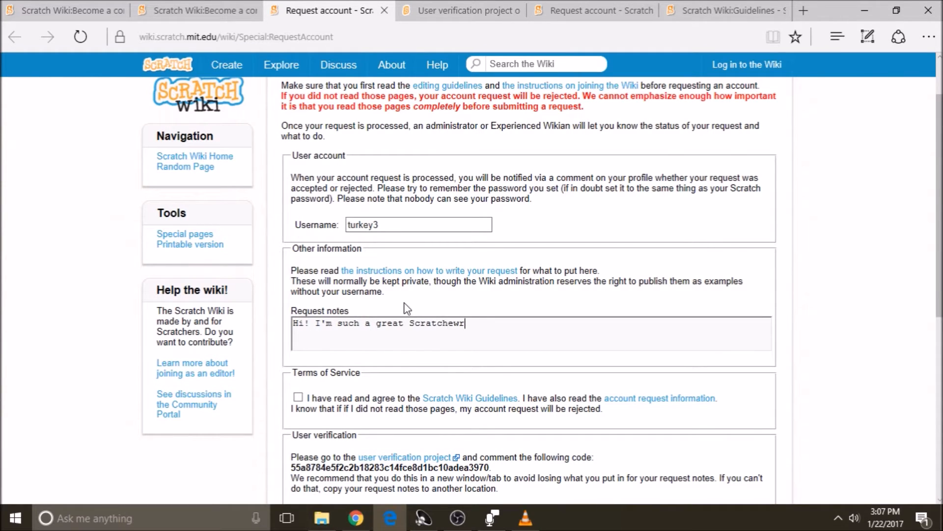
{"action": "type", "text": "who has been on the site for 5 years."}
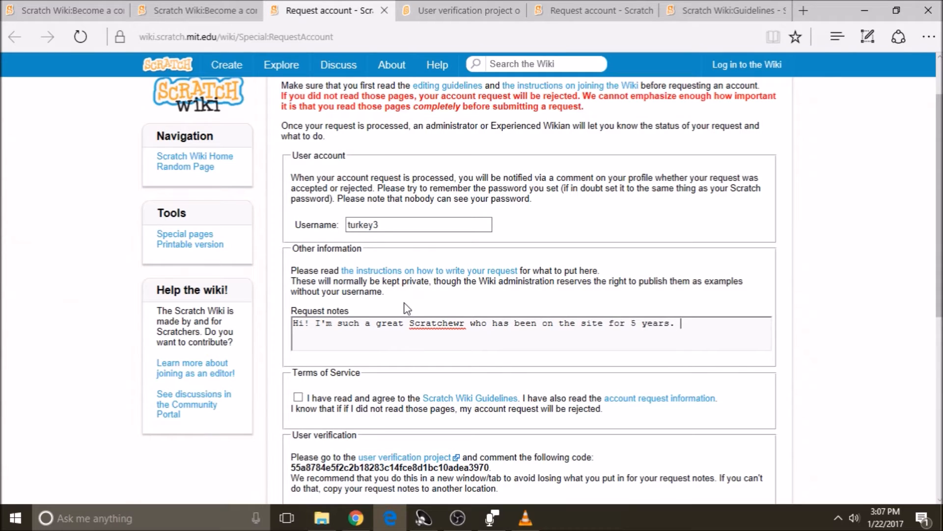
{"action": "type", "text": "I like helping new scratchers learn new stuff which is why I want to help edit the WIki. I think I have"}
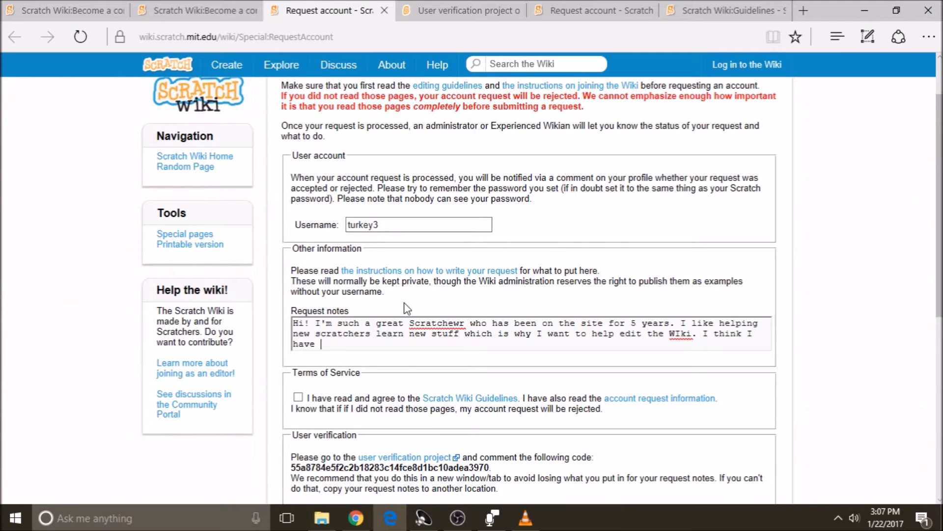
{"action": "type", "text": "a ton of knowledge to share and can make i"}
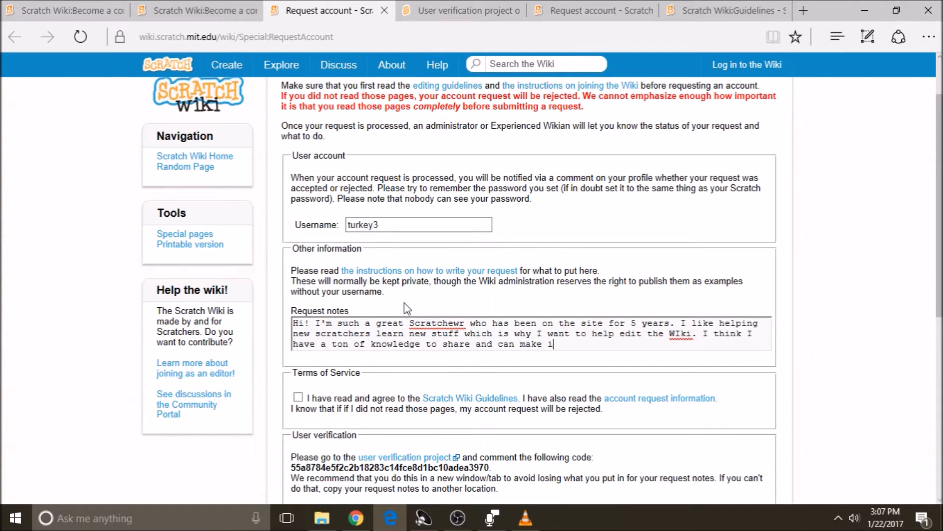
{"action": "type", "text": "t a better place because I"}
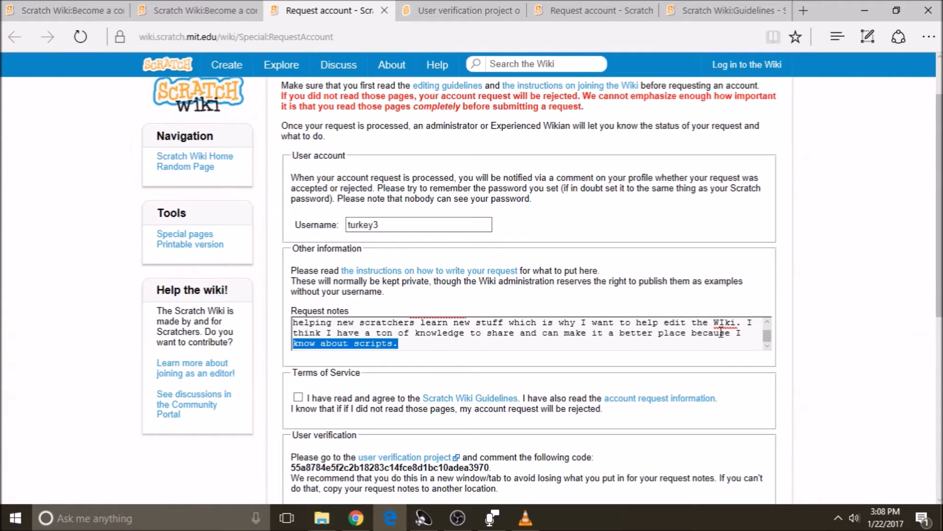
Select the whole first draft of the request notes and delete it, leaving the box empty
{"action": "type", "text": "Hi! I'm such a great Scratchewr who has been on the site for 5 years. I like"}
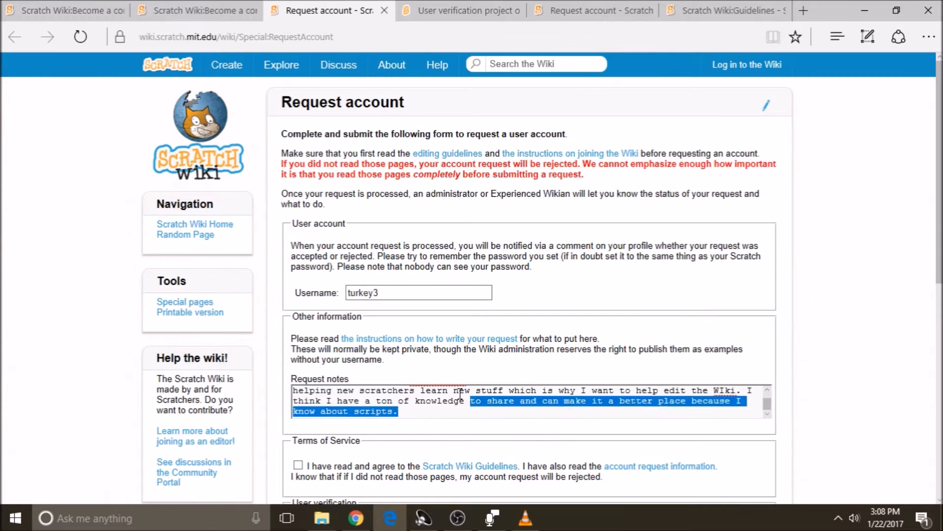
{"action": "type", "text": "Hi! I'm such a great Scratchewr who has been on the site for 5 years. I like"}
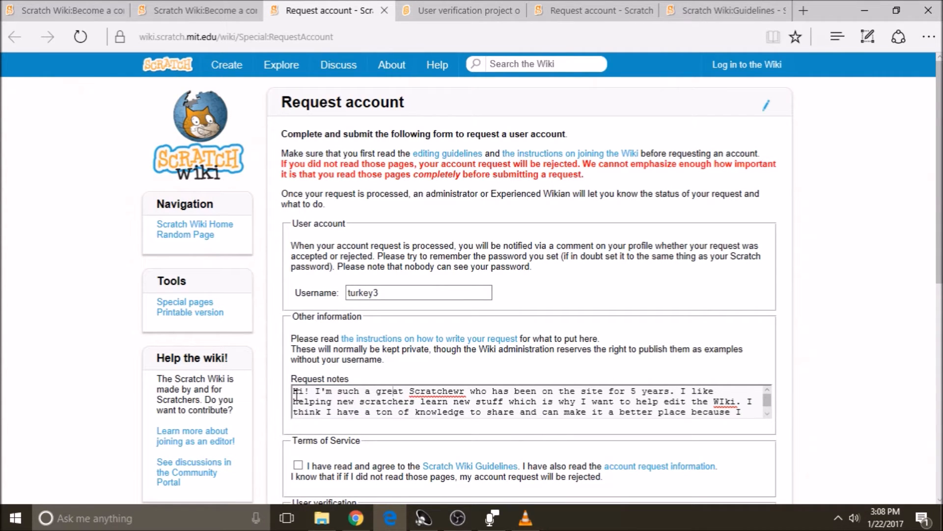
{"action": "type", "text": "know about scripts."}
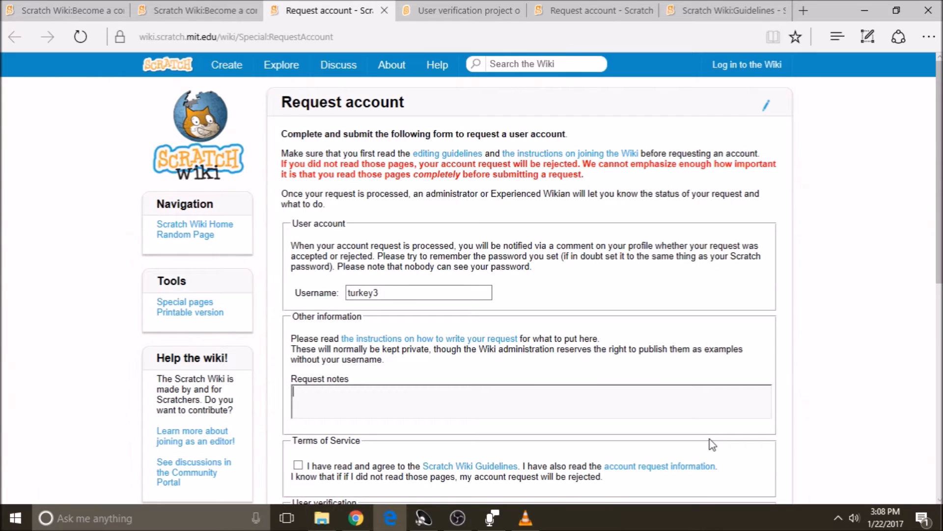
Write notes introducing turkey3 and plans to make new block articles and remove articles
{"action": "type", "text": "Hello! My name i"}
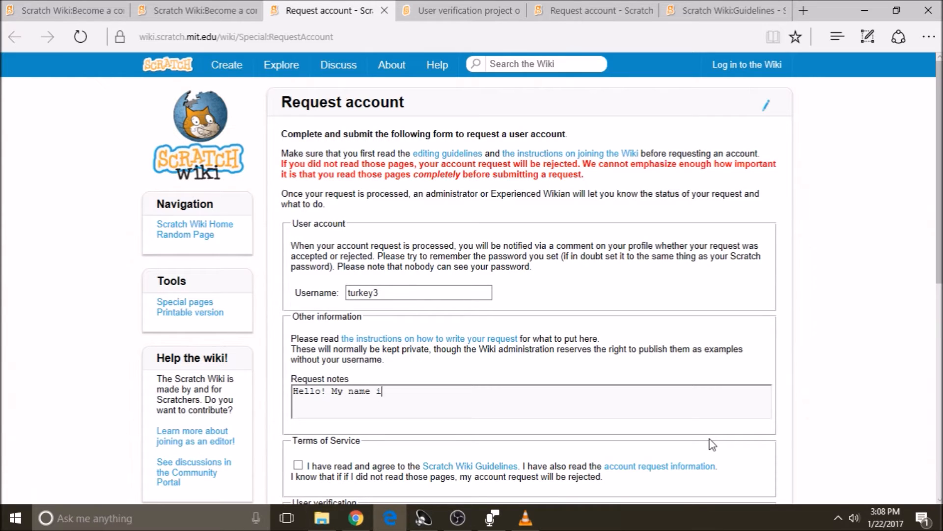
{"action": "type", "text": "s turkey3. I wa"}
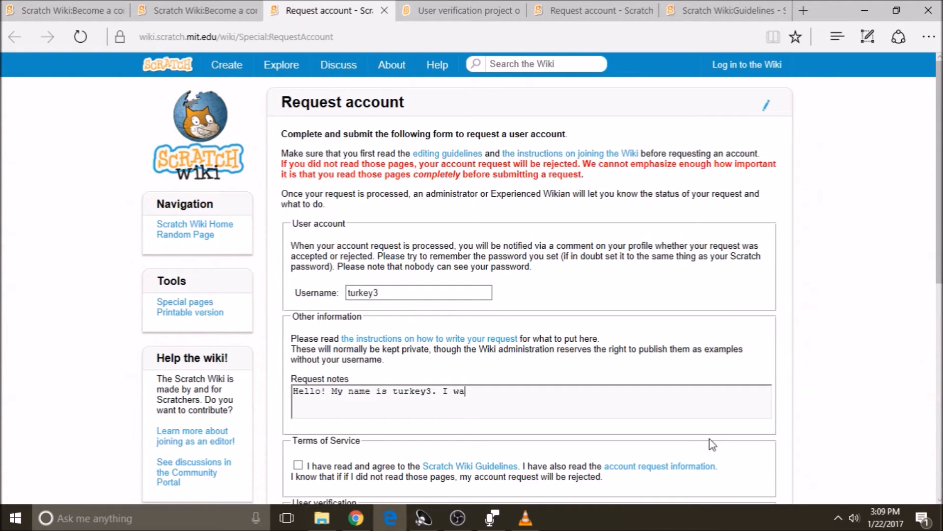
{"action": "type", "text": "nt to help the Wiki by making new"}
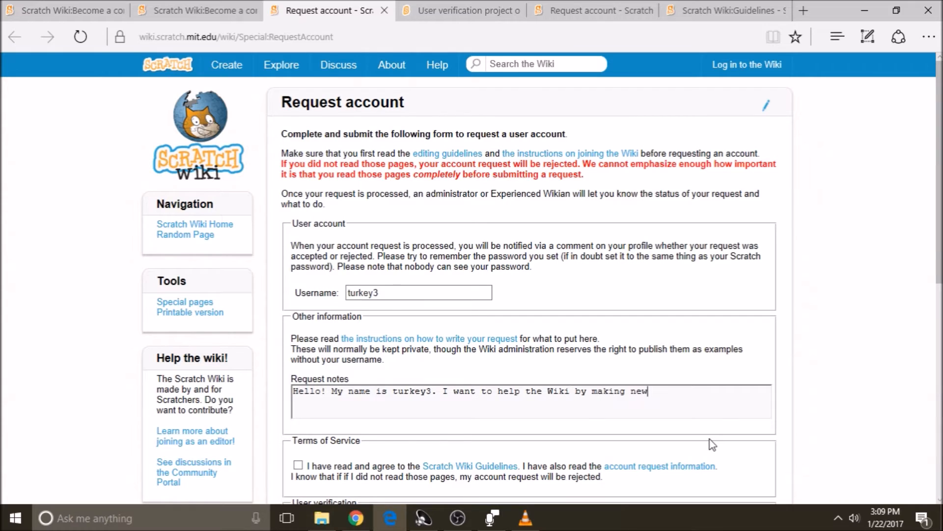
{"action": "type", "text": "articles on certain b"}
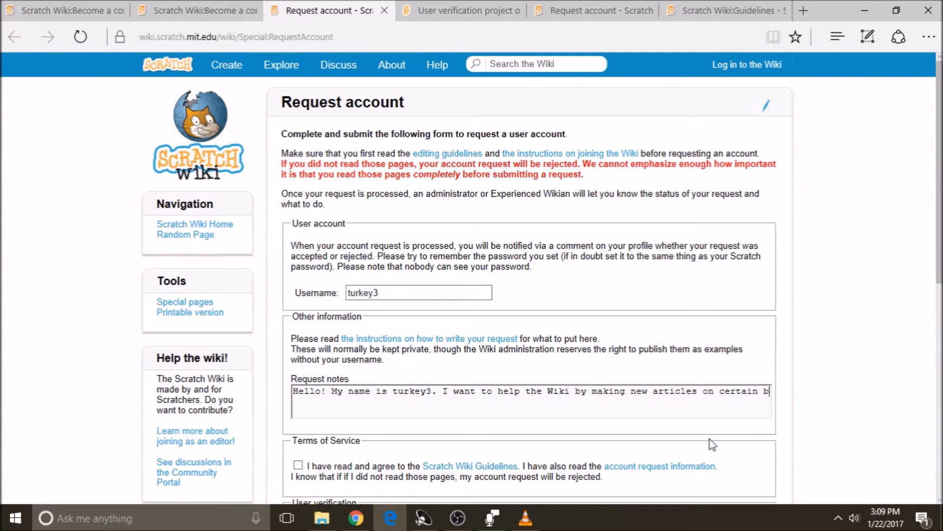
{"action": "type", "text": "blocks. I would also help the Wiki because"}
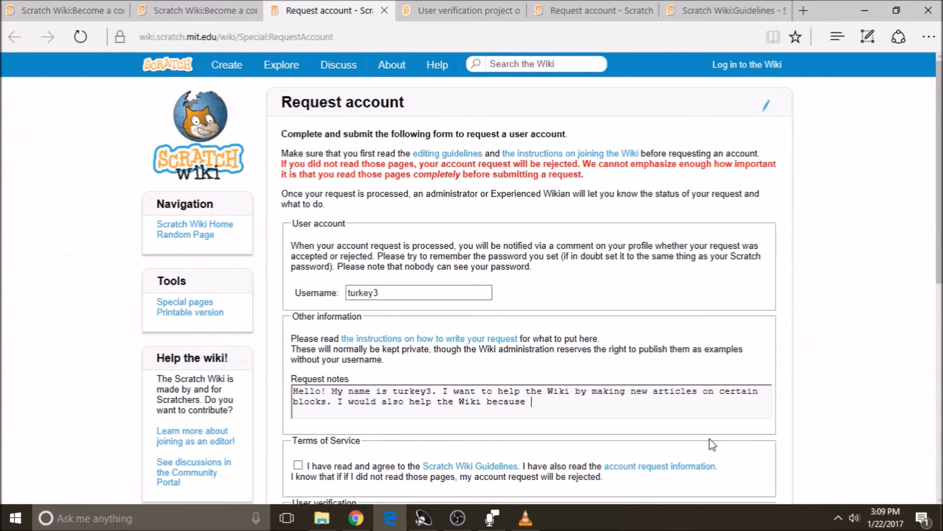
{"action": "type", "text": "I will remove articles that are not needed"}
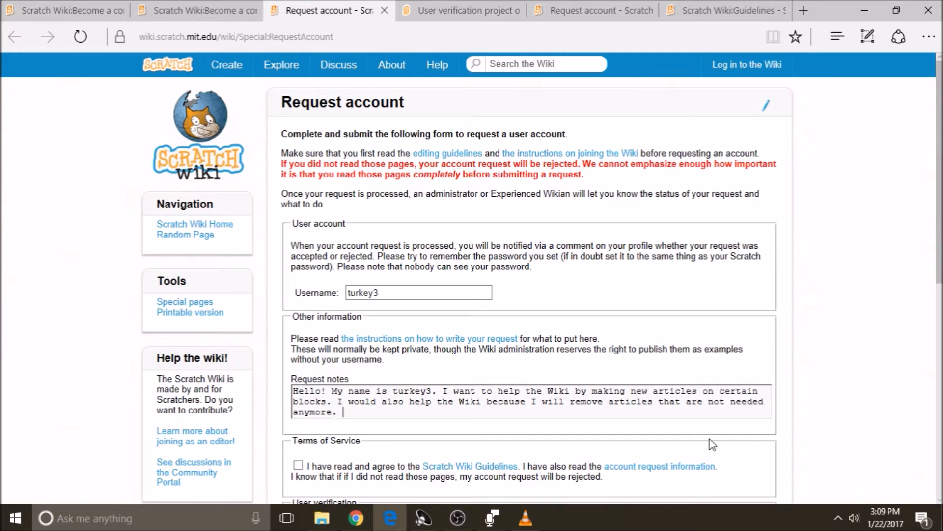
{"action": "type", "text": "I would be a helpful contributer because I have a lot of"}
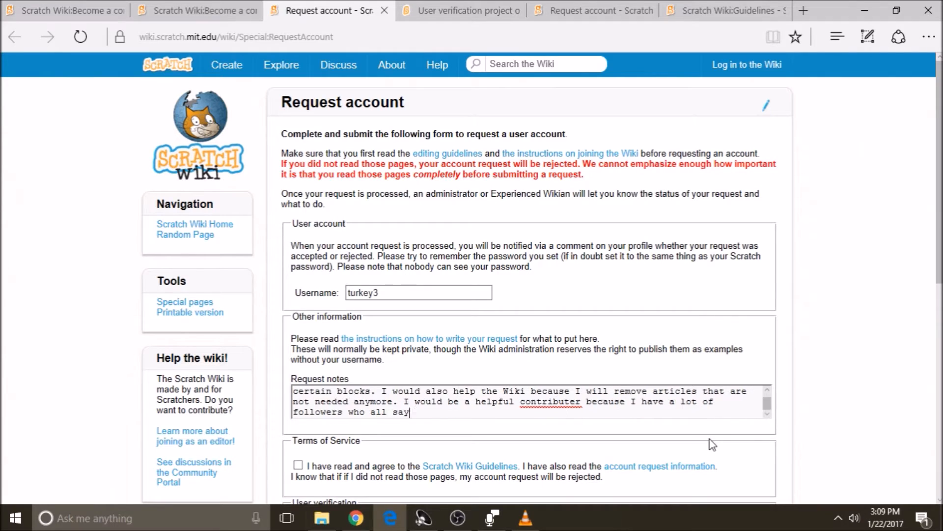
Finish the note with great projects, helpful input, cleaning up areas, ending 'Flashlight out!'
{"action": "type", "text": "I make great projects and know my way around the website. I"}
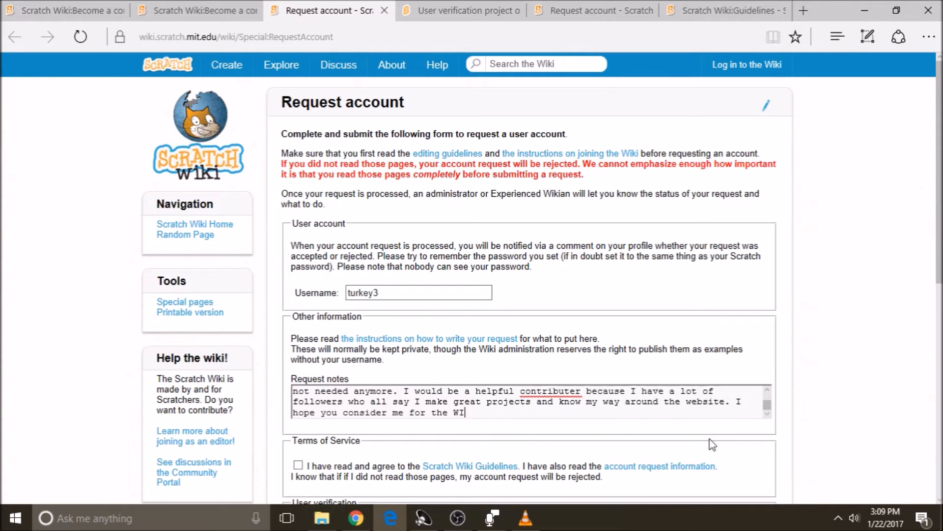
{"action": "type", "text": "ki, as I desire to"}
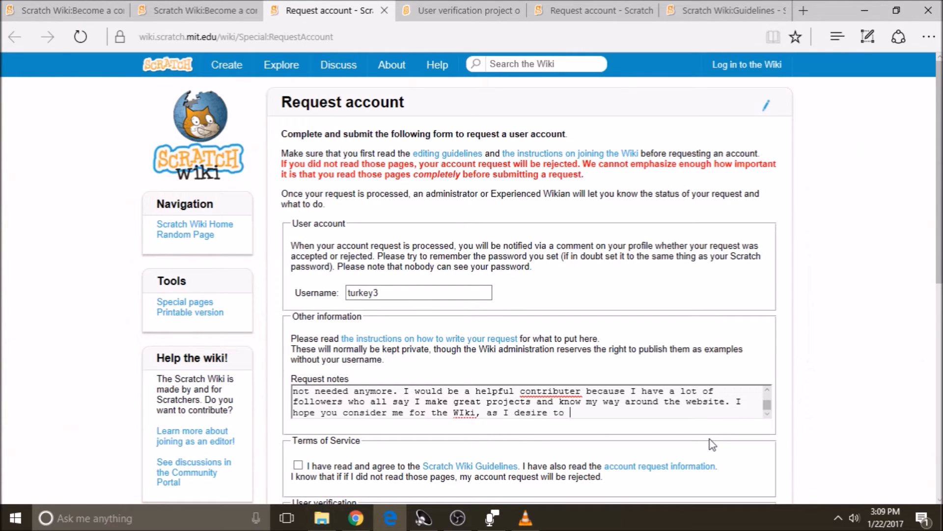
{"action": "type", "text": "provide helpful input and clean u"}
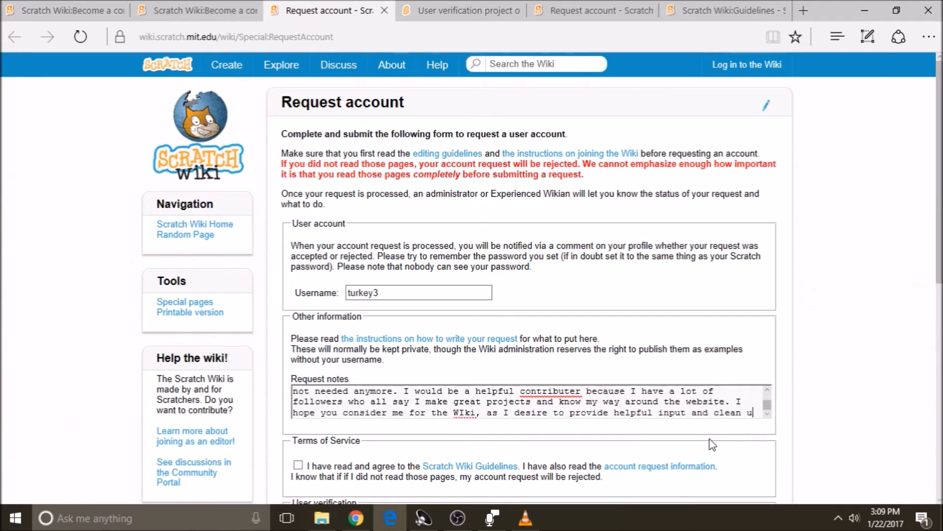
{"action": "type", "text": "up areas that need mo"}
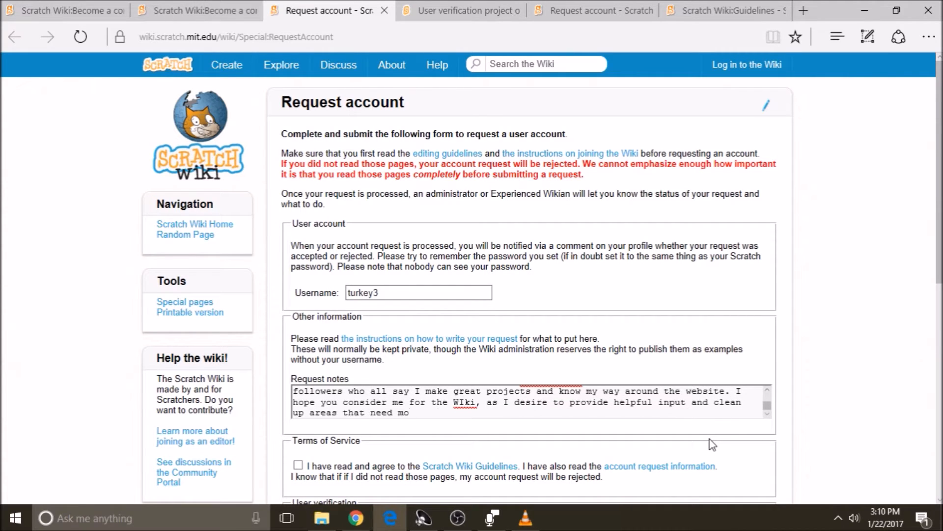
{"action": "type", "text": "dified. Flashlight out!"}
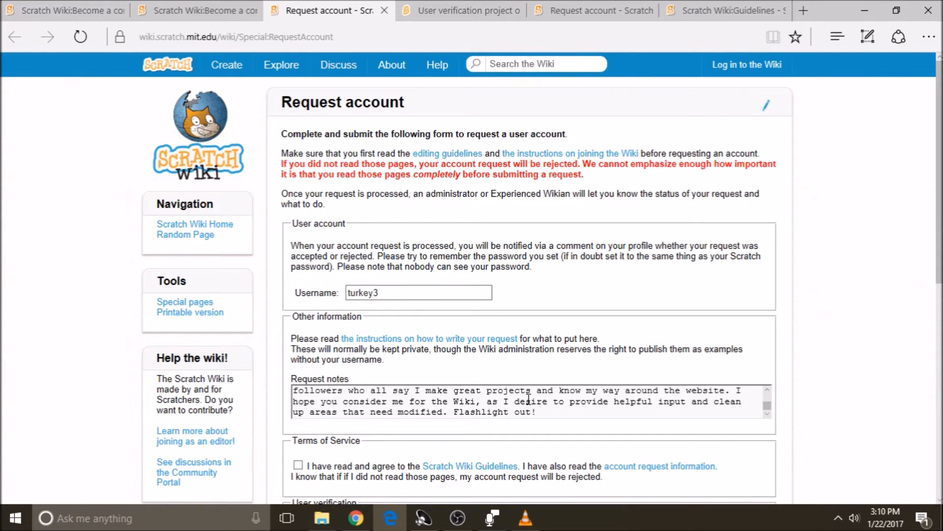
{"action": "mouse_move", "coordinate": [422, 427]}
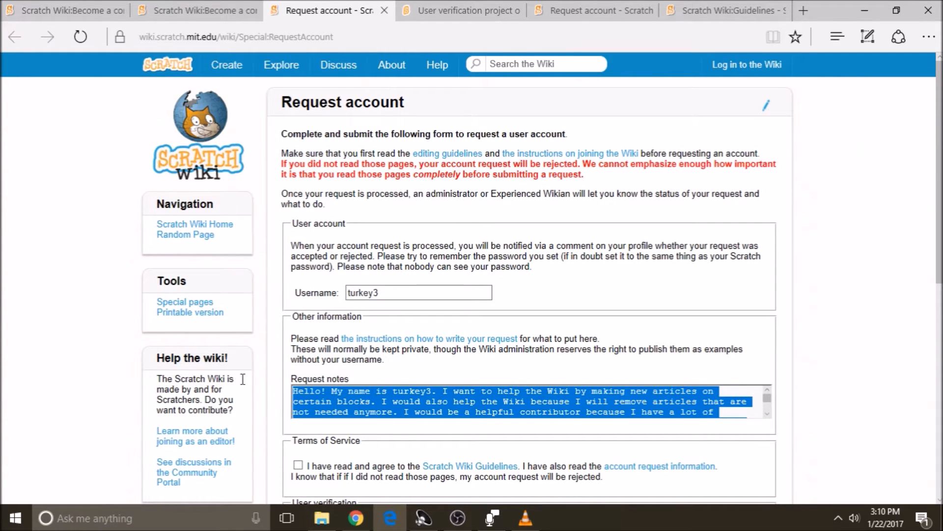
{"action": "type", "text": "followers who all say I make great projects and know my way around the website. I hope you consider me for the Wiki, as I desire to provide helpful input and clean up areas that need modified. Flashlight out!"}
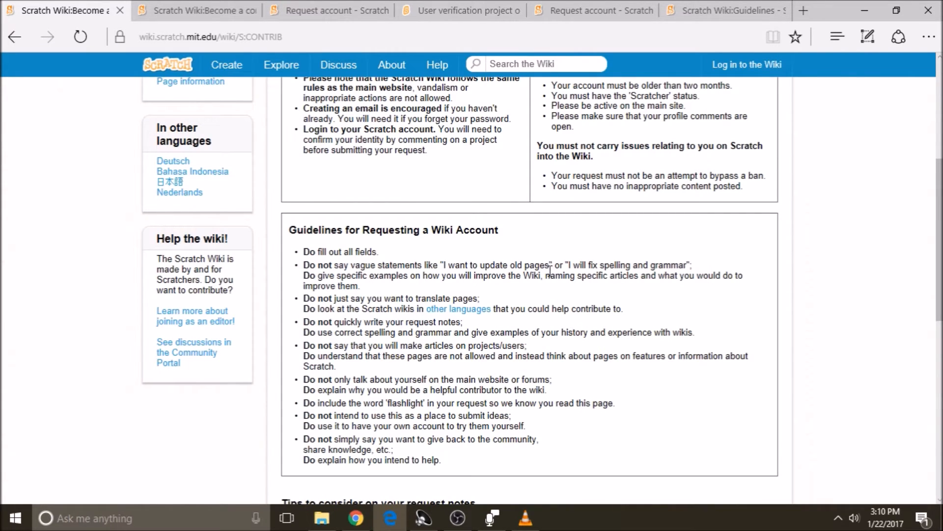
Check the guideline advice about naming specific articles against the written request notes
{"action": "left_click_drag", "start_coordinate": [545, 275], "coordinate": [657, 275]}
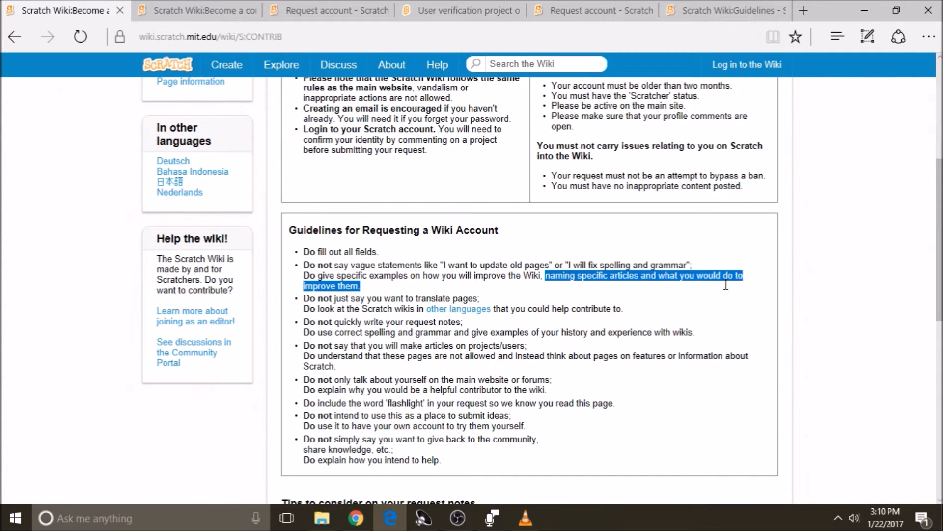
{"action": "left_click", "coordinate": [328, 10]}
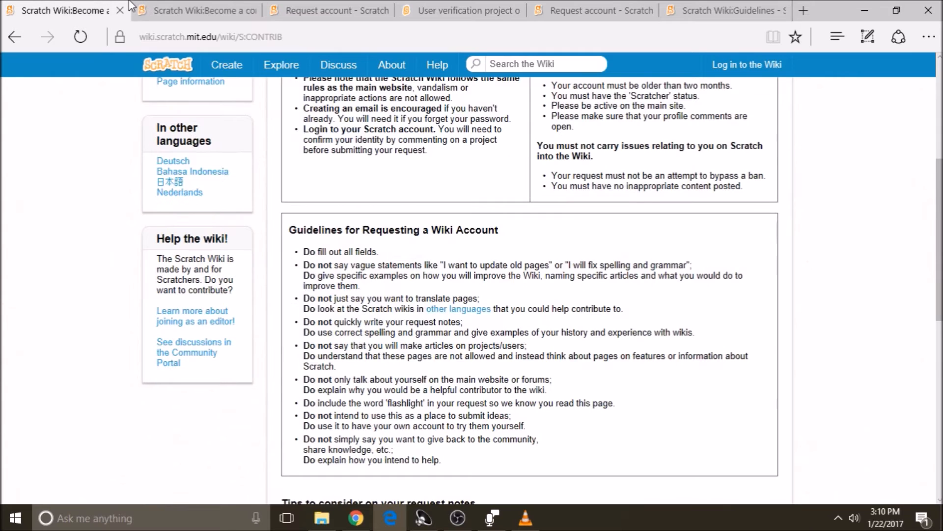
{"action": "left_click", "coordinate": [192, 10]}
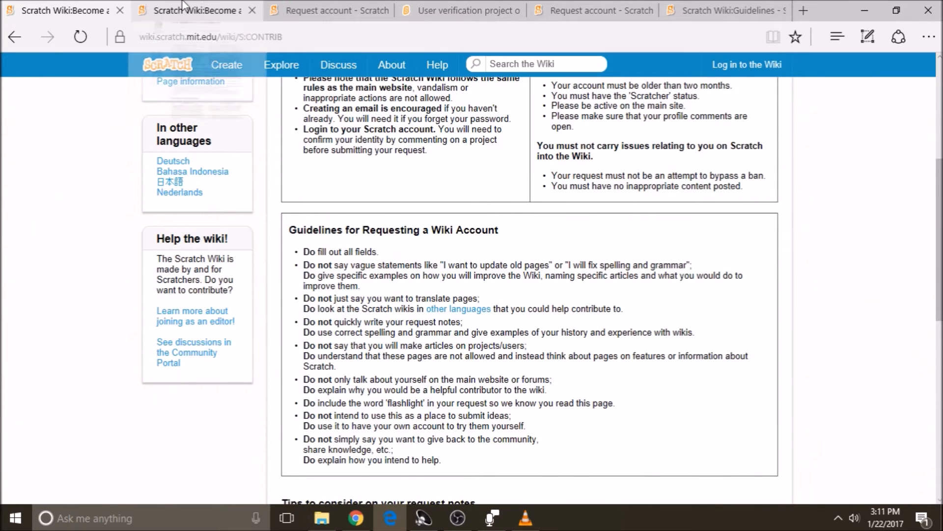
{"action": "left_click", "coordinate": [326, 10]}
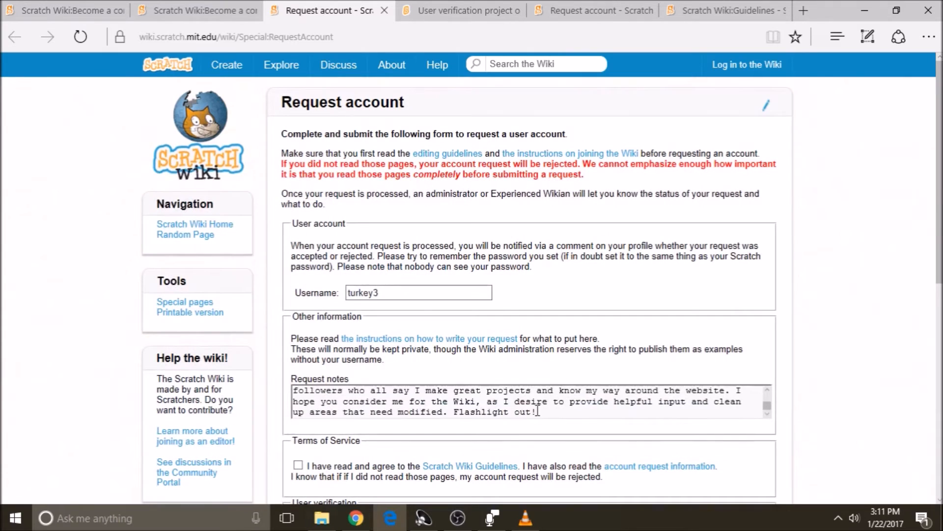
{"action": "scroll", "scroll_direction": "down", "scroll_amount": 3}
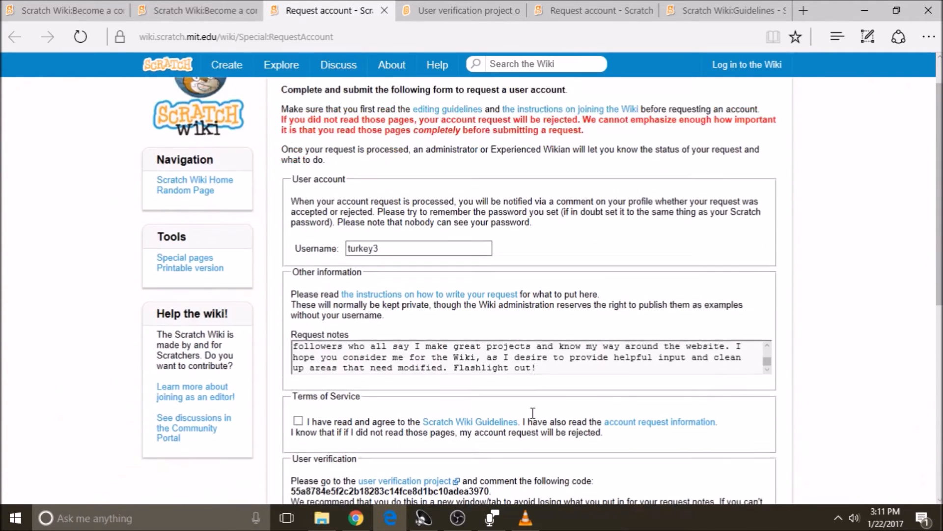
{"action": "scroll", "scroll_direction": "down", "scroll_amount": 3}
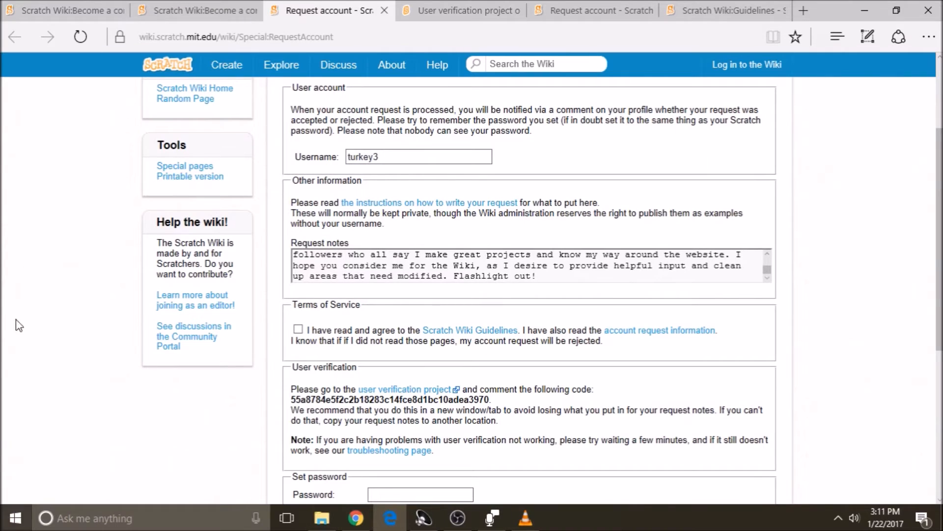
After another look at the guidelines, select the flashlight-ending note and erase it
{"action": "left_click", "coordinate": [60, 10]}
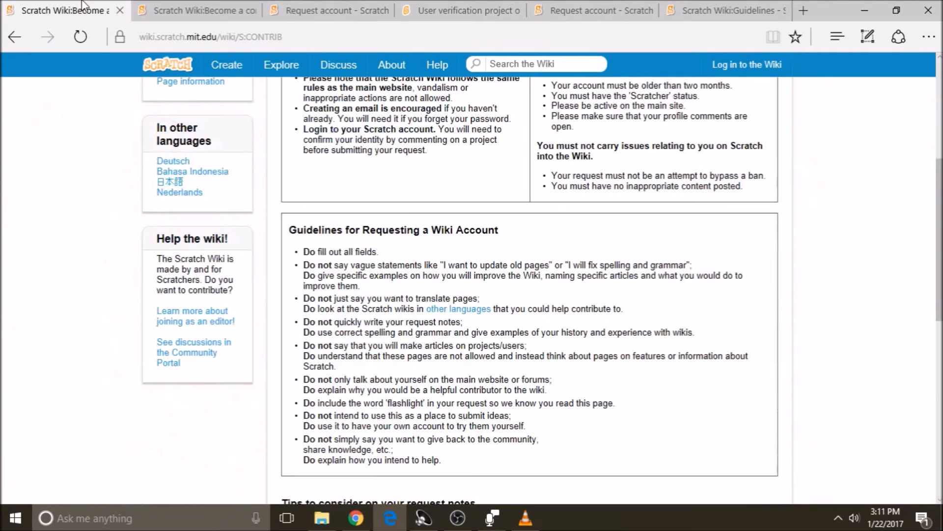
{"action": "left_click", "coordinate": [329, 10]}
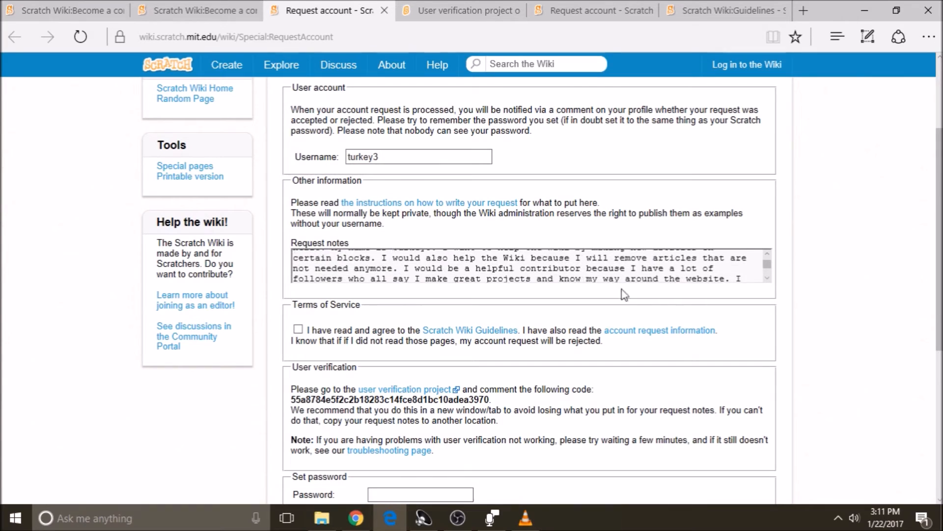
{"action": "scroll", "scroll_direction": "down", "scroll_amount": 3}
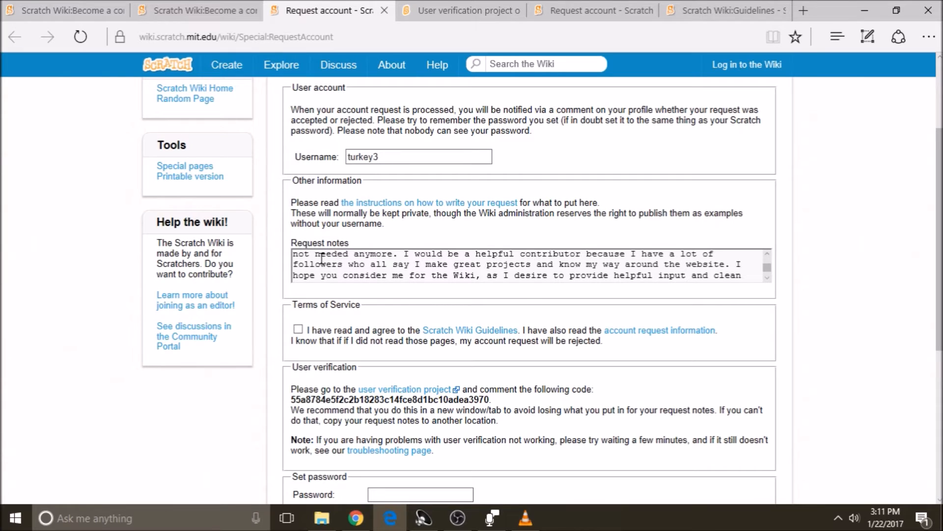
{"action": "left_click_drag", "start_coordinate": [293, 253], "coordinate": [532, 264]}
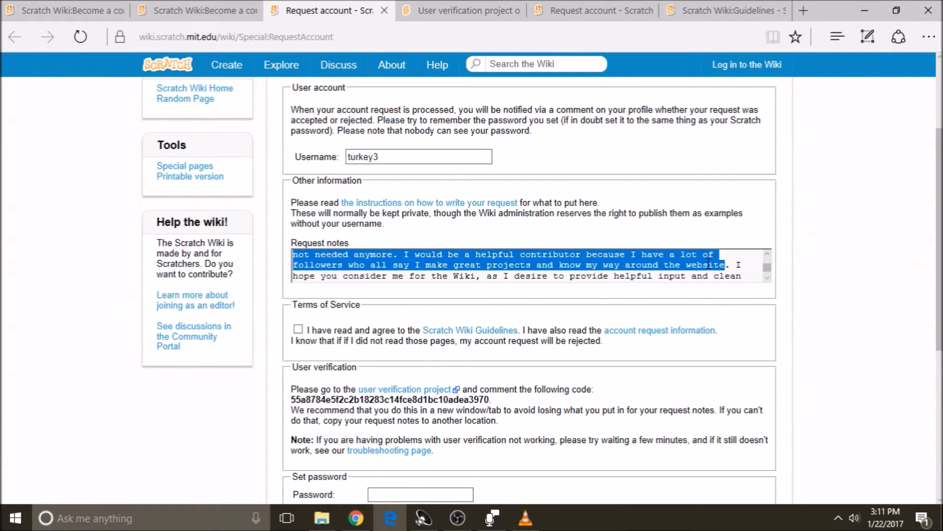
{"action": "left_click", "coordinate": [731, 264]}
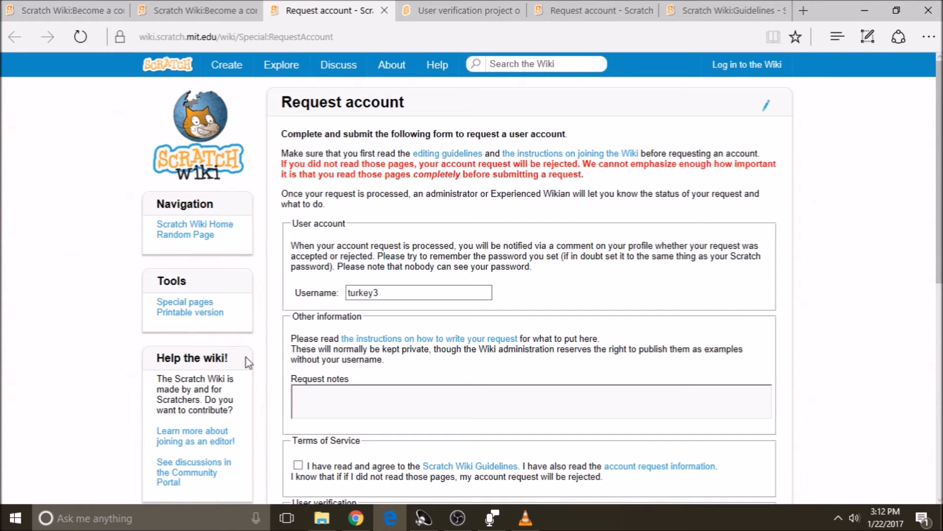
Start a new draft with 'Greeting!', Scratch history, programming growth and proper English
{"action": "type", "text": "Greeting!"}
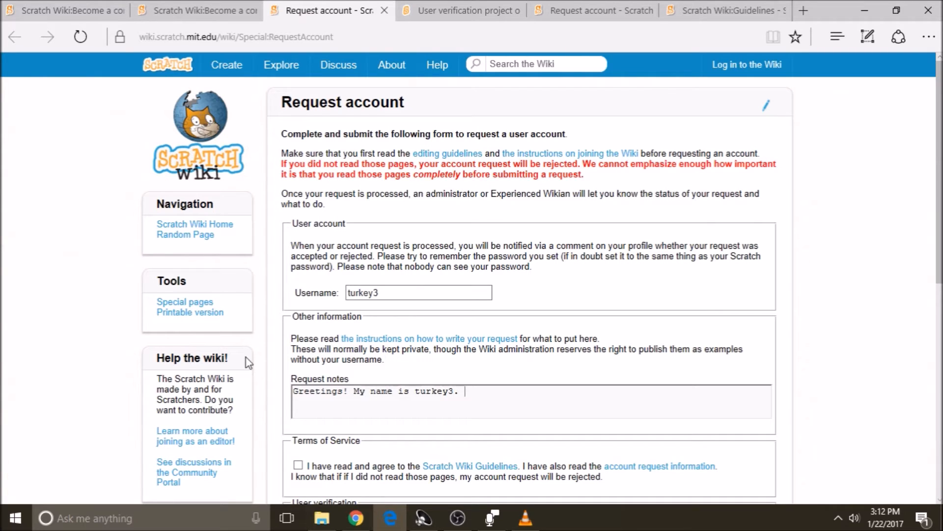
{"action": "type", "text": "I have been on Scratch for 5 years and have growe"}
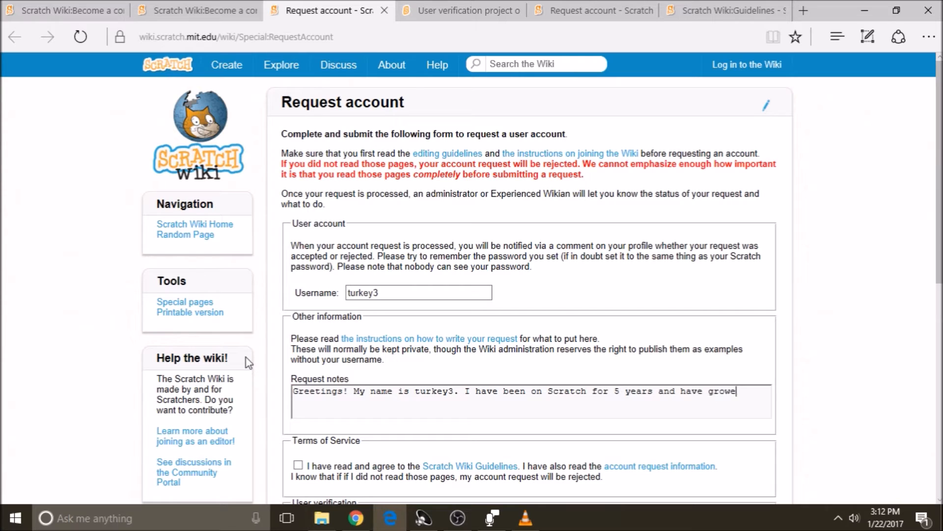
{"action": "type", "text": "n tremendously in"}
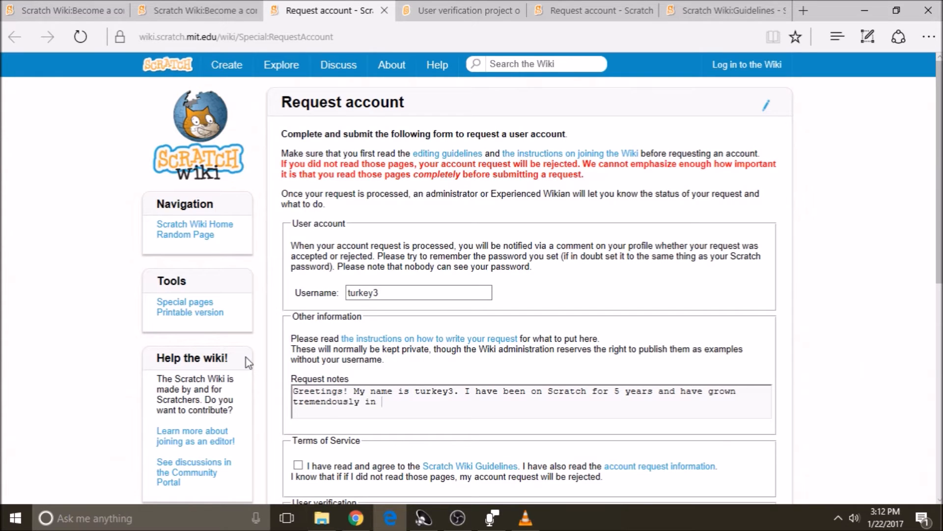
{"action": "type", "text": "my programming experience"}
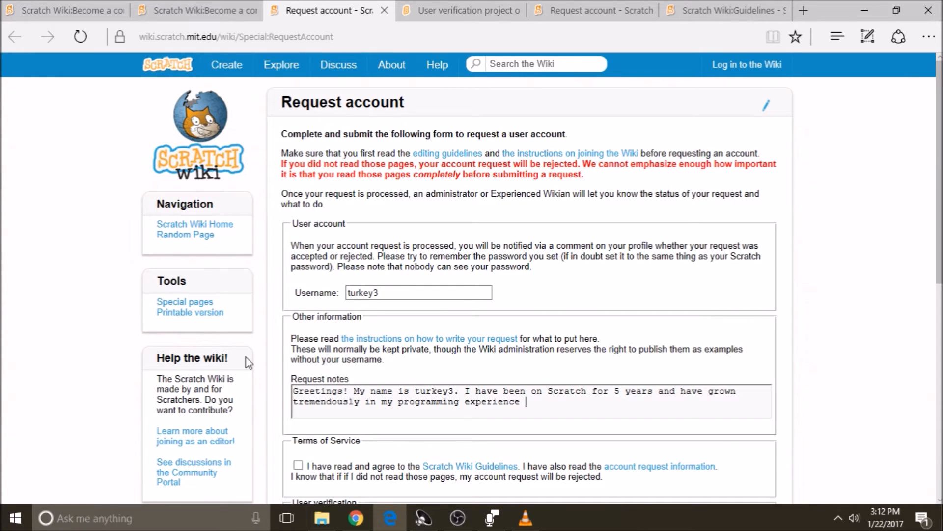
{"action": "type", "text": "and have adapted proper English"}
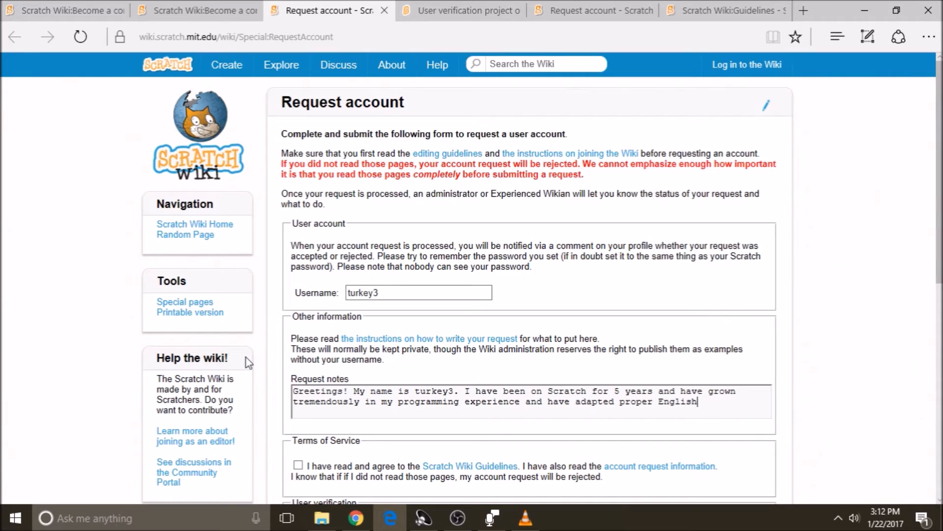
{"action": "type", "text": "language as common use on the Internet."}
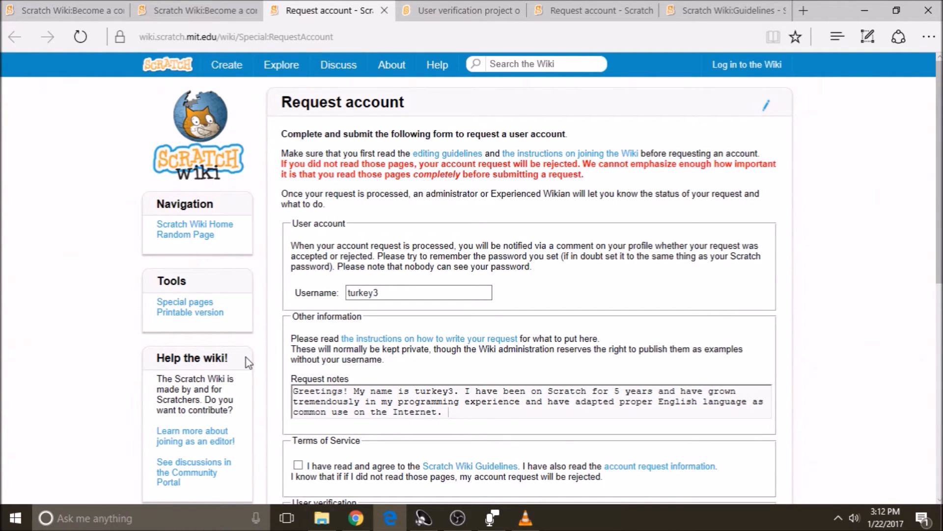
Add experience with physics engines, AI and pathfinders, ending with shining a flashlight on new ideas and revisions
{"action": "type", "text": "I have experience with designing physics engines,"}
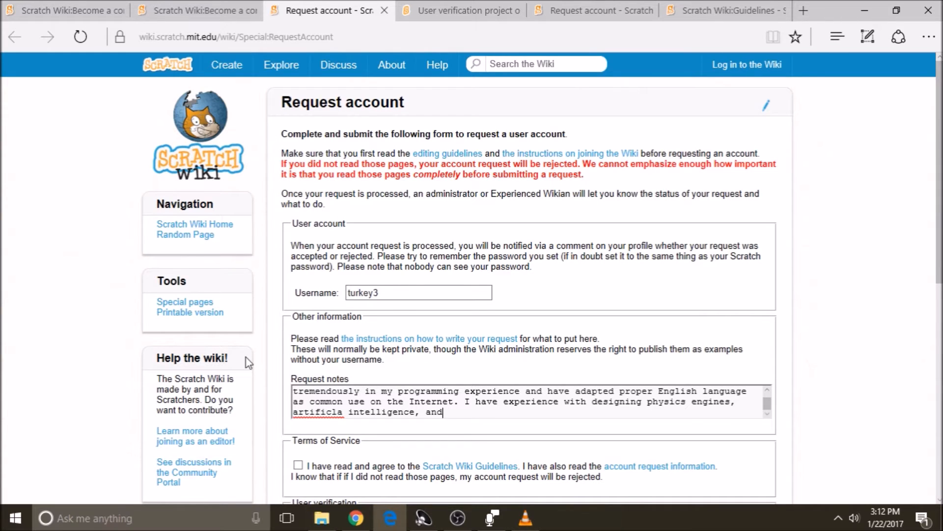
{"action": "type", "text": "have the abilities to"}
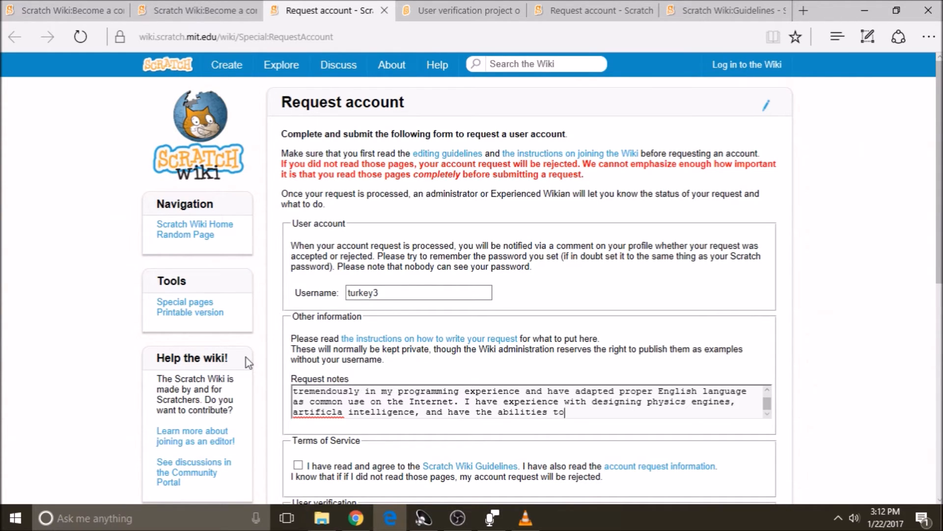
{"action": "type", "text": "program certain pathfinders."}
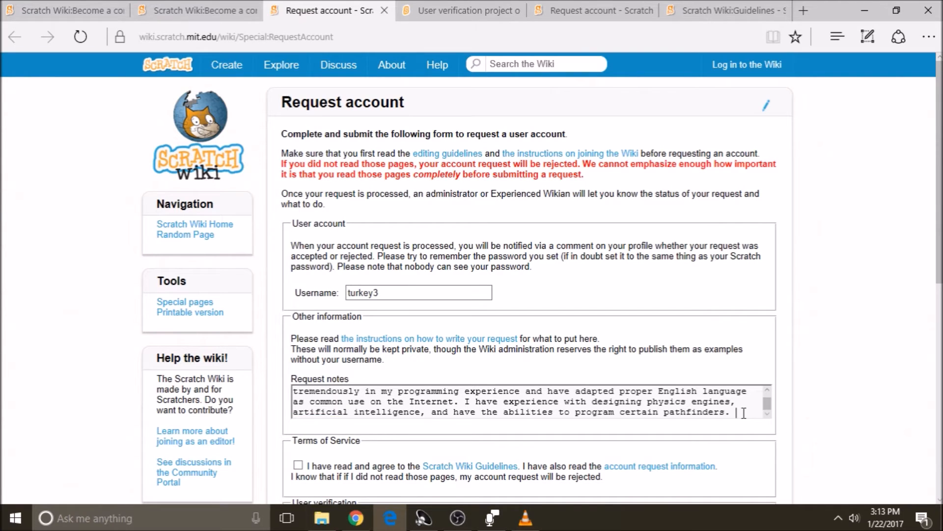
{"action": "type", "text": "I believe my experience"}
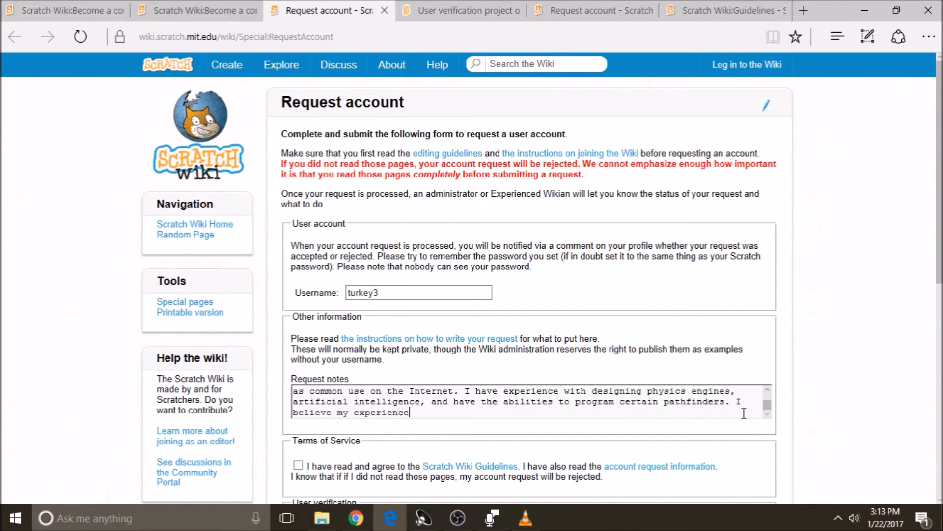
{"action": "type", "text": "xpertise in thes"}
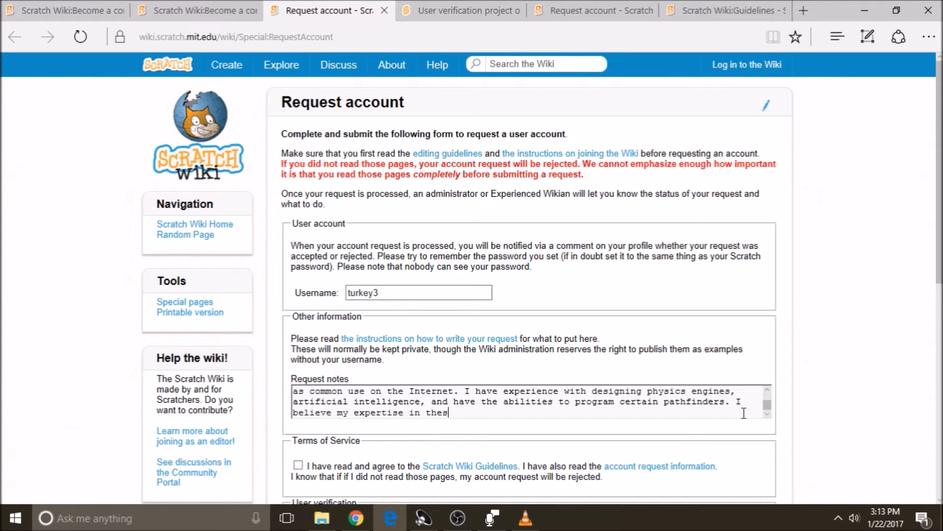
{"action": "type", "text": "e subject fields will provide me with the abilities to"}
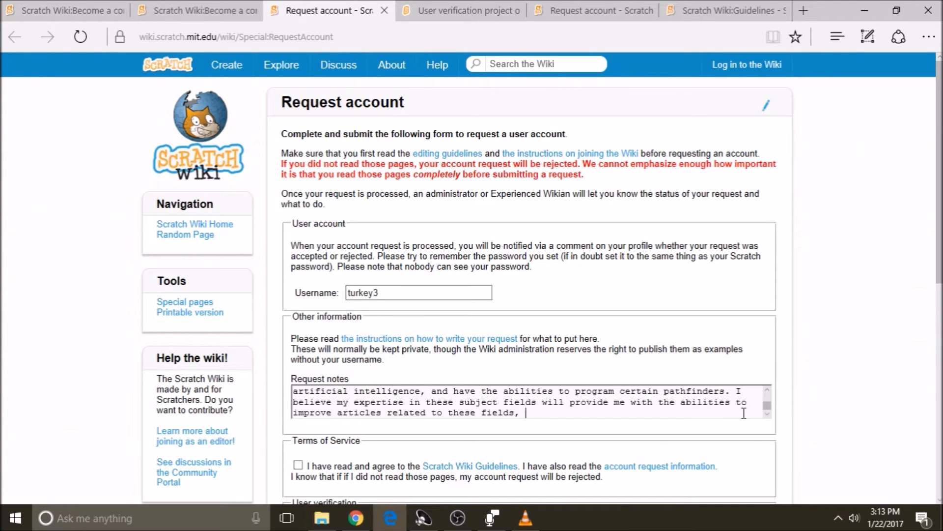
{"action": "type", "text": "I can shine a flashlight on some ne"}
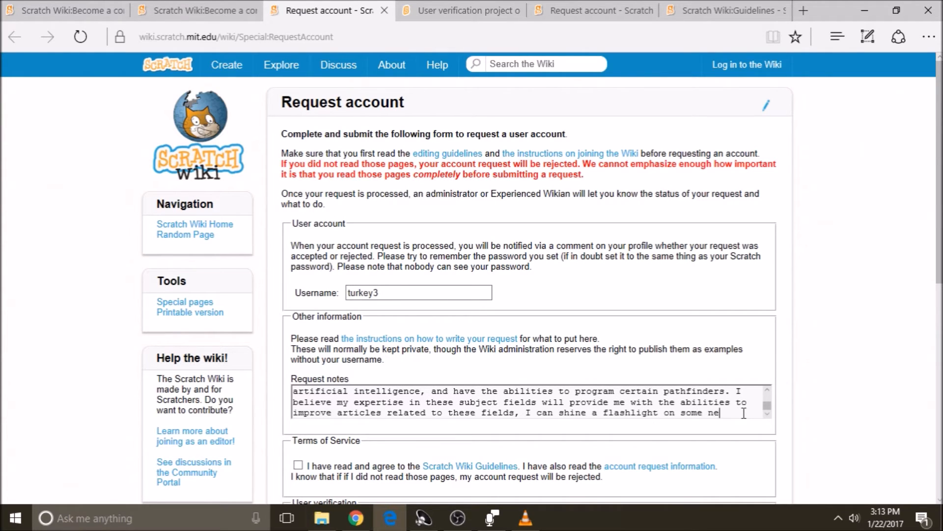
{"action": "type", "text": "w ideas and revisions."}
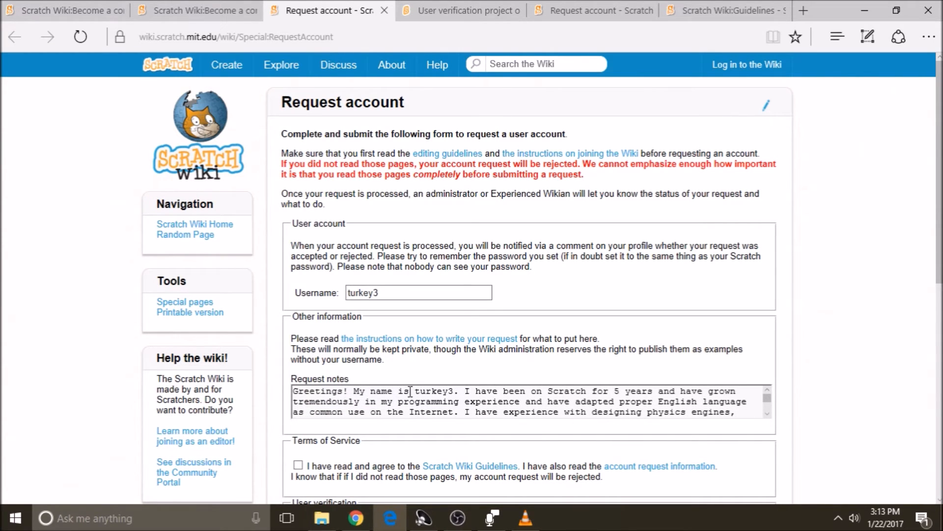
{"action": "mouse_move", "coordinate": [436, 374]}
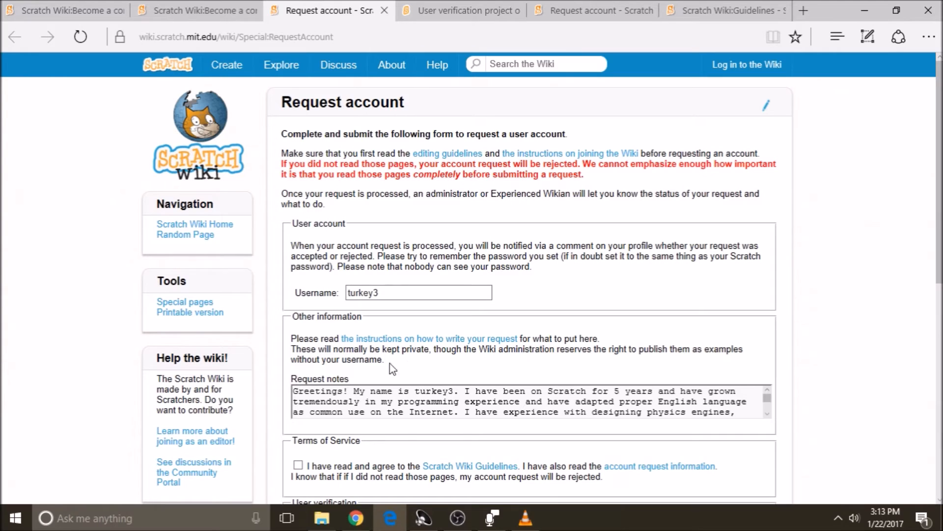
{"action": "scroll", "scroll_direction": "down", "scroll_amount": 3}
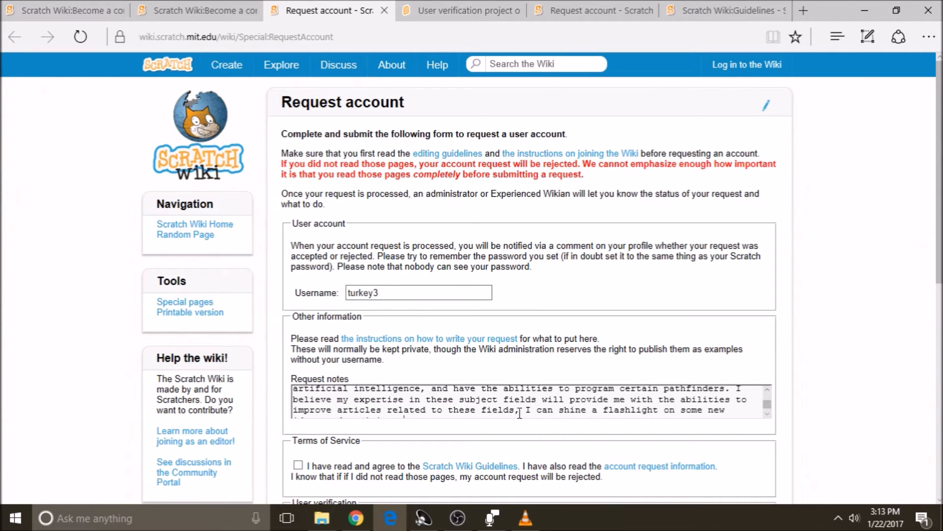
{"action": "scroll", "scroll_direction": "down", "scroll_amount": 3}
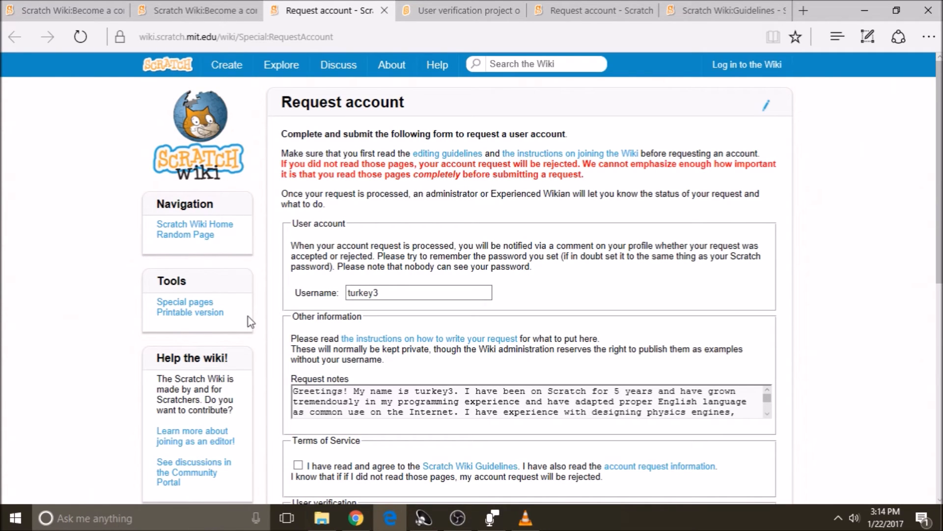
{"action": "mouse_move", "coordinate": [192, 435]}
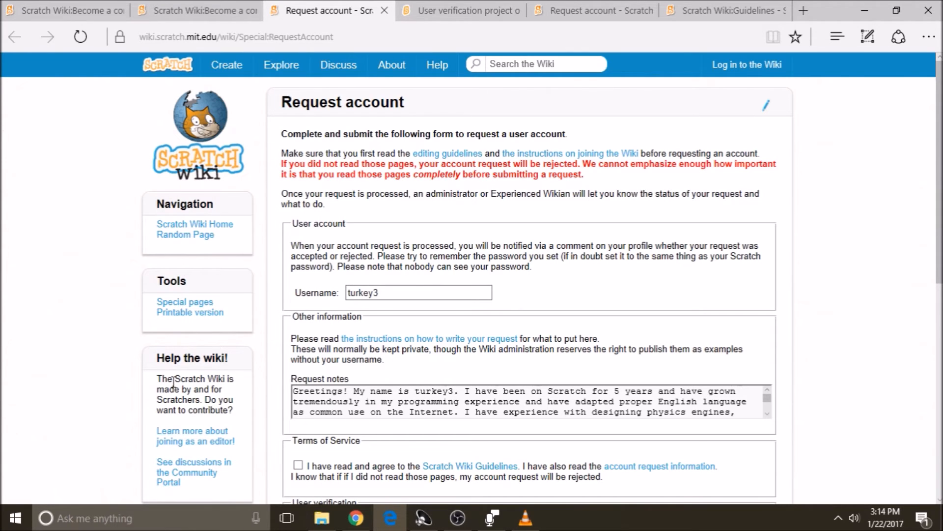
{"action": "mouse_move", "coordinate": [193, 435]}
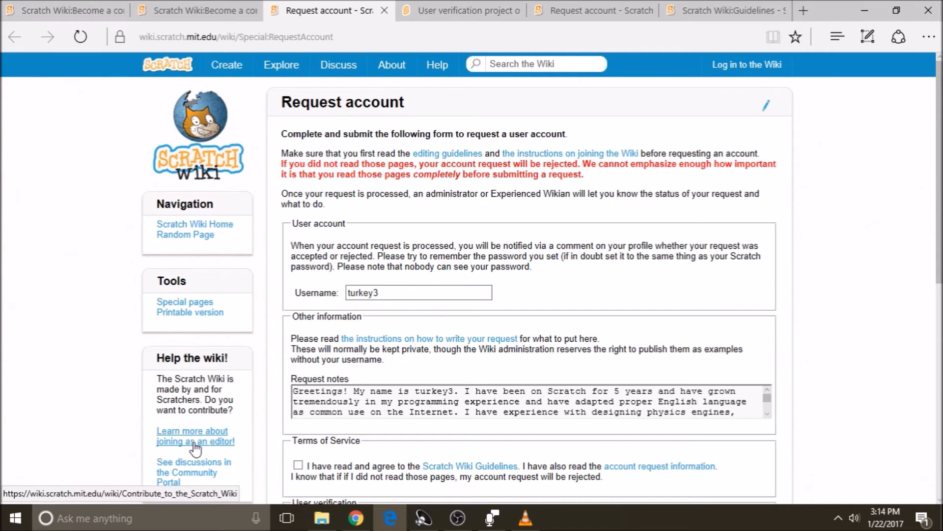
{"action": "mouse_move", "coordinate": [195, 224]}
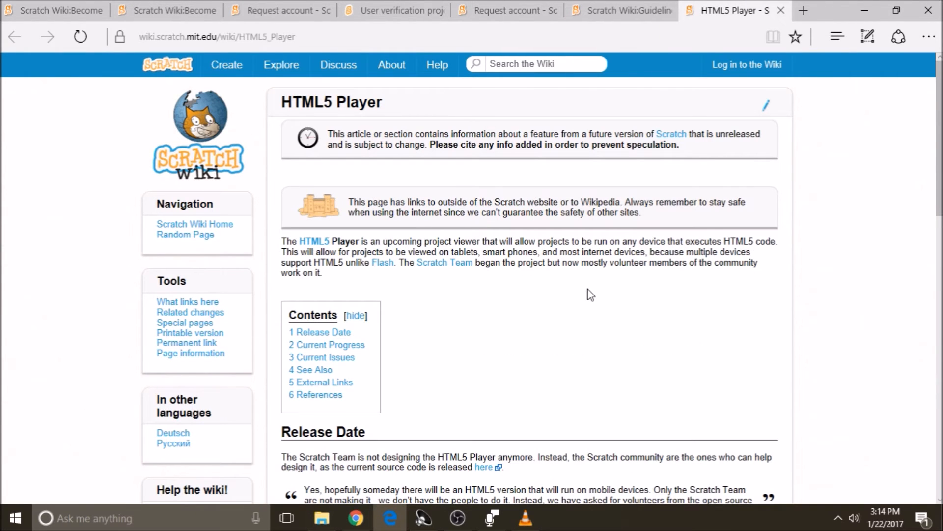
Read the HTML5 Player article down to its references, then request a Random Page from the sidebar
{"action": "scroll", "scroll_direction": "down", "scroll_amount": 3}
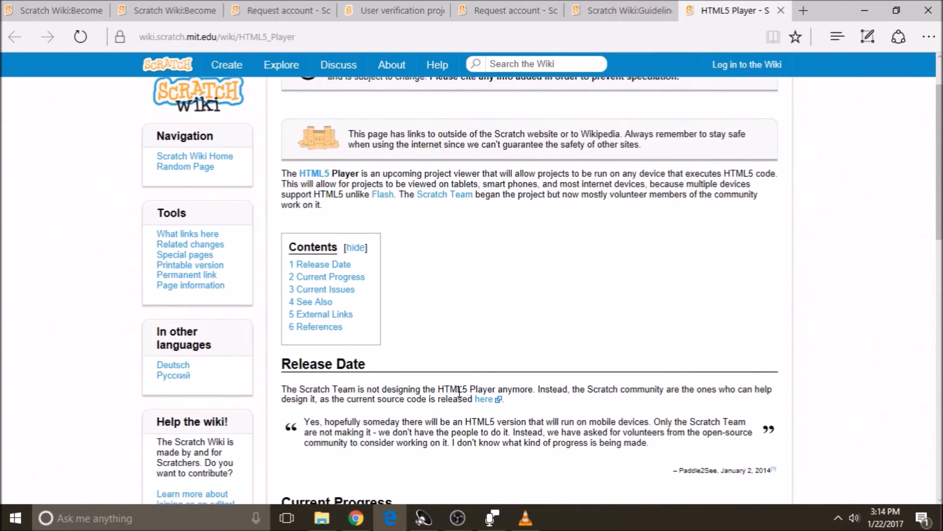
{"action": "scroll", "scroll_direction": "down", "scroll_amount": 3}
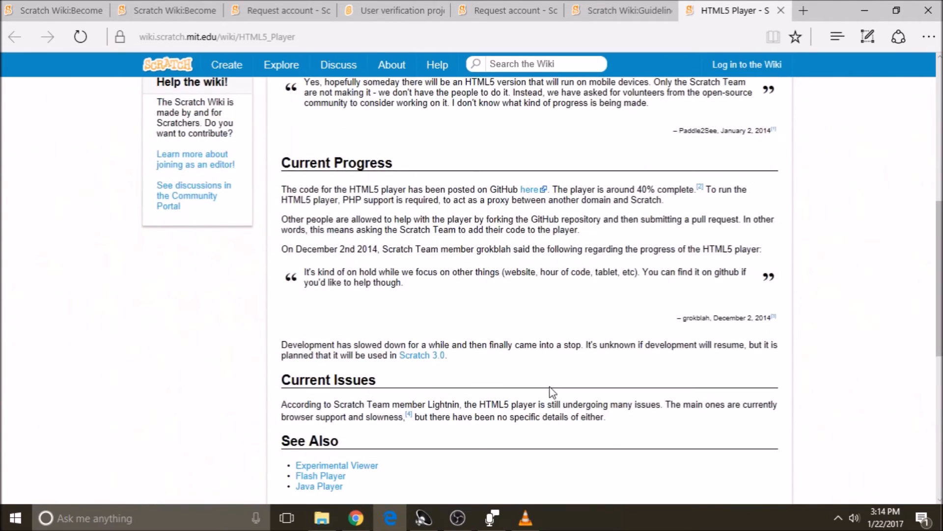
{"action": "scroll", "scroll_direction": "down", "scroll_amount": 3}
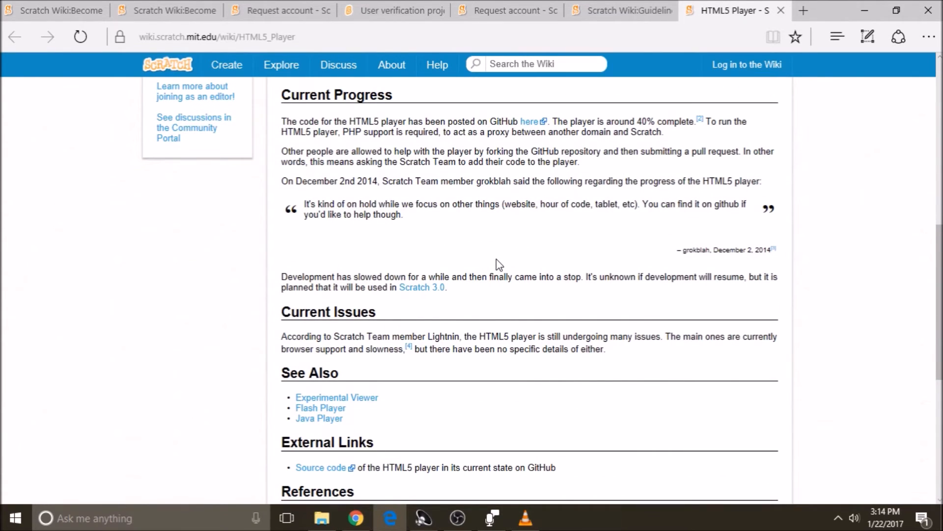
{"action": "mouse_move", "coordinate": [640, 355]}
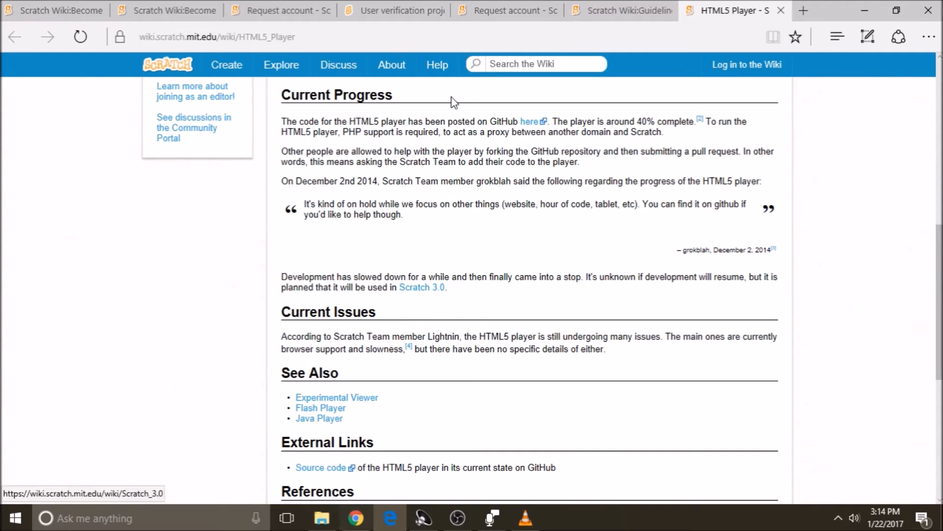
{"action": "scroll", "scroll_direction": "down", "scroll_amount": 3}
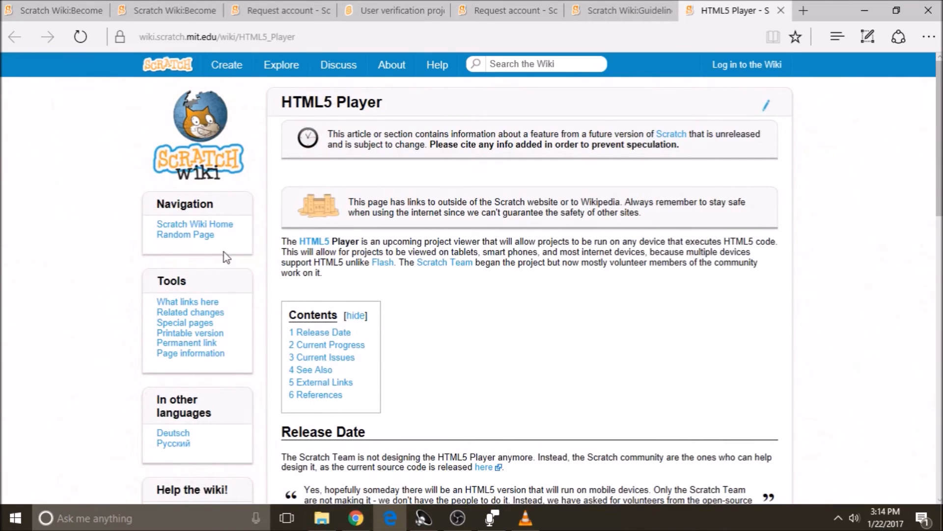
{"action": "left_click", "coordinate": [186, 234]}
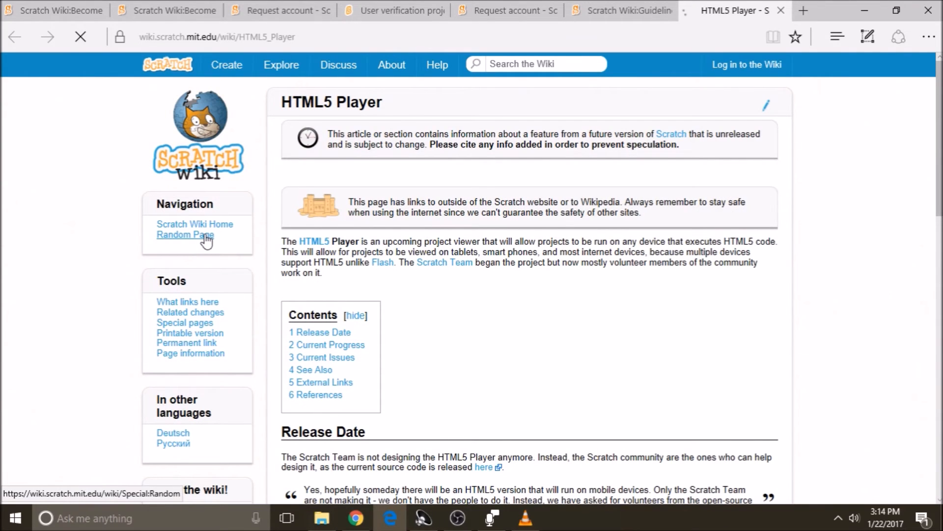
Load the random Role-Playing Game article and skim down to its example RPGs
{"action": "left_click", "coordinate": [186, 234]}
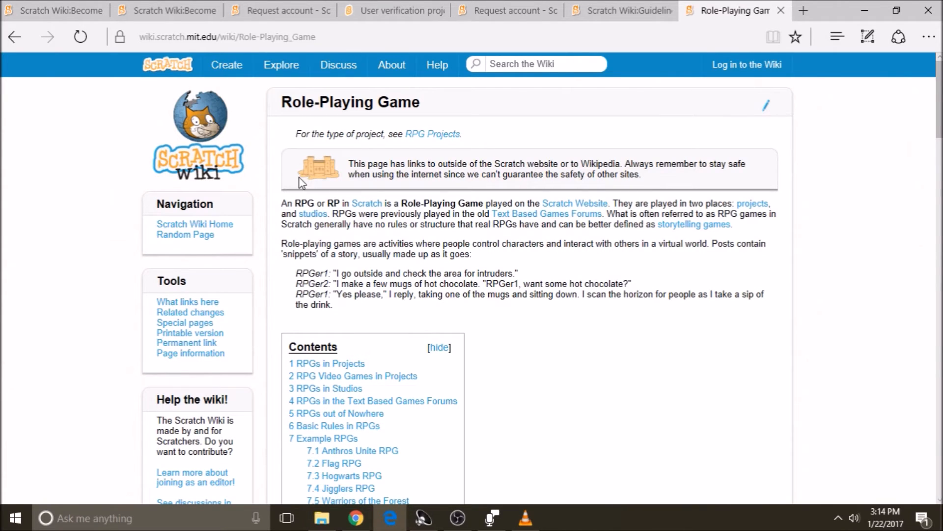
{"action": "mouse_move", "coordinate": [419, 170]}
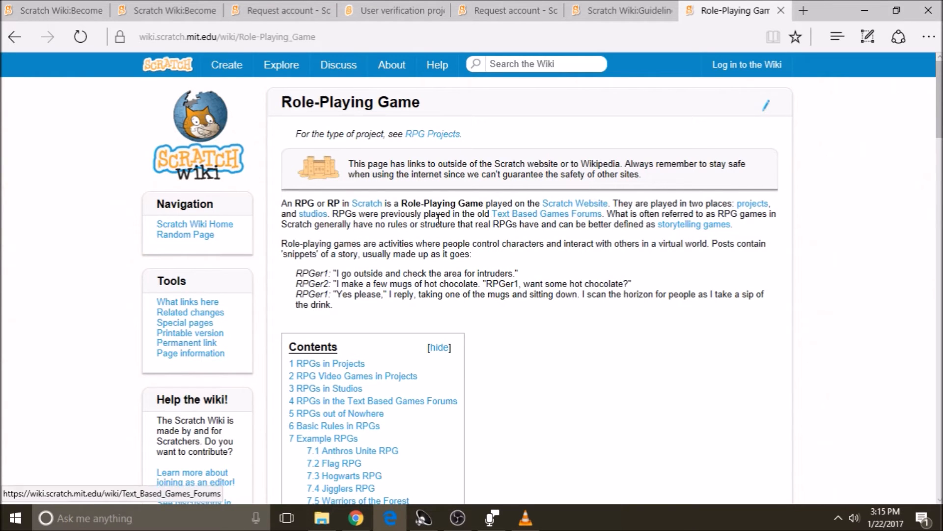
{"action": "scroll", "scroll_direction": "down", "scroll_amount": 3}
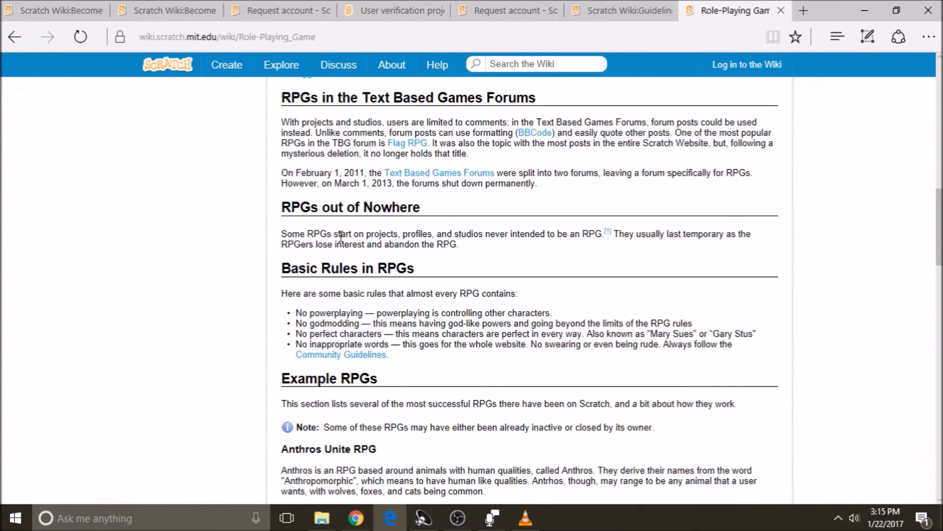
{"action": "scroll", "scroll_direction": "down", "scroll_amount": 3}
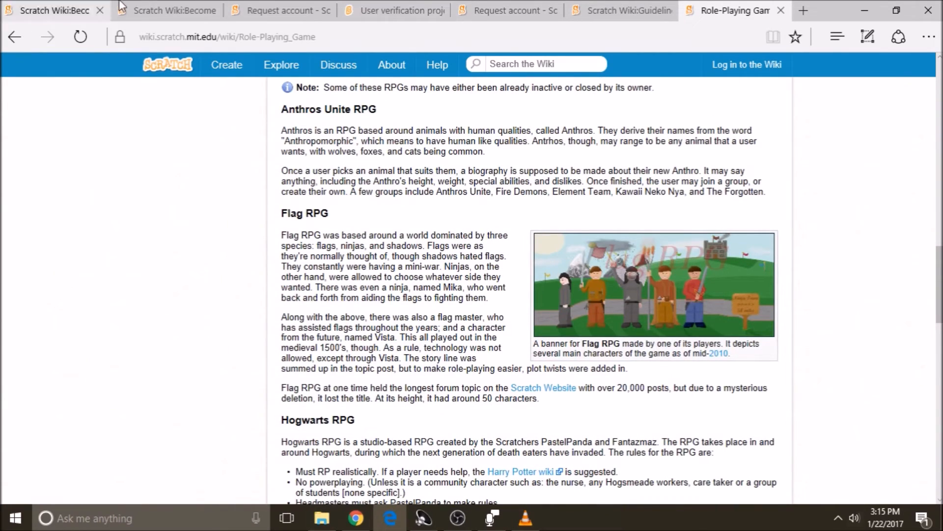
{"action": "mouse_move", "coordinate": [507, 10]}
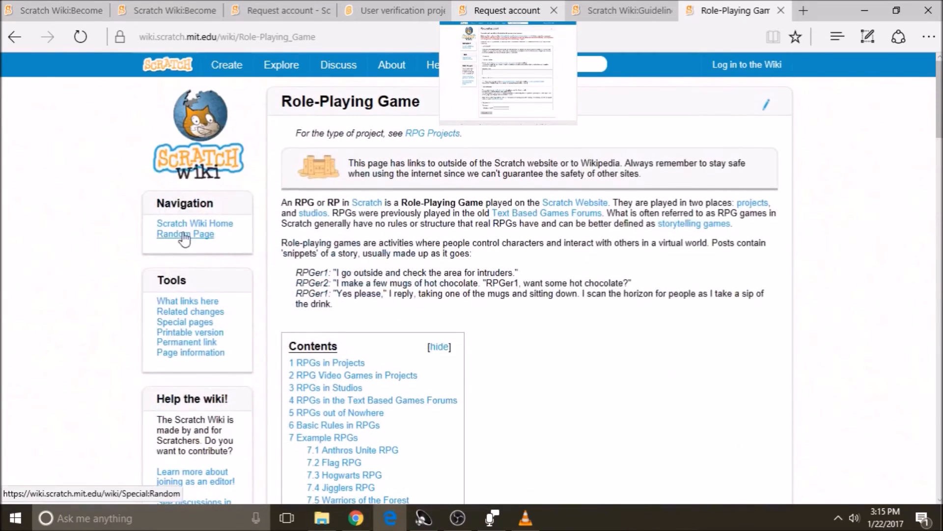
{"action": "left_click", "coordinate": [185, 234]}
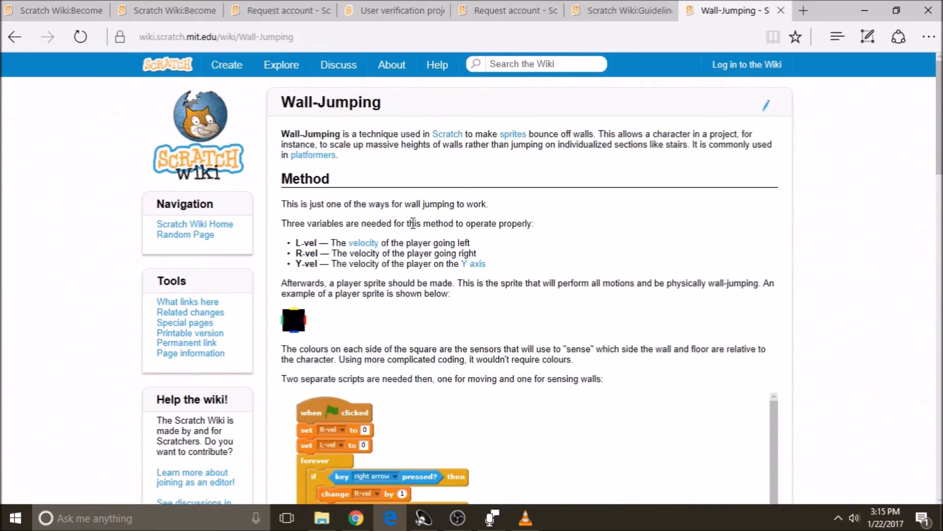
{"action": "mouse_move", "coordinate": [362, 83]}
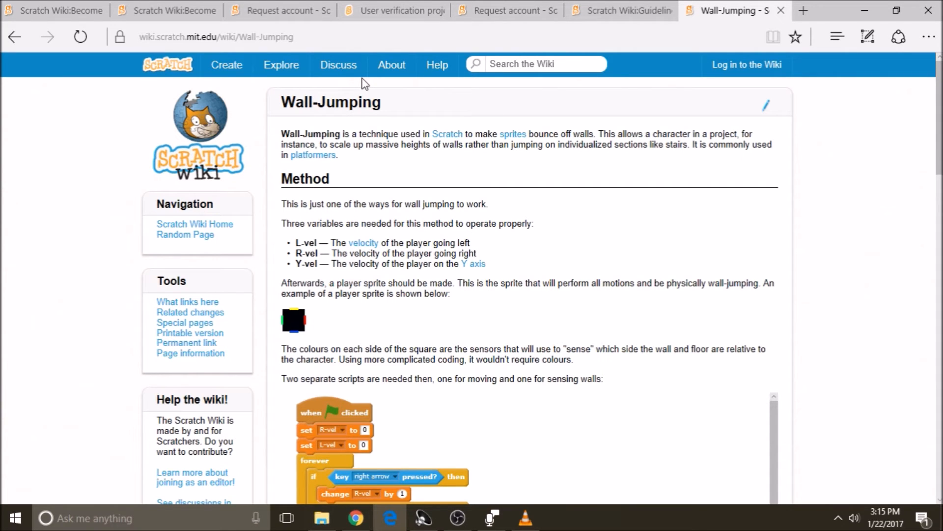
{"action": "scroll", "scroll_direction": "down", "scroll_amount": 3}
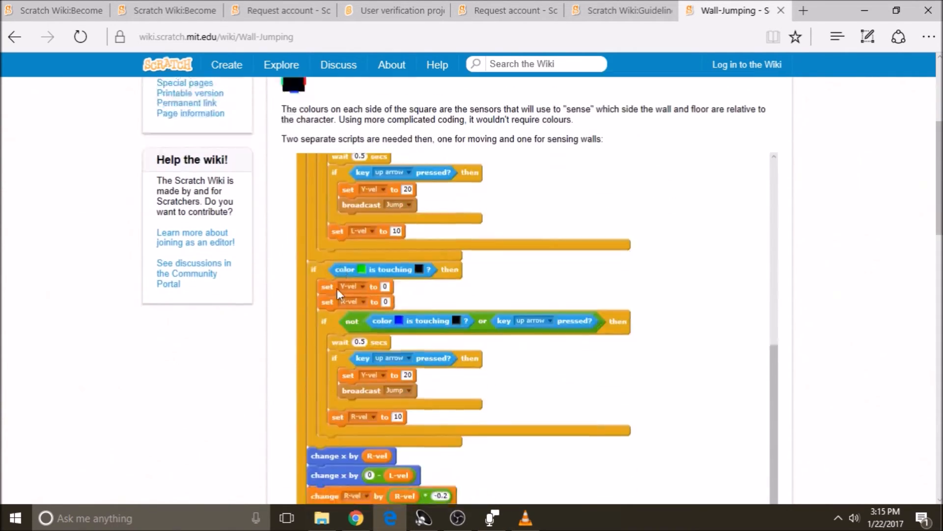
{"action": "scroll", "scroll_direction": "down", "scroll_amount": 3}
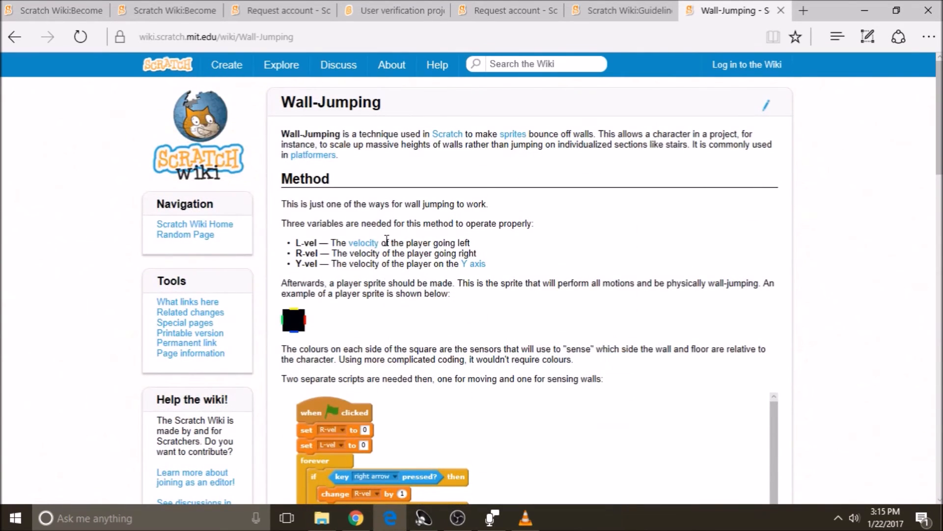
{"action": "mouse_move", "coordinate": [499, 278]}
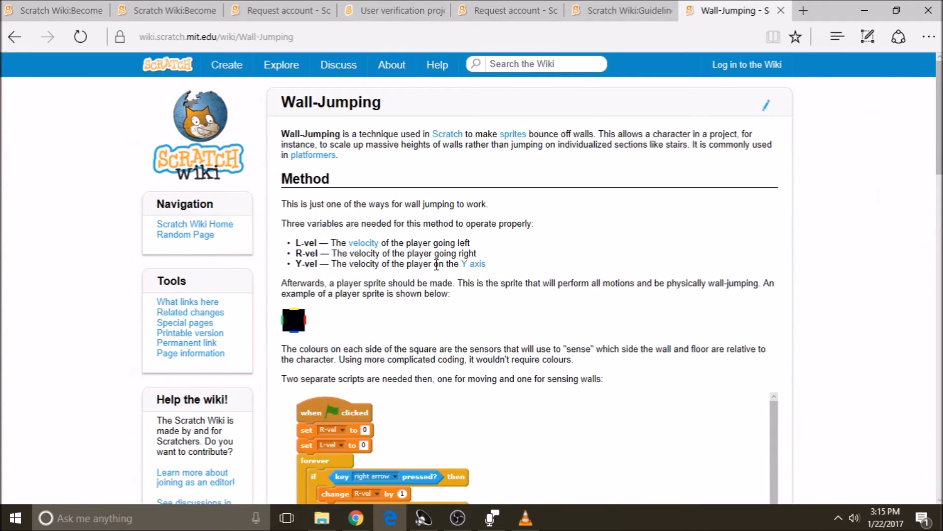
{"action": "mouse_move", "coordinate": [282, 182]}
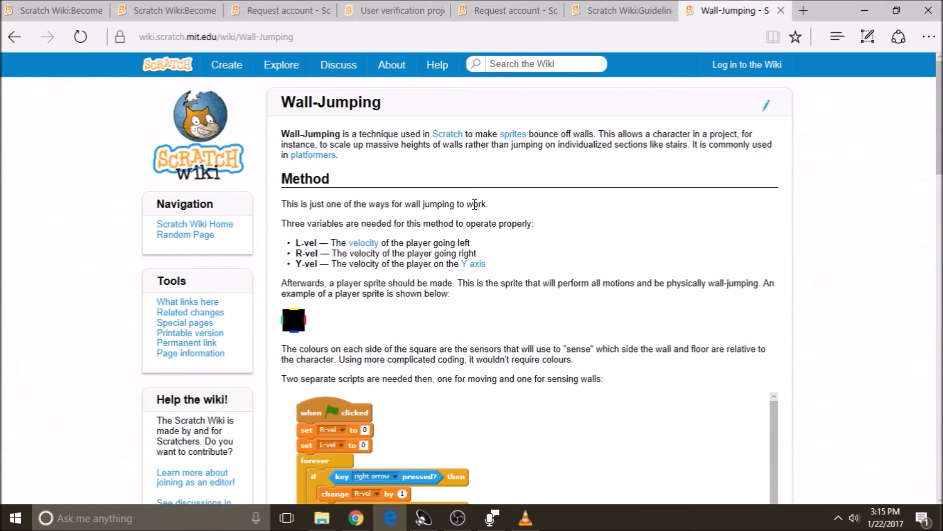
{"action": "mouse_move", "coordinate": [295, 206]}
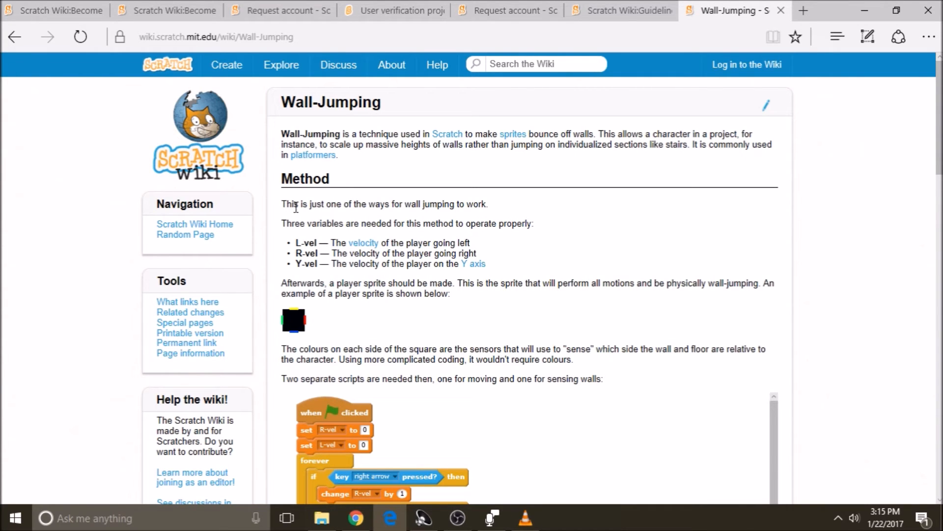
{"action": "scroll", "scroll_direction": "down", "scroll_amount": 3}
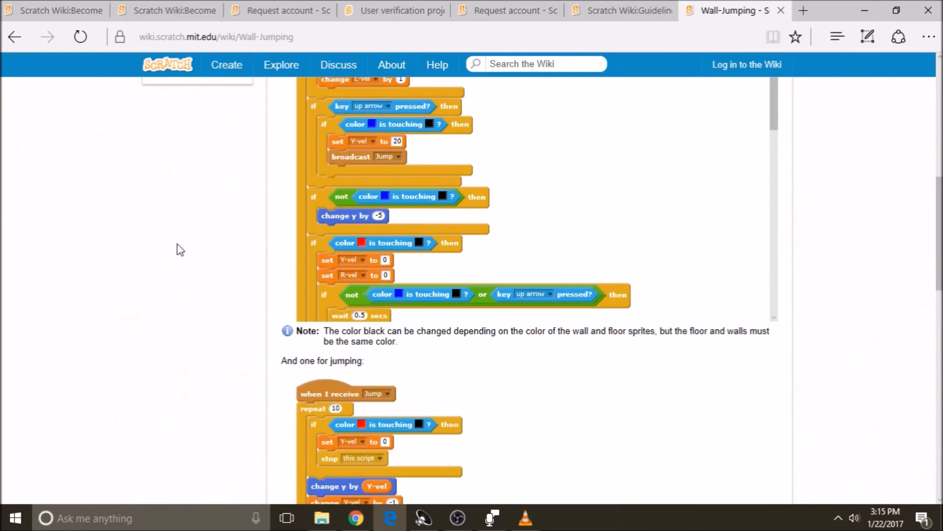
{"action": "scroll", "scroll_direction": "down", "scroll_amount": 3}
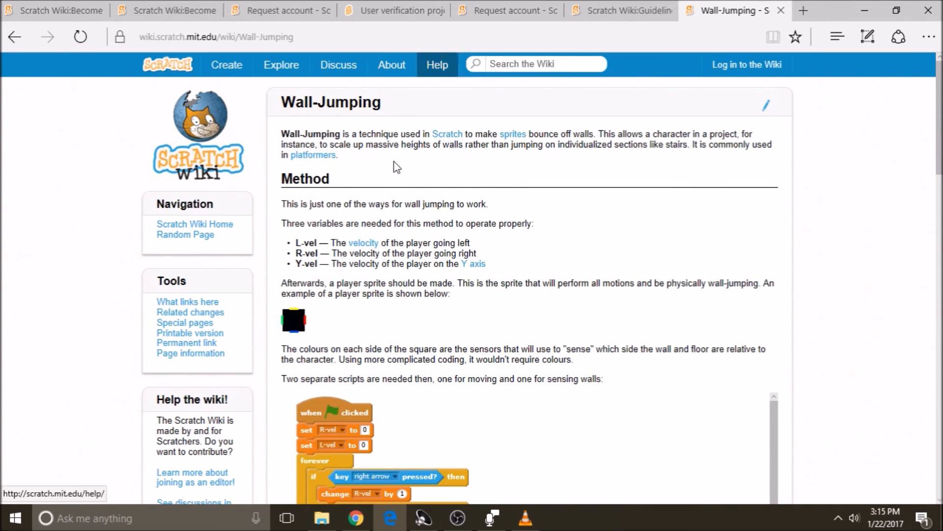
{"action": "mouse_move", "coordinate": [358, 305]}
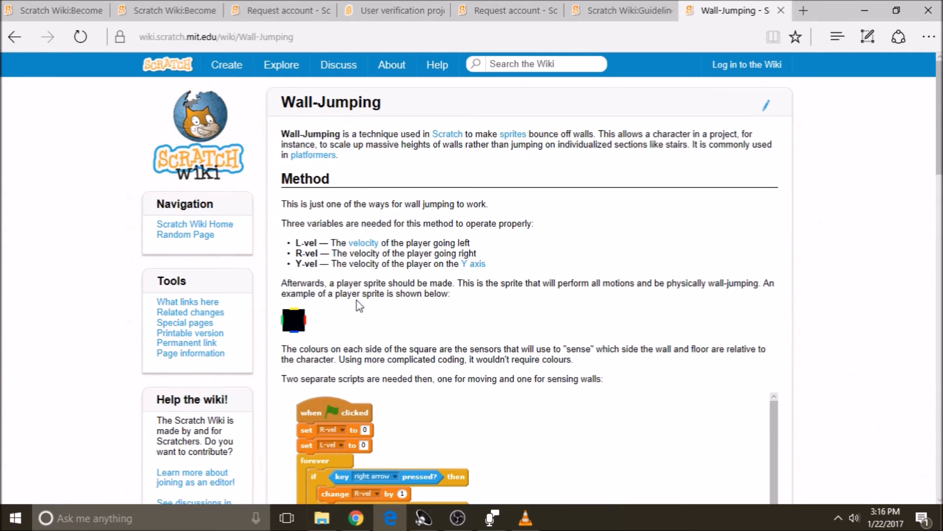
{"action": "scroll", "scroll_direction": "down", "scroll_amount": 3}
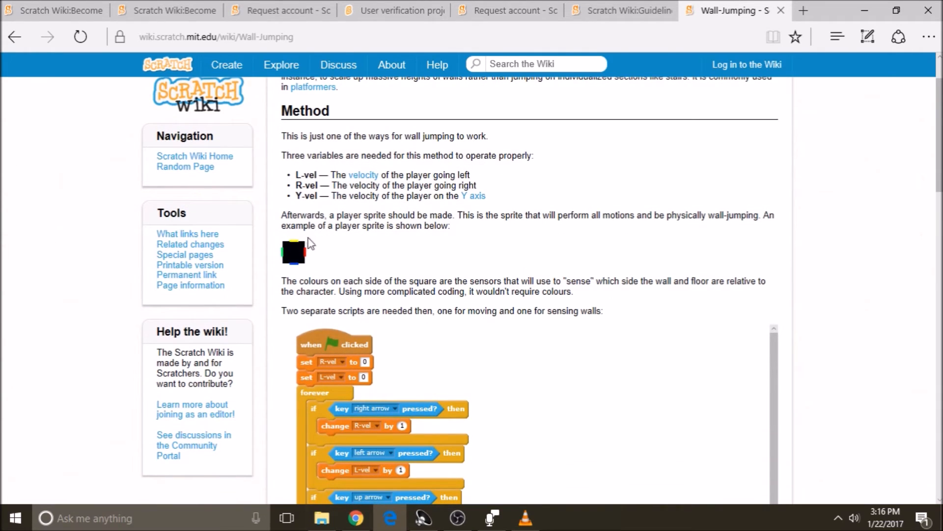
{"action": "mouse_move", "coordinate": [280, 261]}
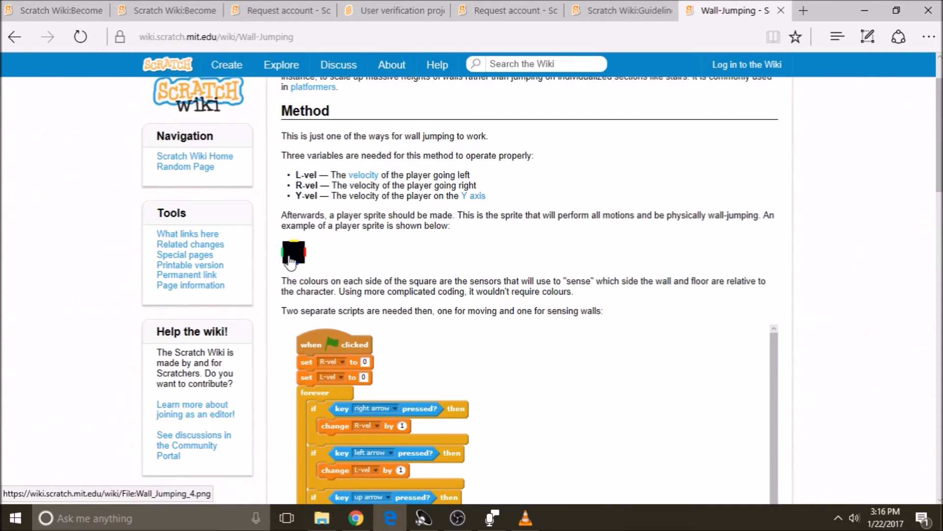
{"action": "scroll", "scroll_direction": "down", "scroll_amount": 3}
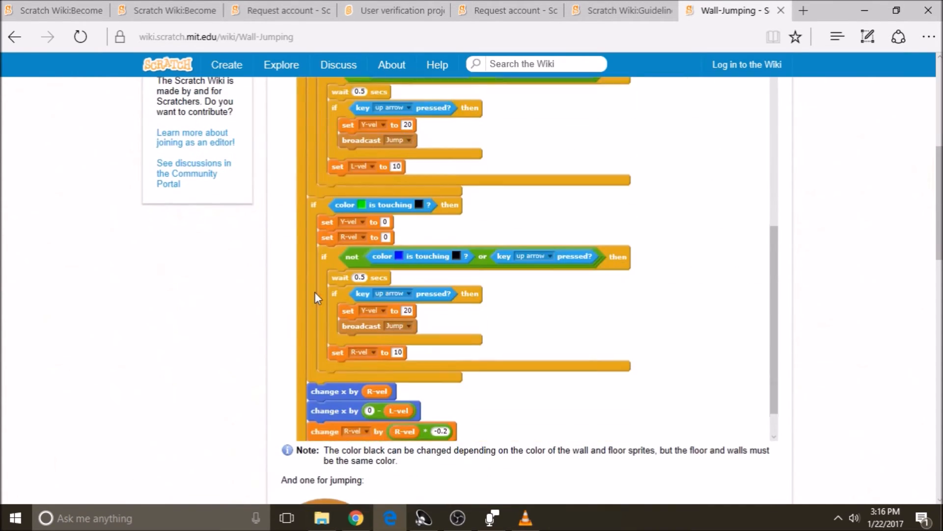
{"action": "scroll", "scroll_direction": "down", "scroll_amount": 3}
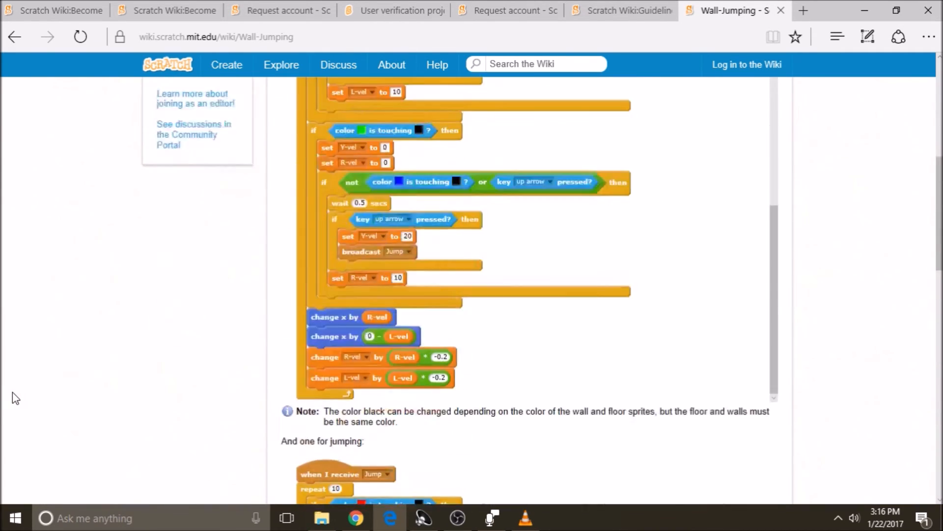
{"action": "scroll", "scroll_direction": "up", "scroll_amount": 3}
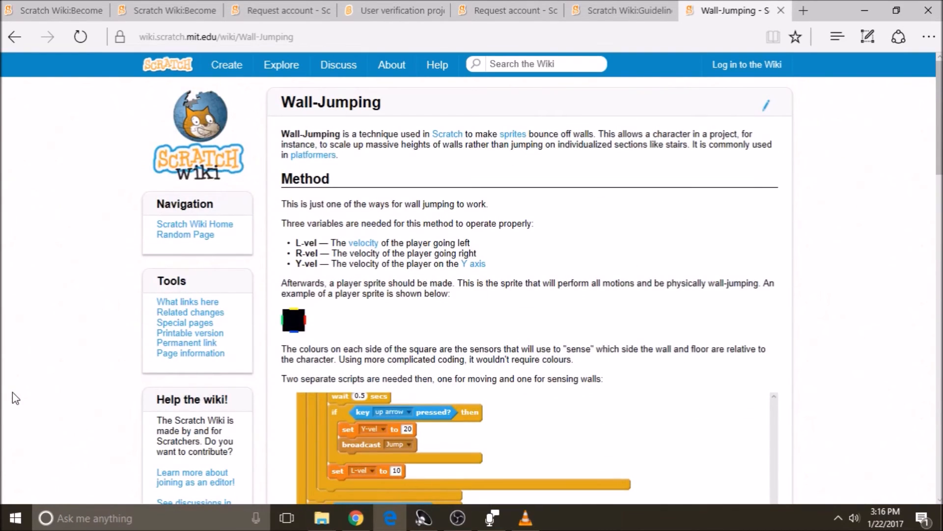
{"action": "mouse_move", "coordinate": [295, 341]}
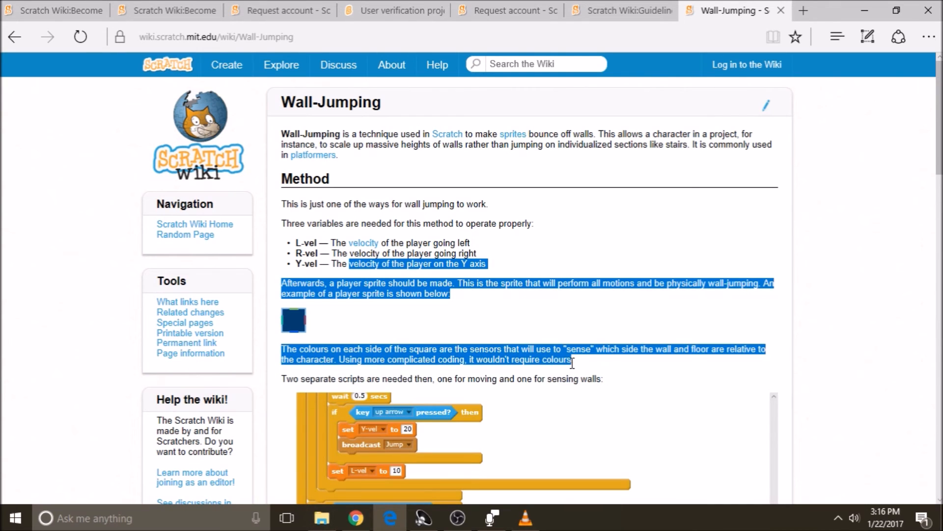
{"action": "left_click", "coordinate": [438, 328]}
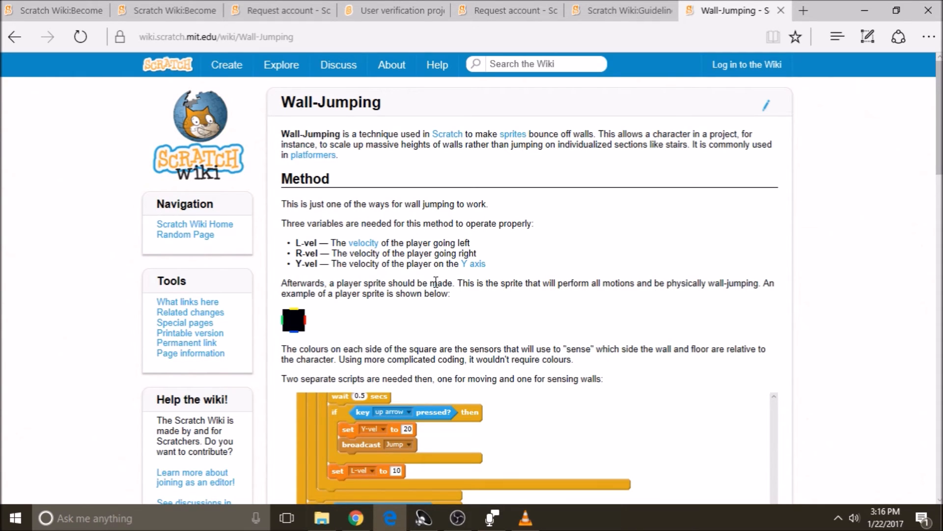
{"action": "mouse_move", "coordinate": [287, 399]}
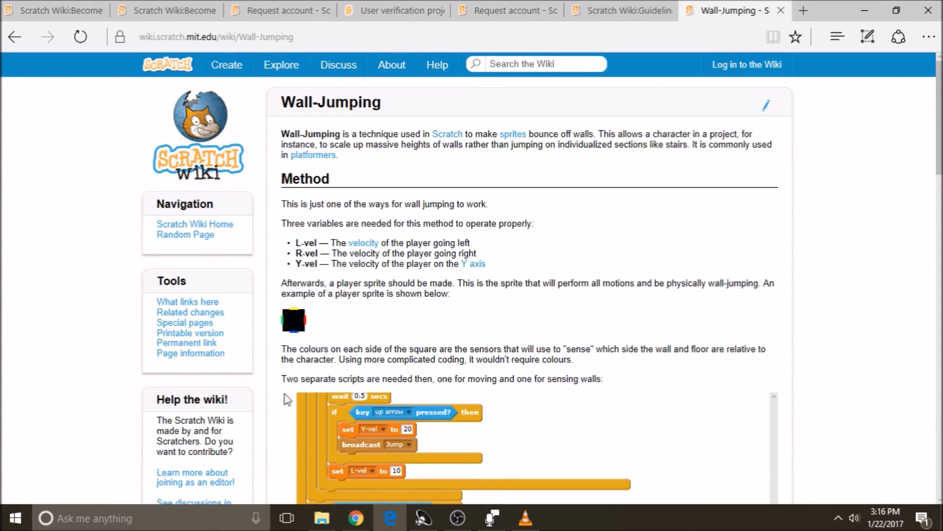
{"action": "scroll", "scroll_direction": "down", "scroll_amount": 3}
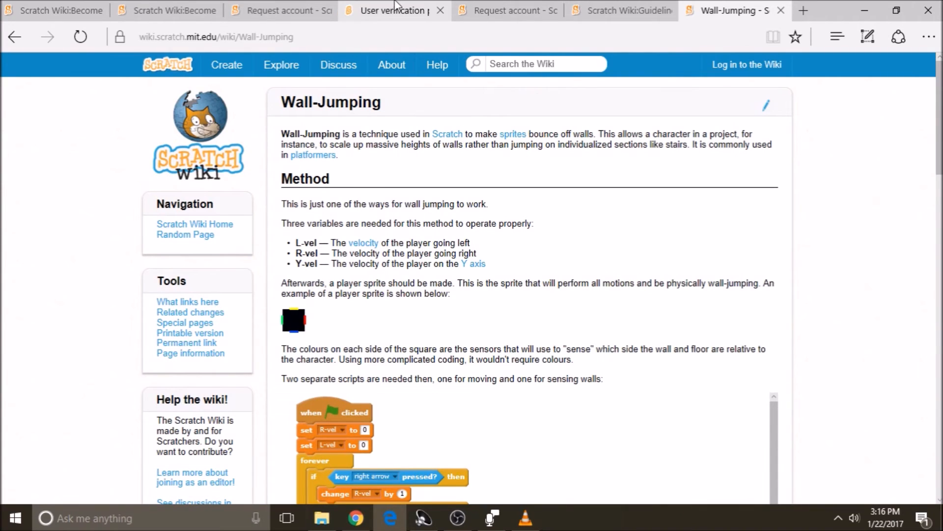
In the request notes, cite the Wall-Jumping article as lacking other wall-jumping methodologies
{"action": "left_click", "coordinate": [280, 10]}
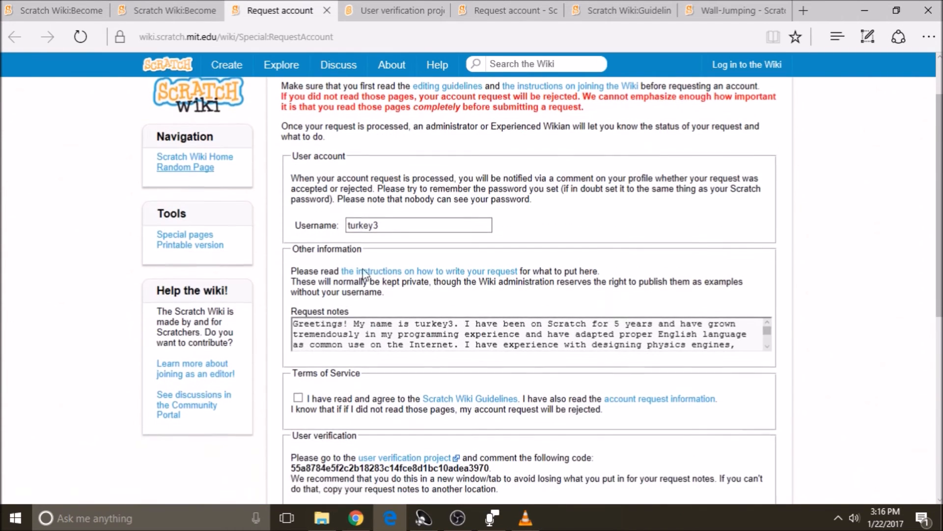
{"action": "scroll", "scroll_direction": "down", "scroll_amount": 3}
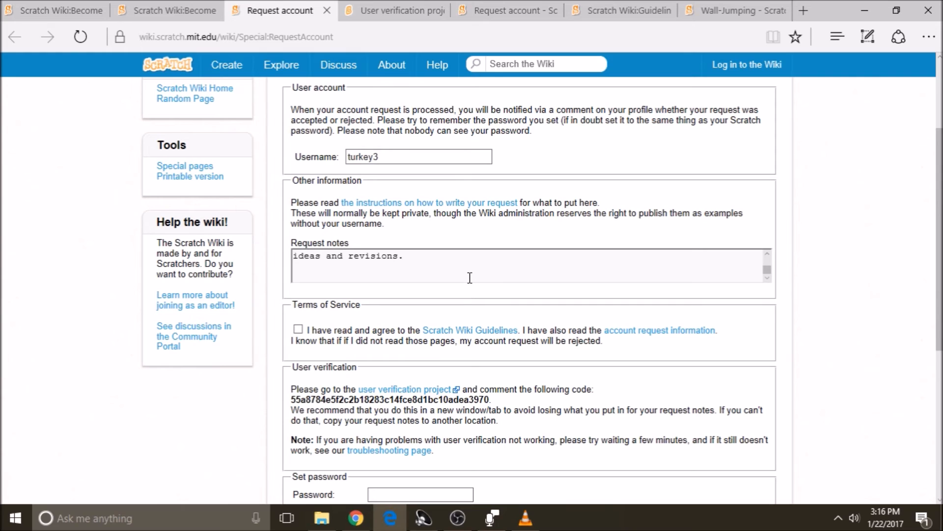
{"action": "type", "text": "Forf"}
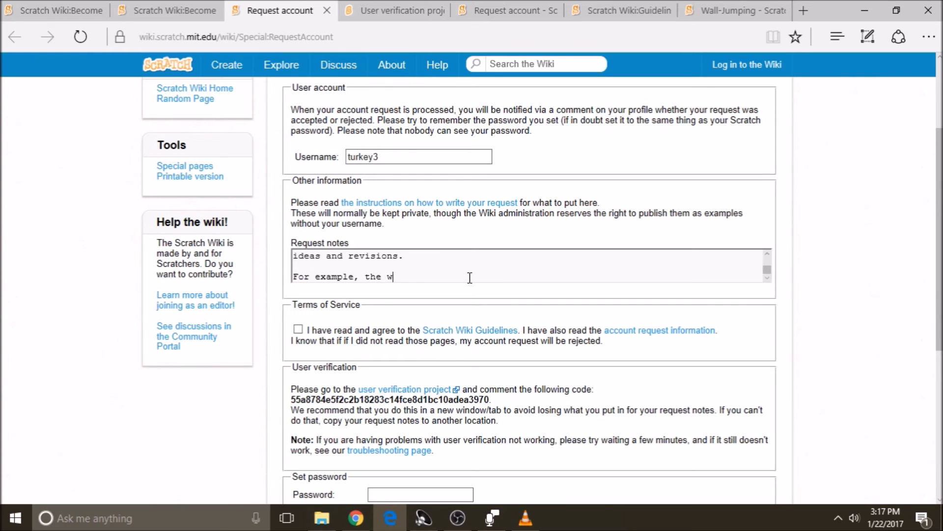
{"action": "type", "text": "all-Jumping article pr"}
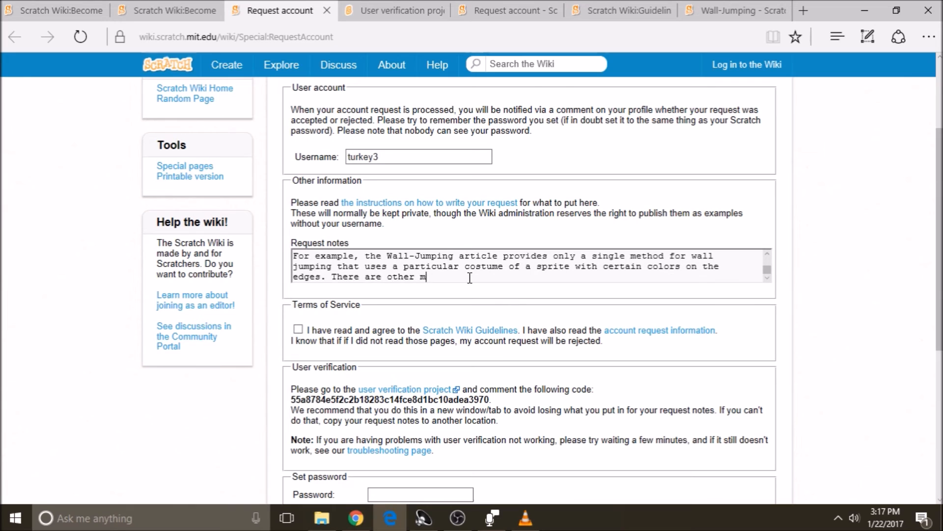
{"action": "type", "text": "ethodologies that can be used"}
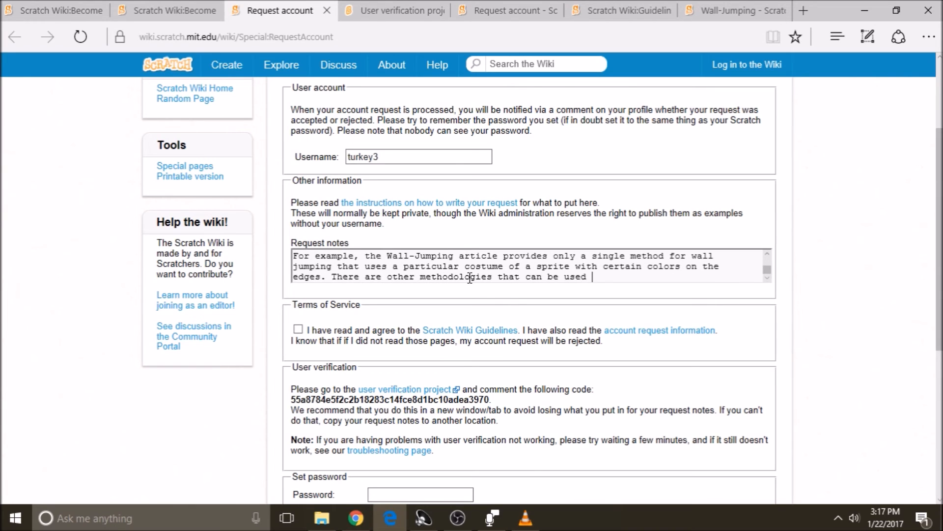
{"action": "type", "text": "for wall jumping that don't requir"}
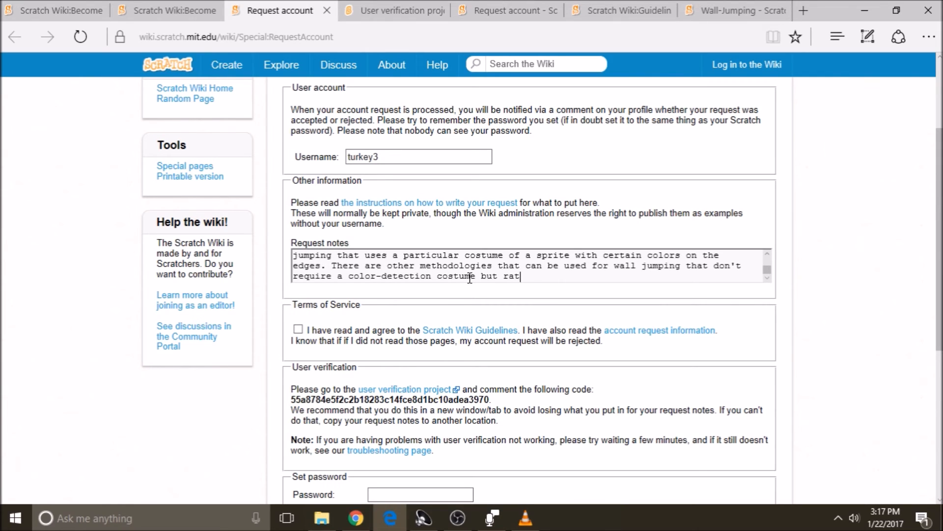
Propose adding a wall-jumping method based on mathematics and logic, better suited to particular people
{"action": "type", "text": "her use complex mathematics"}
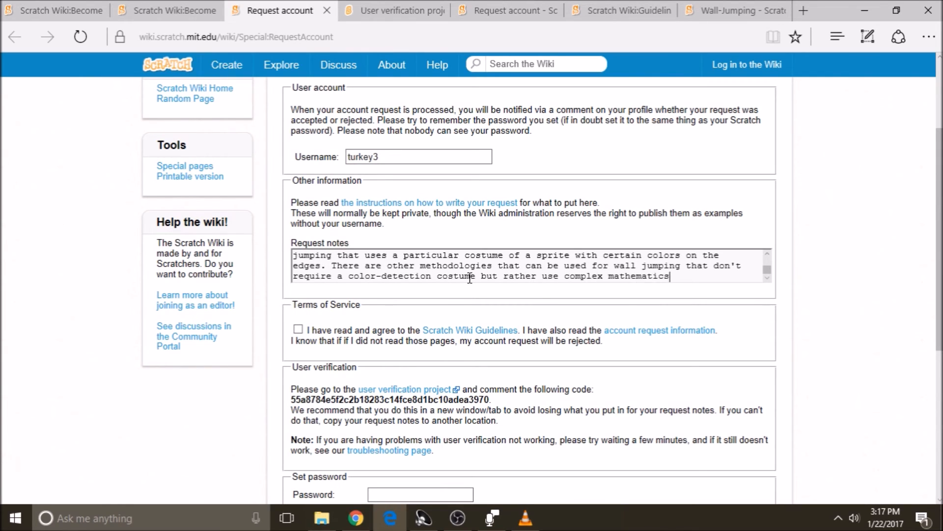
{"action": "type", "text": "and logic. I be"}
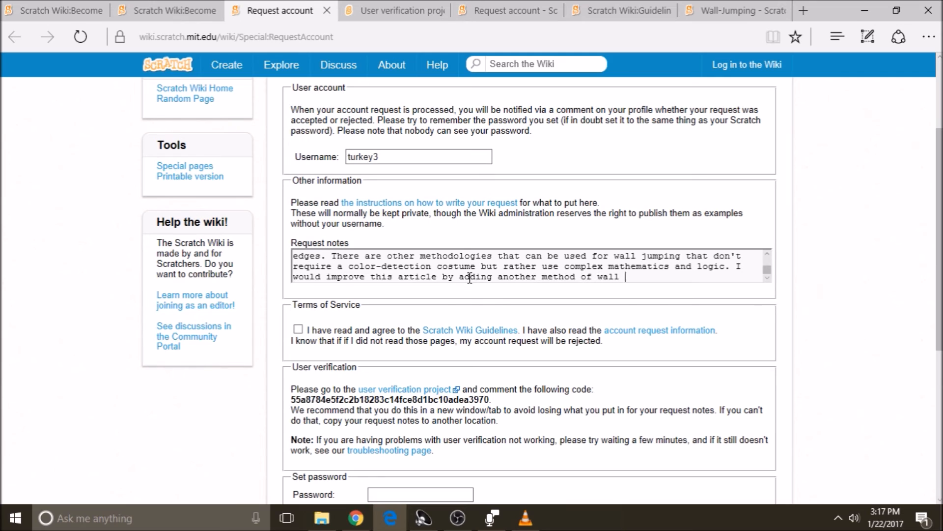
{"action": "type", "text": "jumping based on alternative scripts, as"}
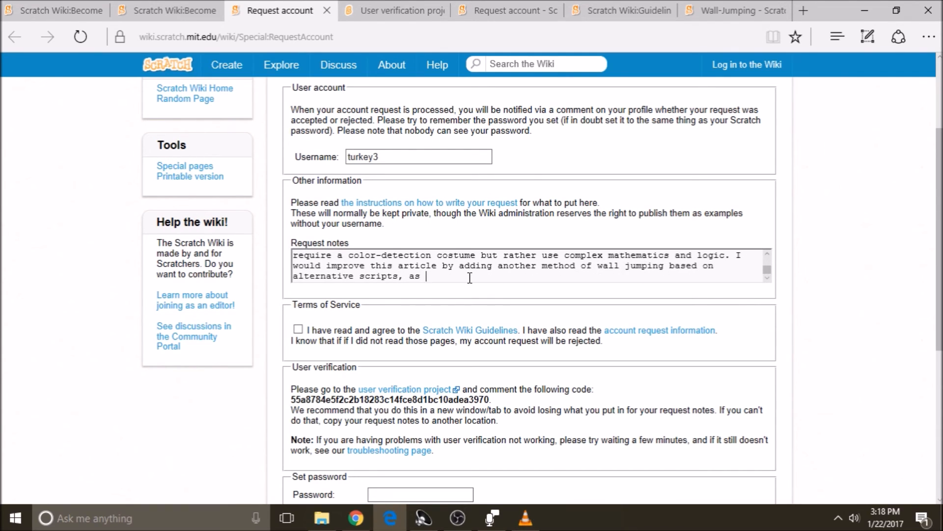
{"action": "type", "text": "these methods may be better suited"}
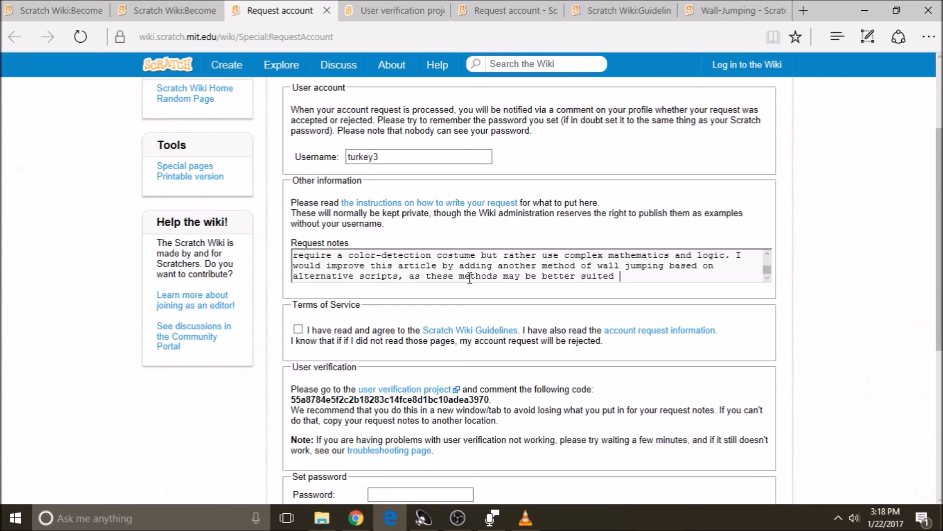
{"action": "type", "text": "toward particular peop"}
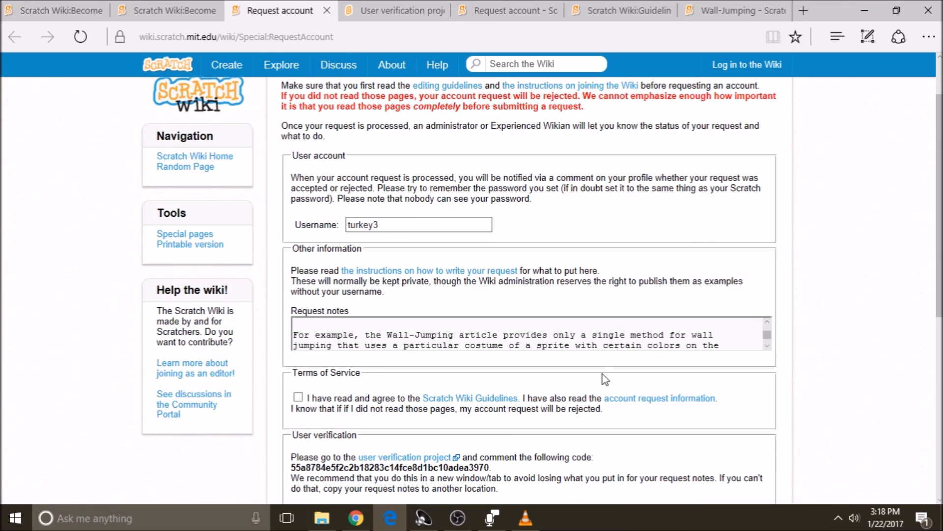
{"action": "mouse_move", "coordinate": [613, 318]}
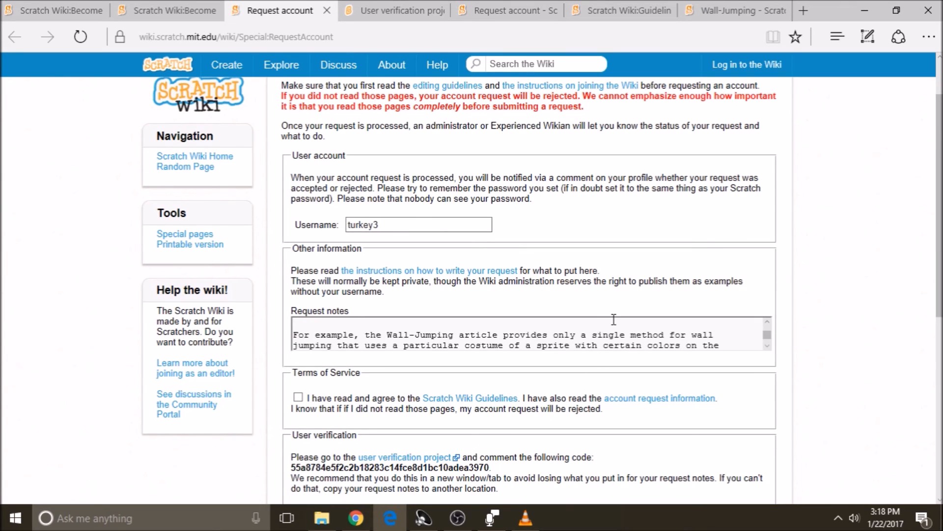
{"action": "mouse_move", "coordinate": [489, 336]}
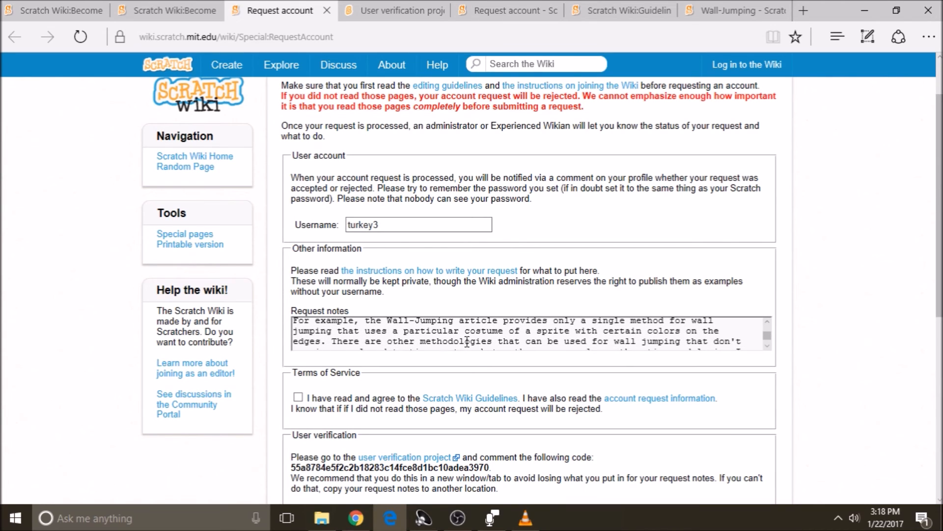
{"action": "mouse_move", "coordinate": [507, 341]}
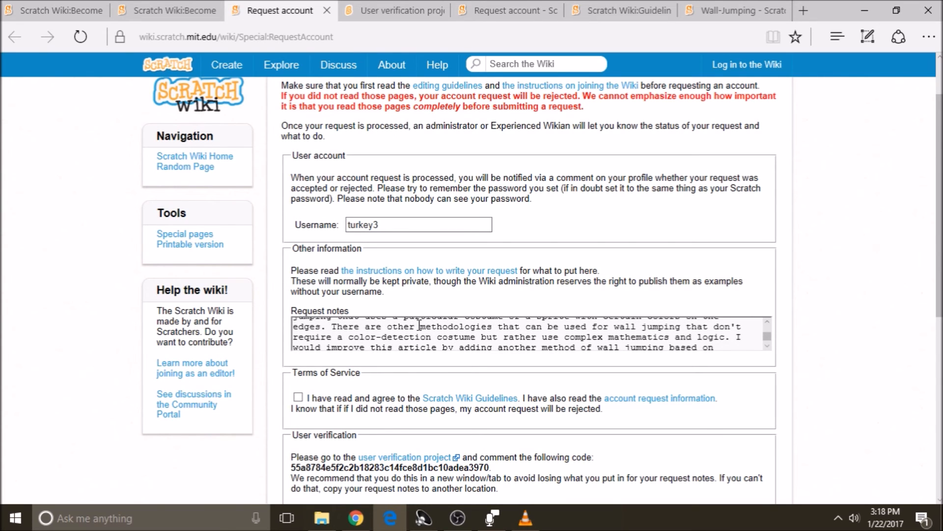
{"action": "scroll", "scroll_direction": "down", "scroll_amount": 3}
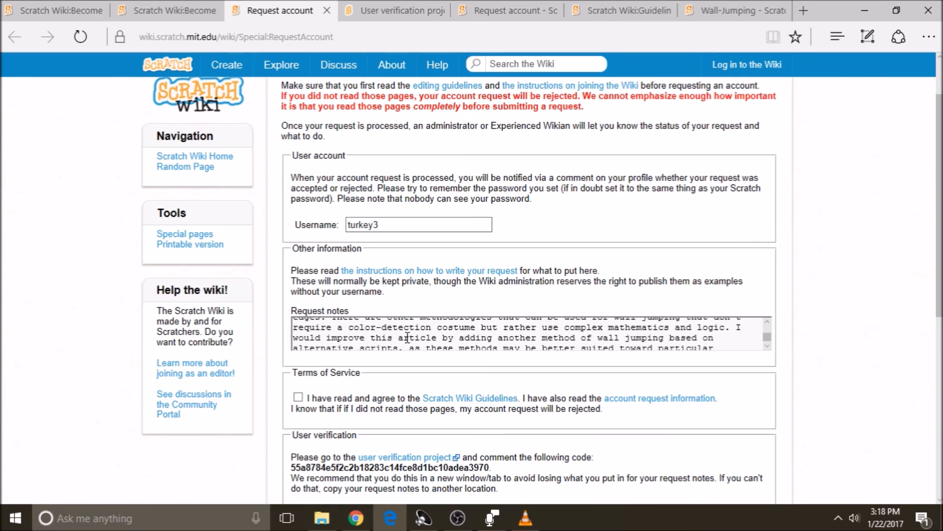
{"action": "scroll", "scroll_direction": "down", "scroll_amount": 3}
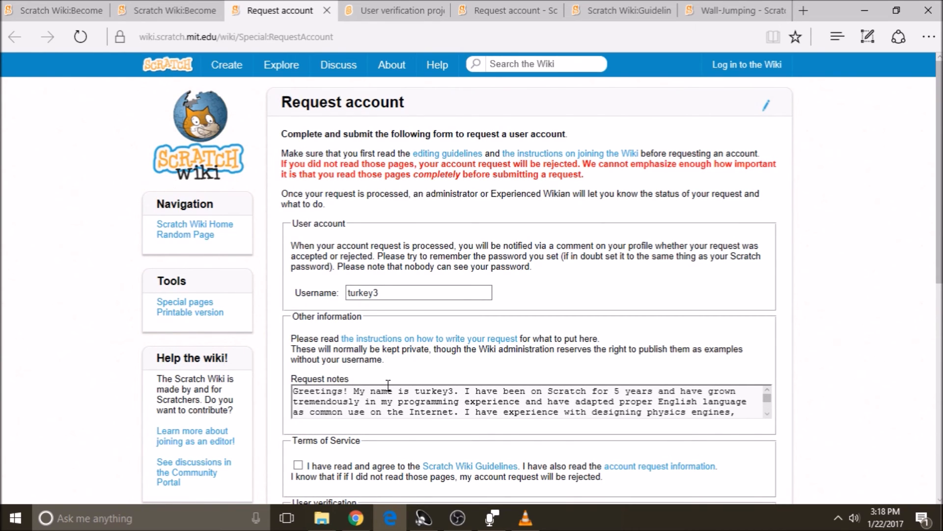
{"action": "scroll", "scroll_direction": "down", "scroll_amount": 3}
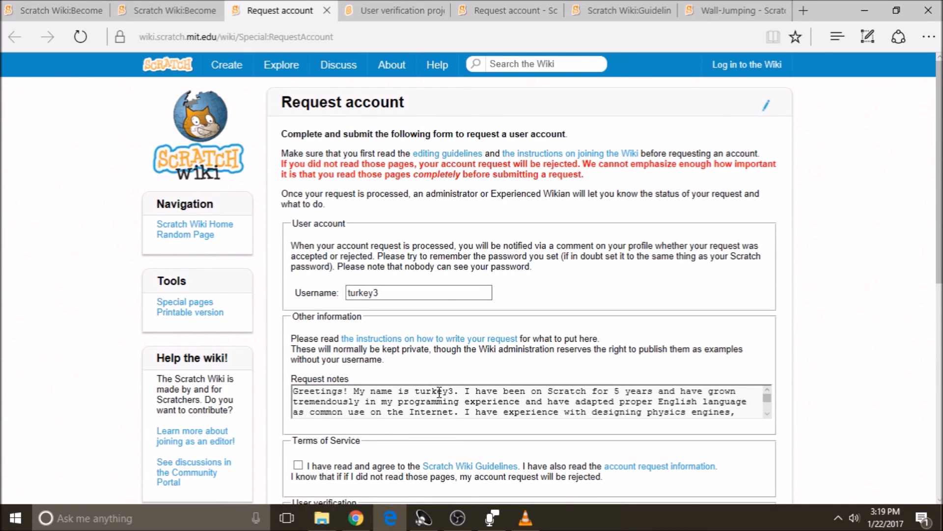
{"action": "scroll", "scroll_direction": "down", "scroll_amount": 3}
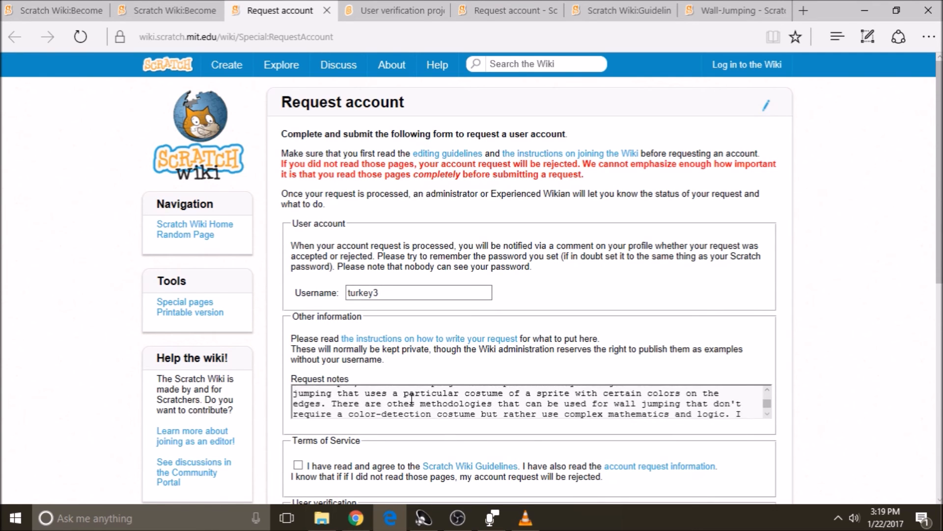
{"action": "scroll", "scroll_direction": "down", "scroll_amount": 3}
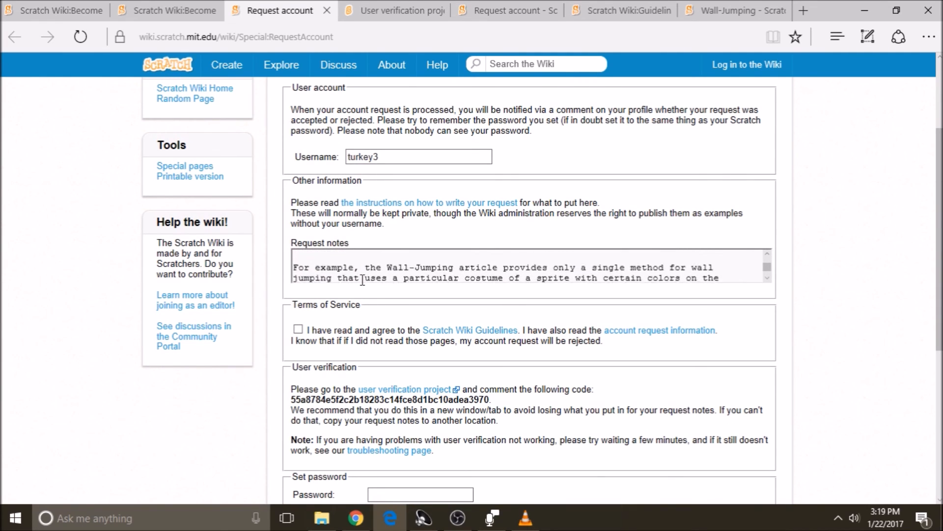
{"action": "scroll", "scroll_direction": "down", "scroll_amount": 3}
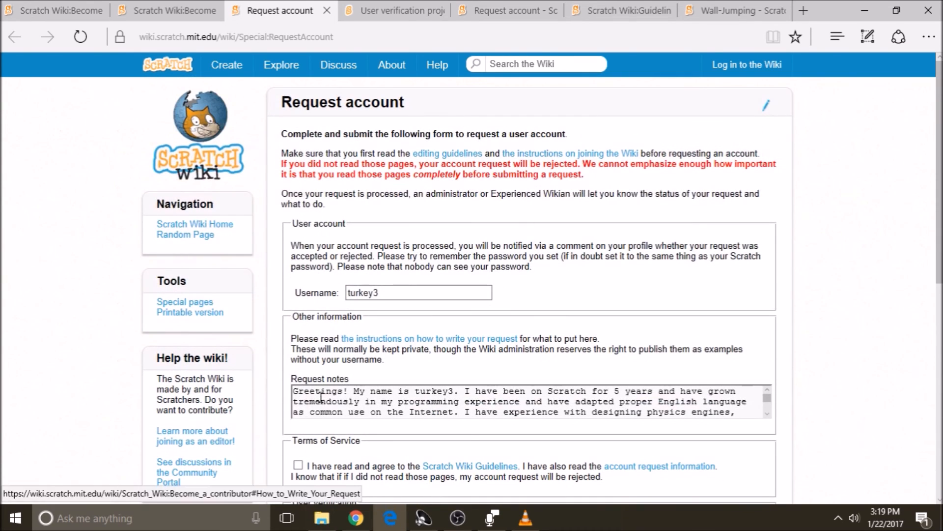
{"action": "scroll", "scroll_direction": "down", "scroll_amount": 3}
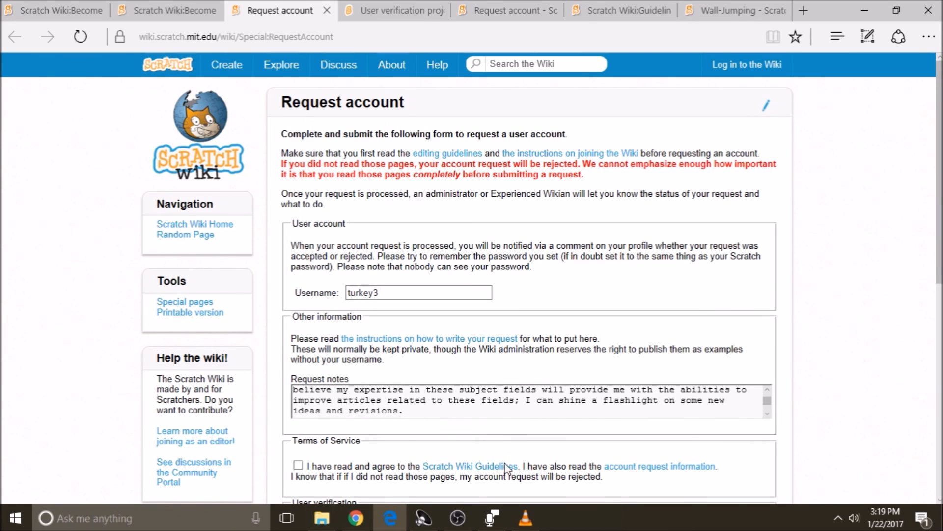
{"action": "scroll", "scroll_direction": "down", "scroll_amount": 3}
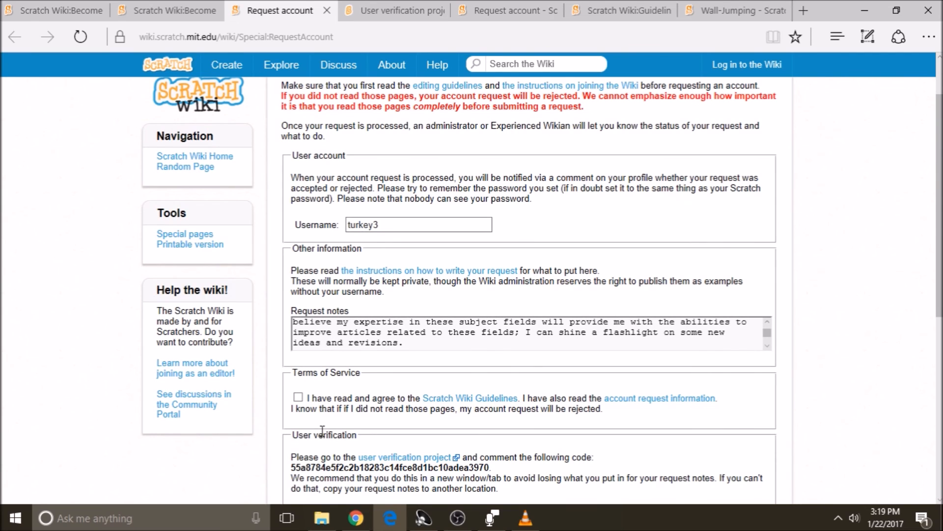
Tick the Terms of Service agreement, then focus the username and password fields
{"action": "left_click", "coordinate": [298, 398]}
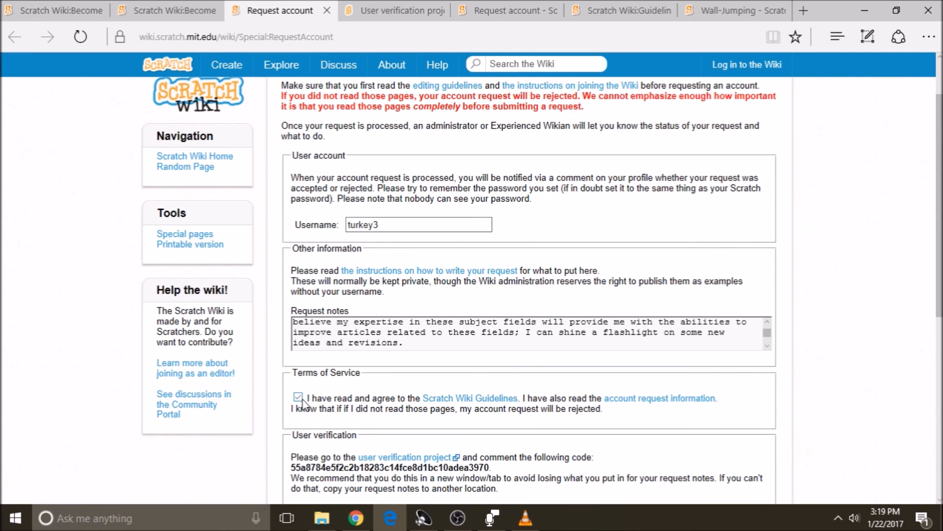
{"action": "scroll", "scroll_direction": "down", "scroll_amount": 3}
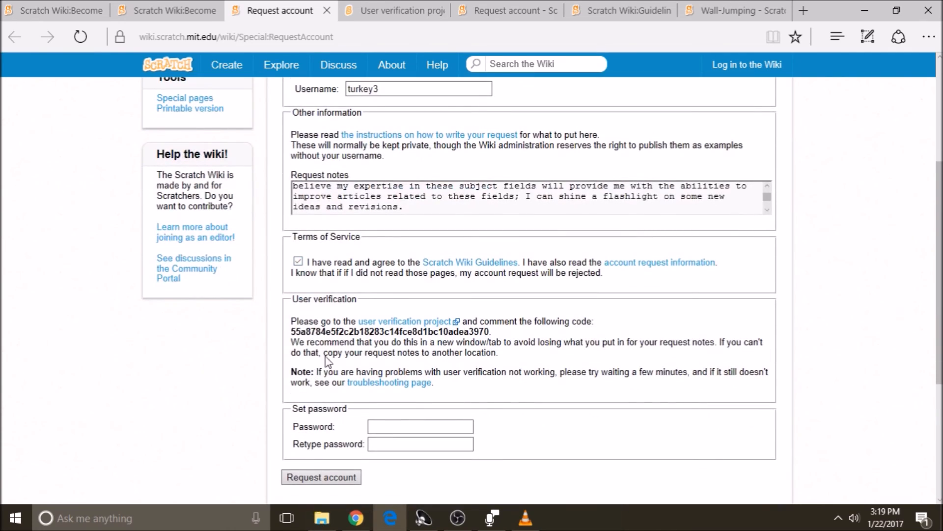
{"action": "mouse_move", "coordinate": [405, 320]}
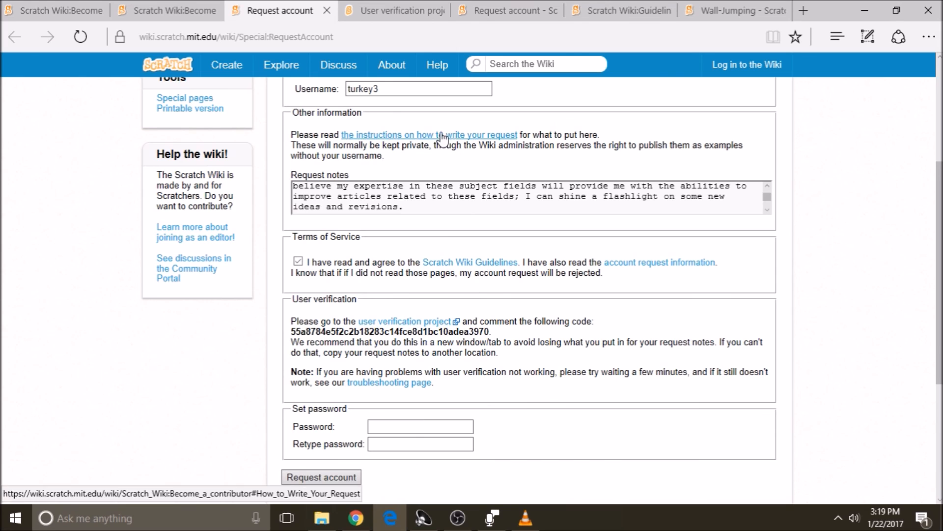
{"action": "scroll", "scroll_direction": "up", "scroll_amount": 3}
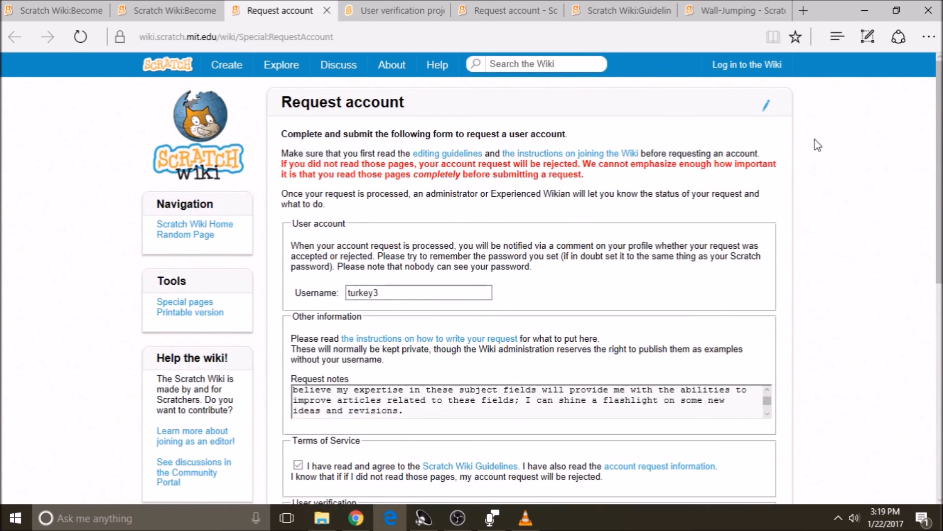
{"action": "left_click", "coordinate": [419, 293]}
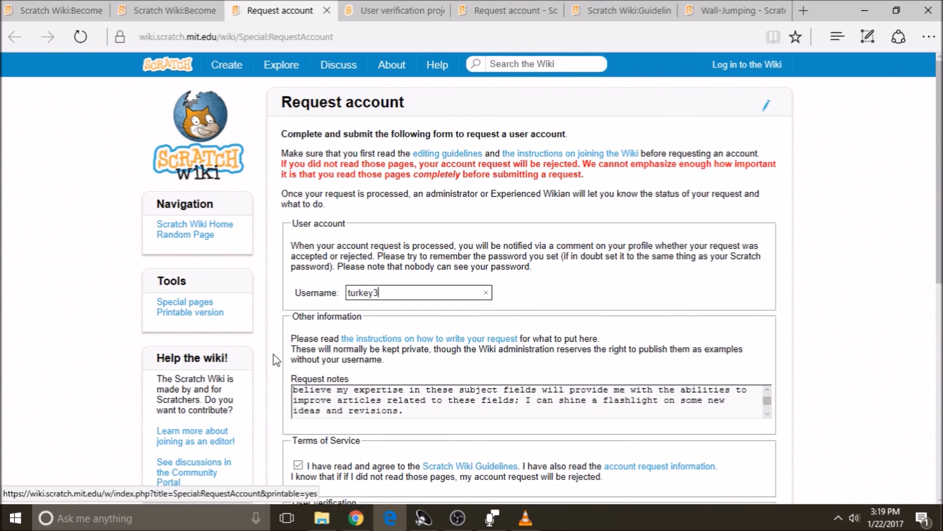
{"action": "scroll", "scroll_direction": "down", "scroll_amount": 3}
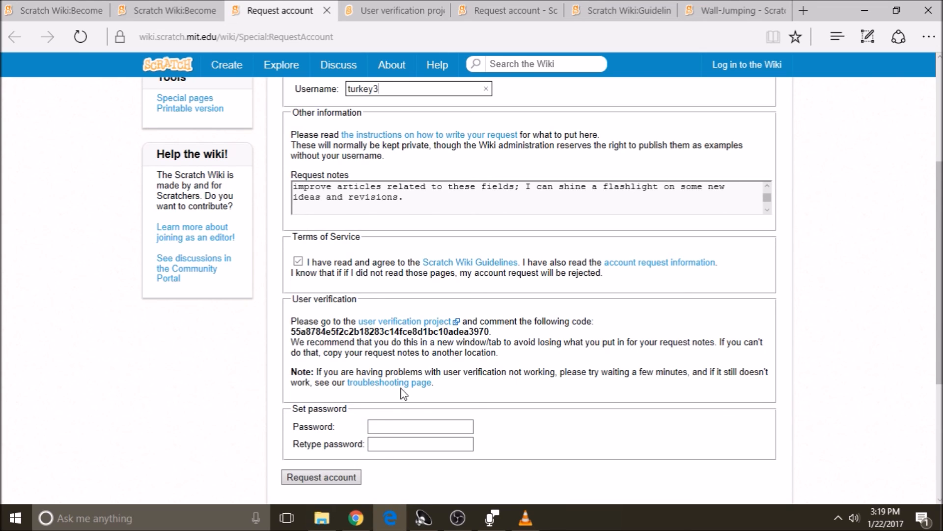
{"action": "left_click", "coordinate": [420, 425]}
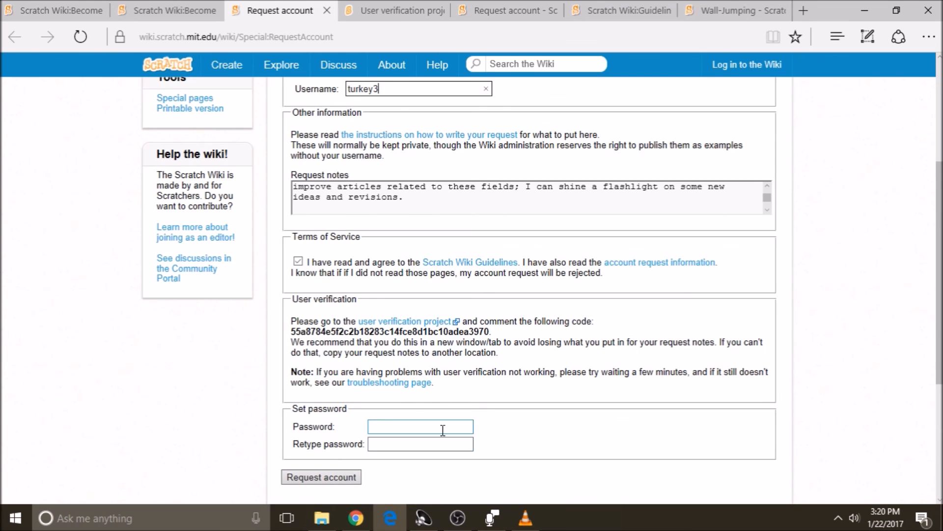
{"action": "mouse_move", "coordinate": [322, 477]}
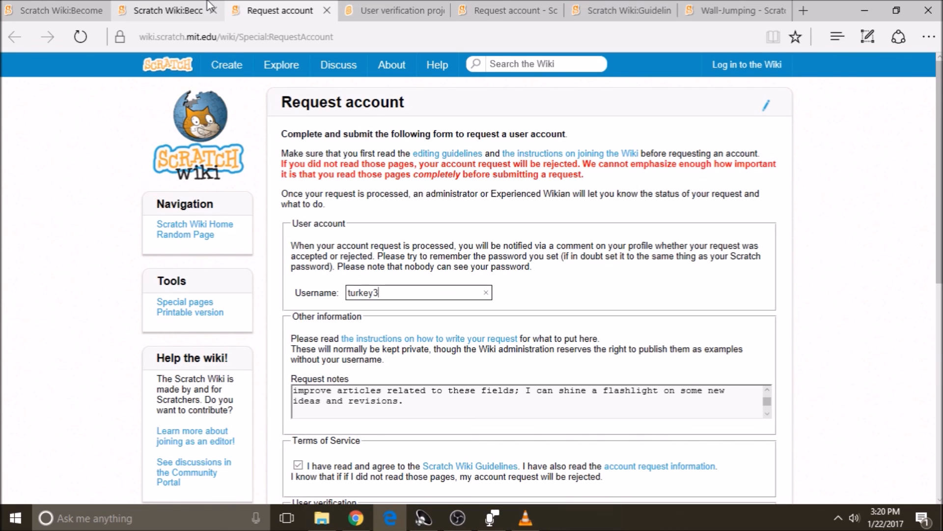
Return to the Become a contributor guide and read down to its closing 'All ready to go?' section
{"action": "left_click", "coordinate": [165, 10]}
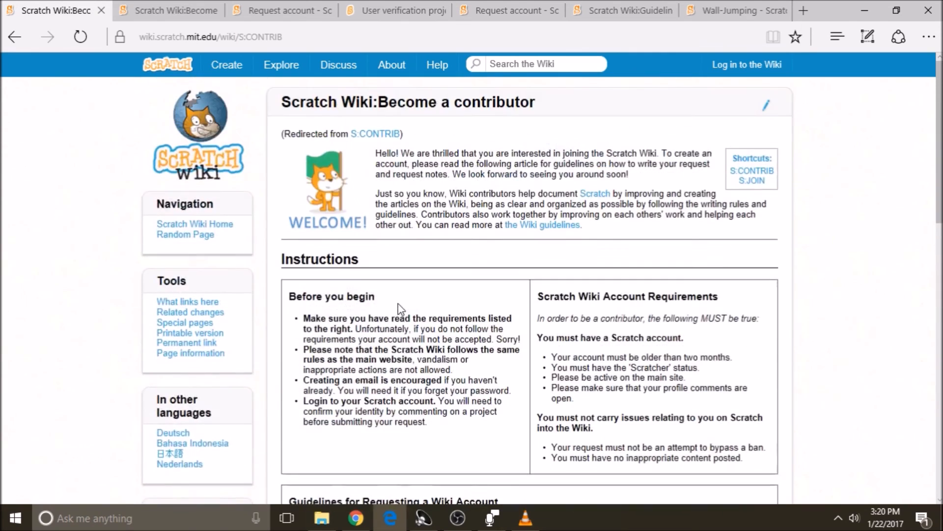
{"action": "scroll", "scroll_direction": "down", "scroll_amount": 3}
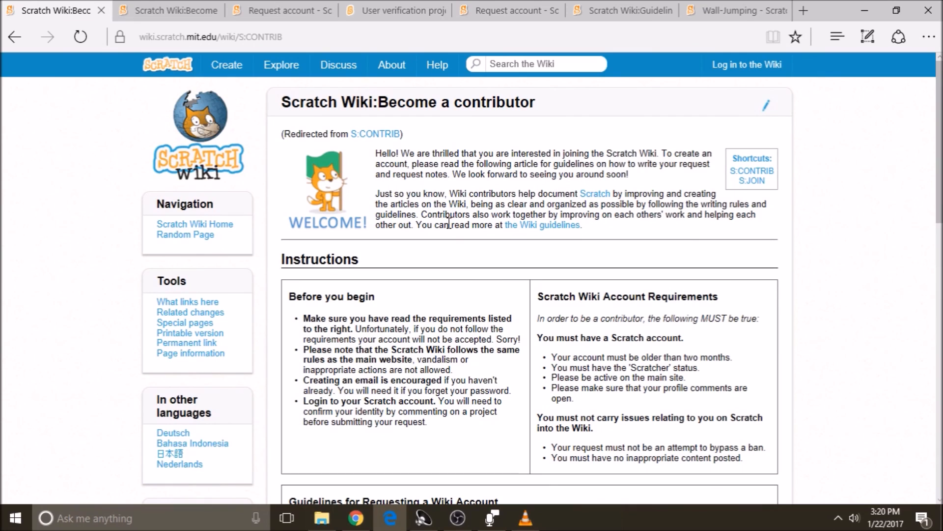
{"action": "mouse_move", "coordinate": [442, 262]}
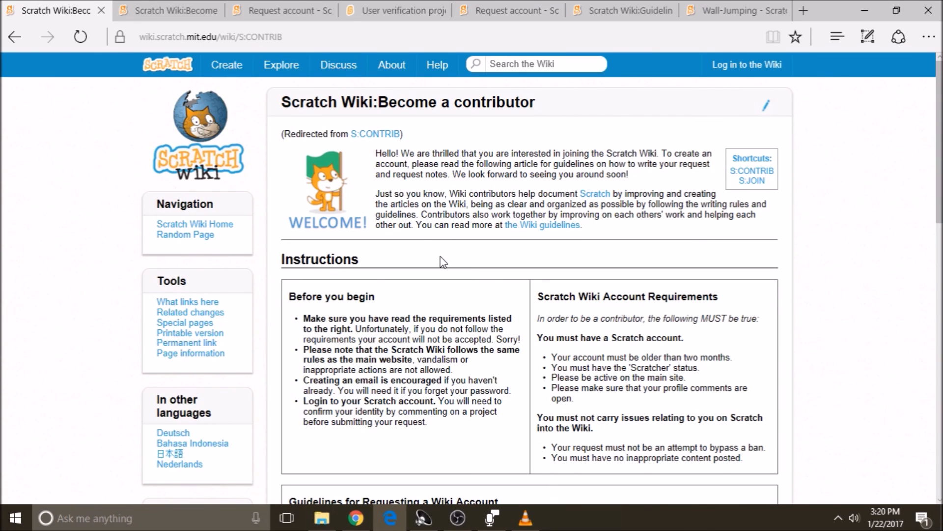
{"action": "mouse_move", "coordinate": [424, 248]}
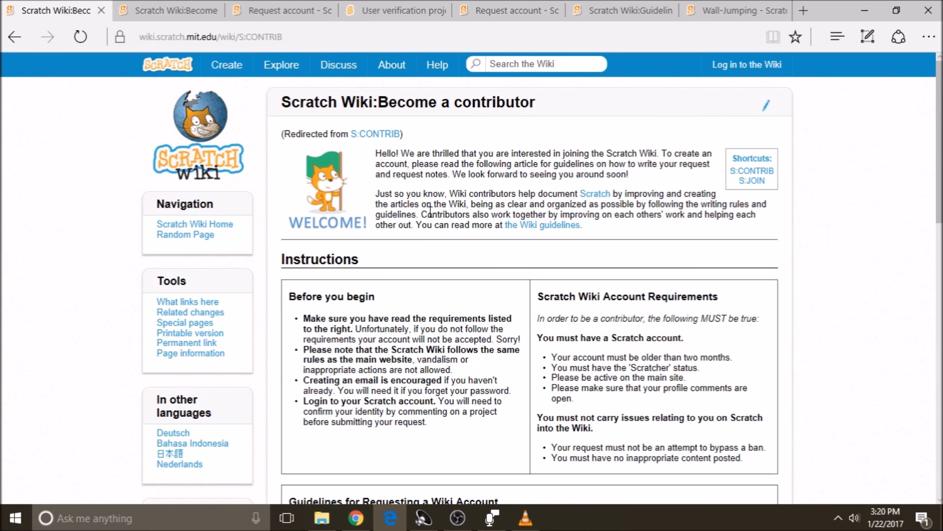
{"action": "scroll", "scroll_direction": "down", "scroll_amount": 3}
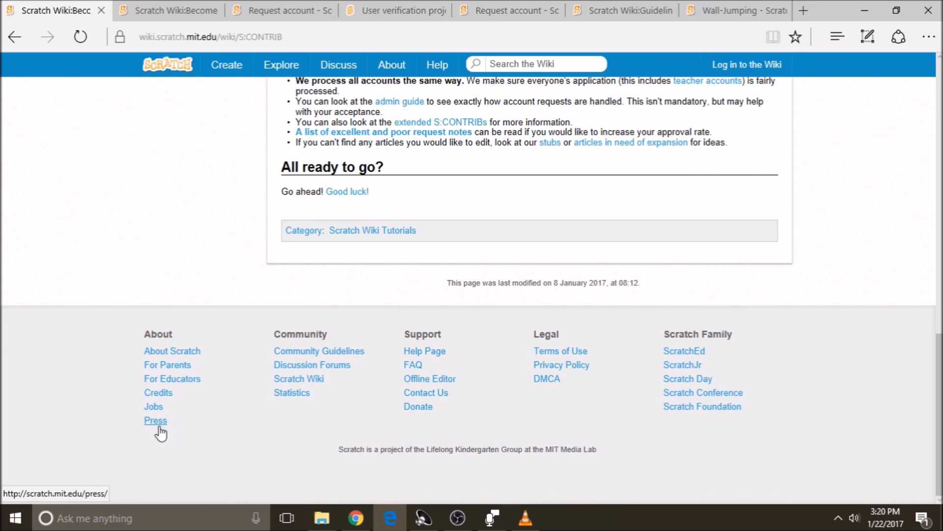
{"action": "mouse_move", "coordinate": [414, 331]}
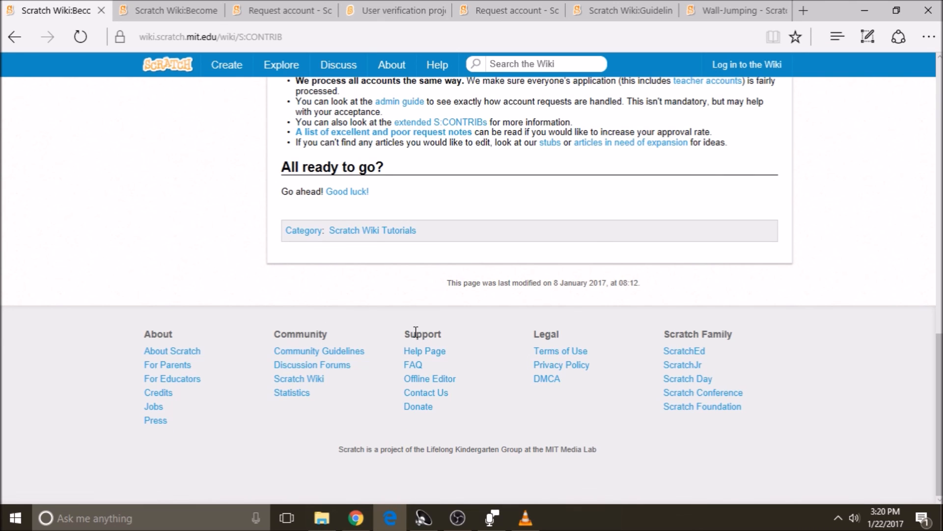
{"action": "mouse_move", "coordinate": [701, 406]}
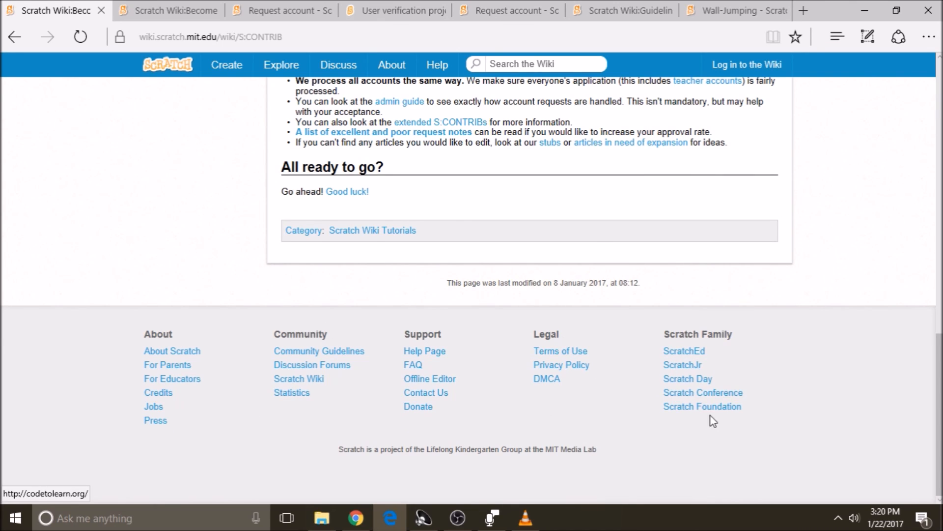
{"action": "mouse_move", "coordinate": [498, 445]}
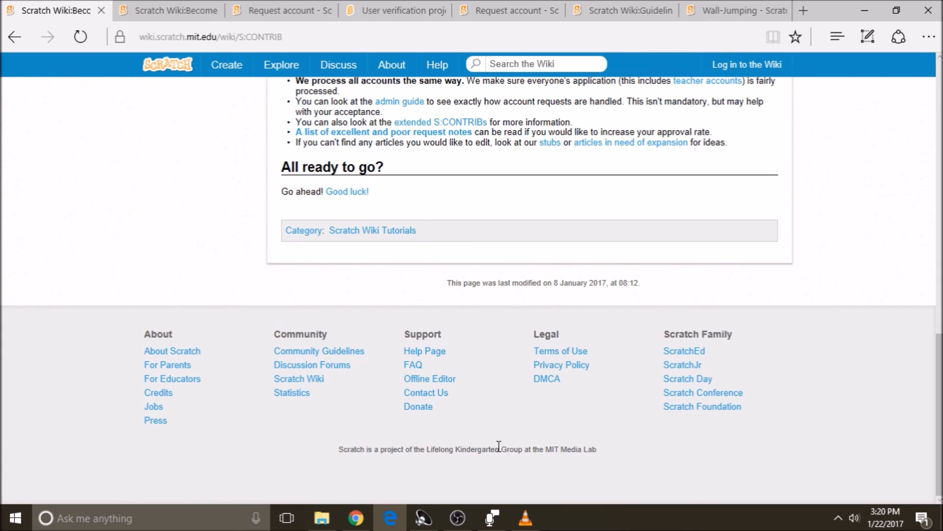
{"action": "mouse_move", "coordinate": [167, 364]}
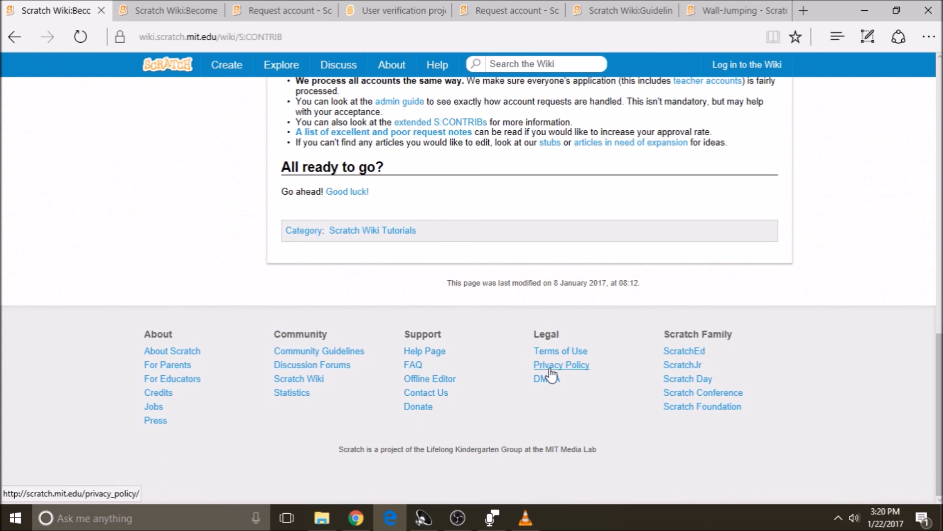
{"action": "mouse_move", "coordinate": [428, 323]}
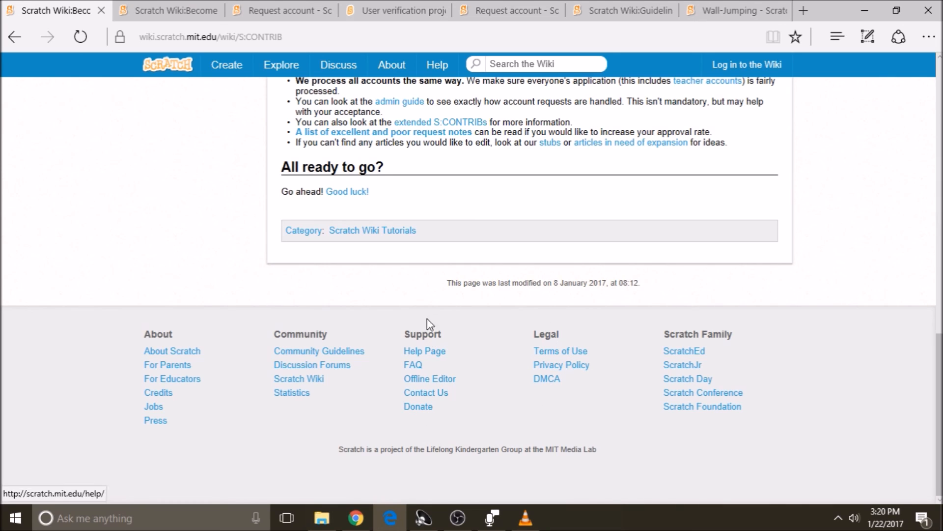